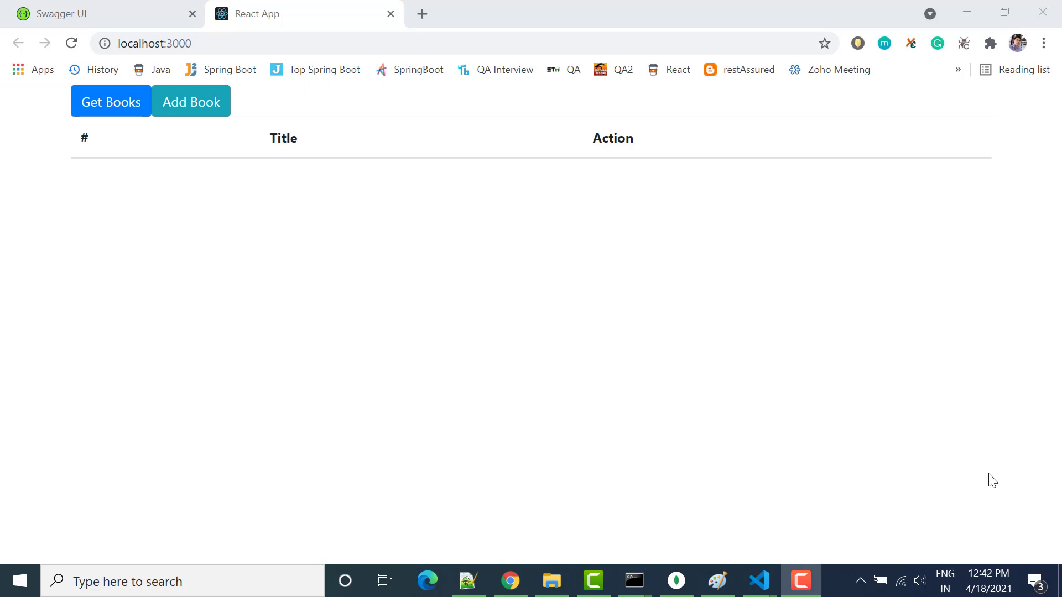
pyautogui.moveTo(307, 468)
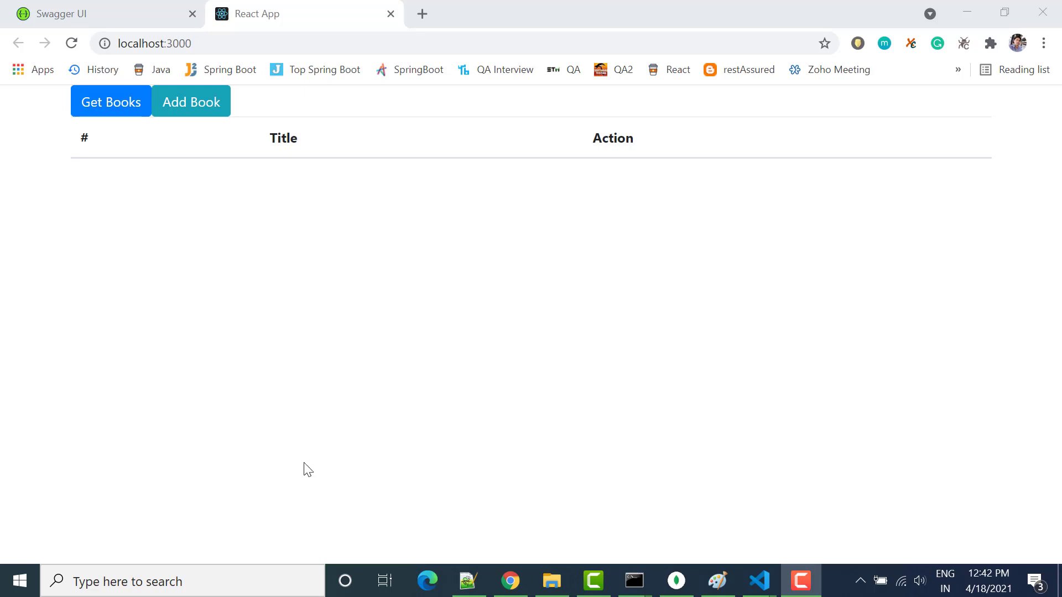
# Fetch the books so the table lists 'C# program' (#2) with edit and delete actions
pyautogui.click(111, 102)
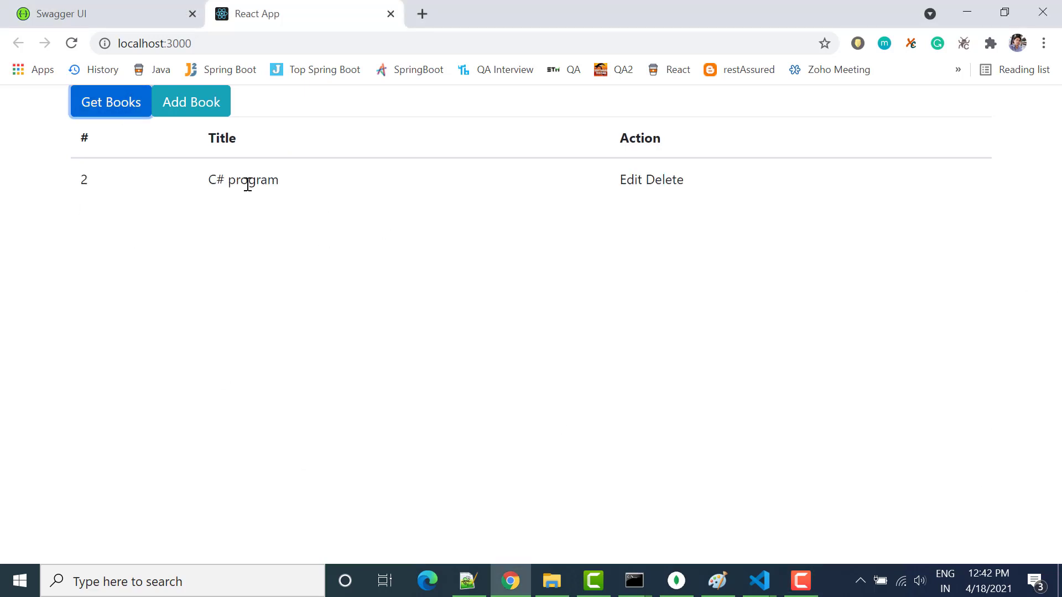
pyautogui.moveTo(192, 102)
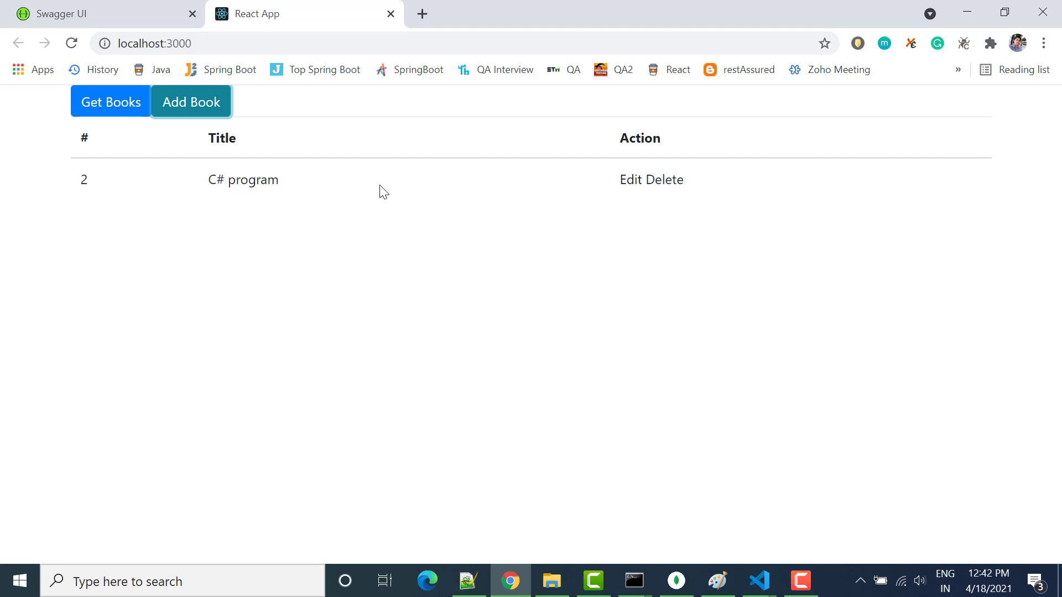
pyautogui.moveTo(498, 223)
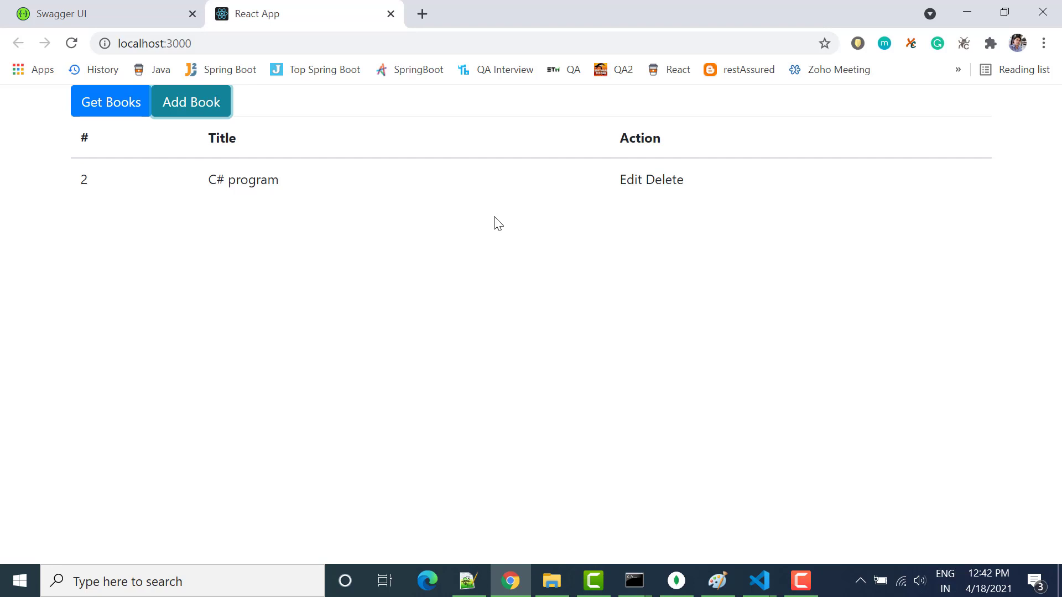
pyautogui.moveTo(392, 252)
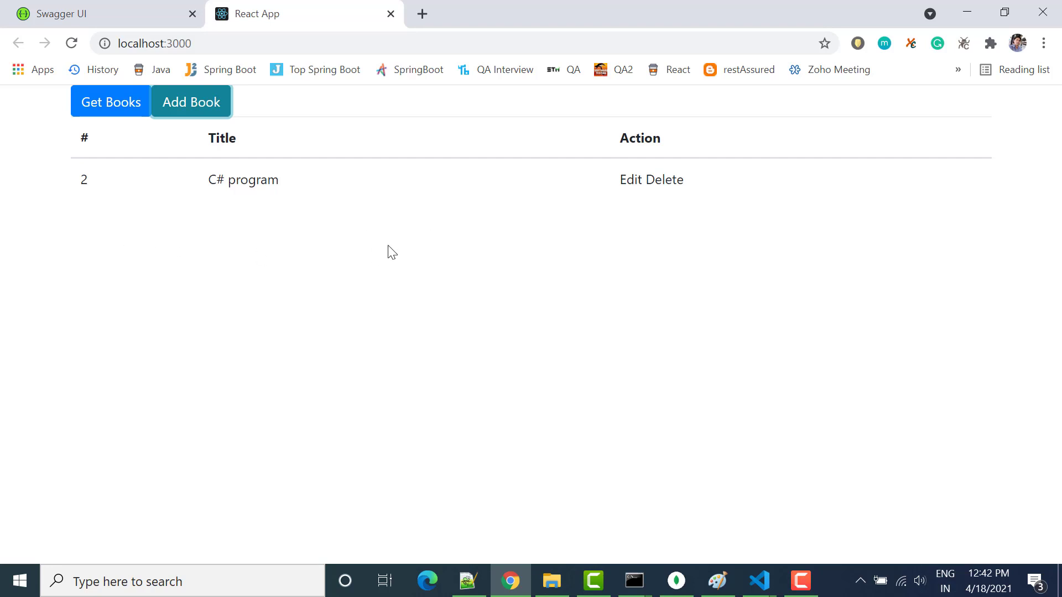
pyautogui.moveTo(428, 233)
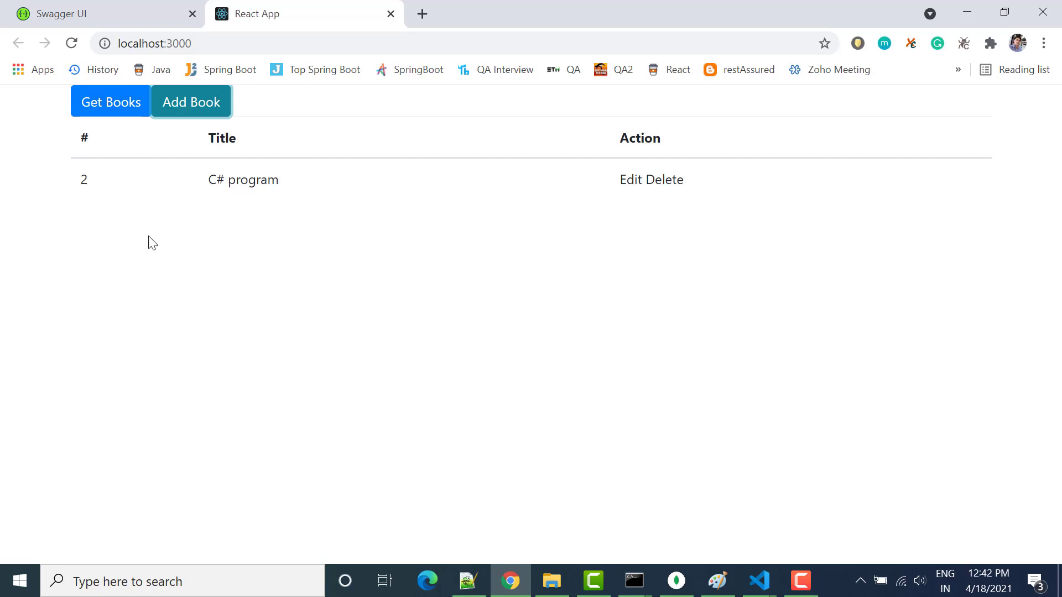
pyautogui.moveTo(431, 245)
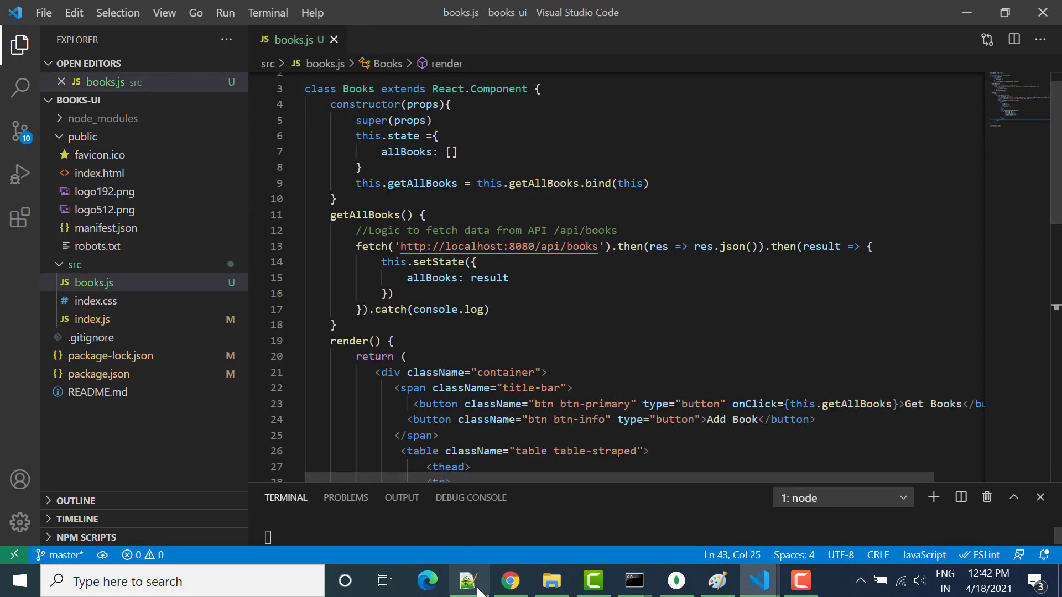
# Copy the separate jQuery, Popper and Bootstrap script tags from the Bootstrap 4.6 introduction
pyautogui.click(510, 581)
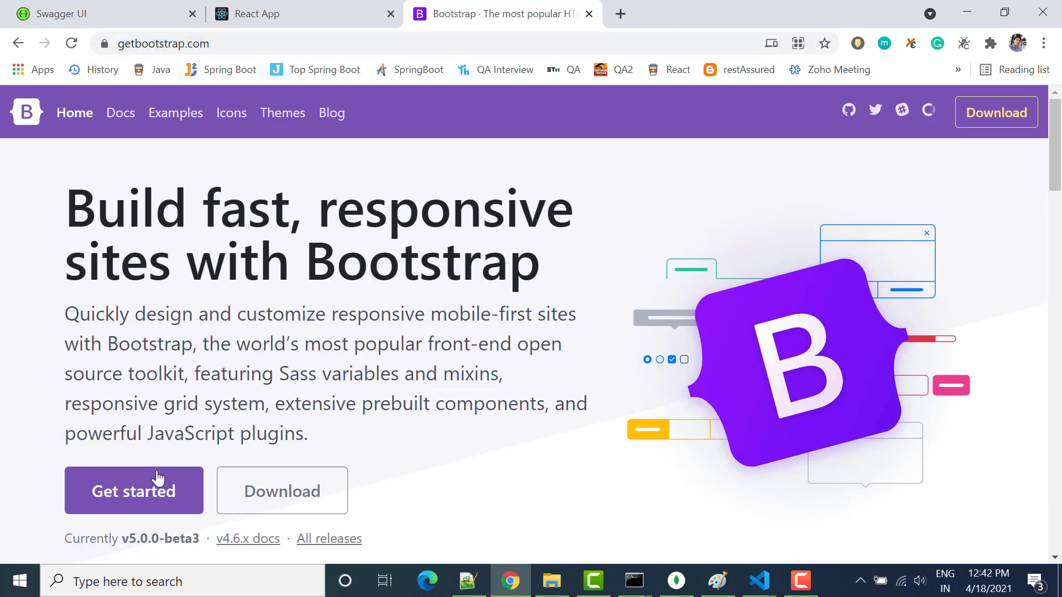
pyautogui.click(133, 492)
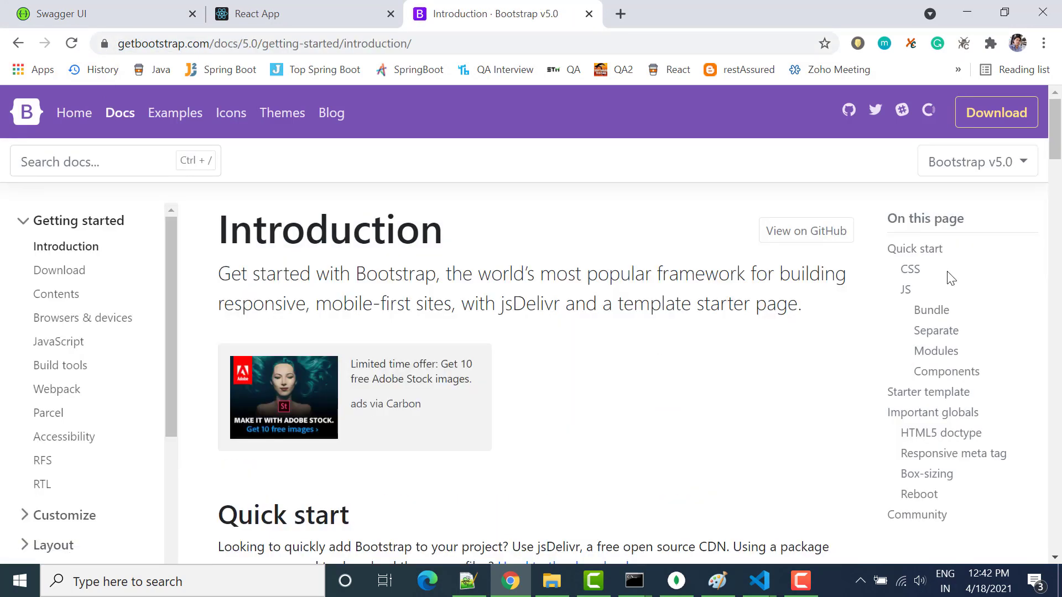
pyautogui.click(976, 161)
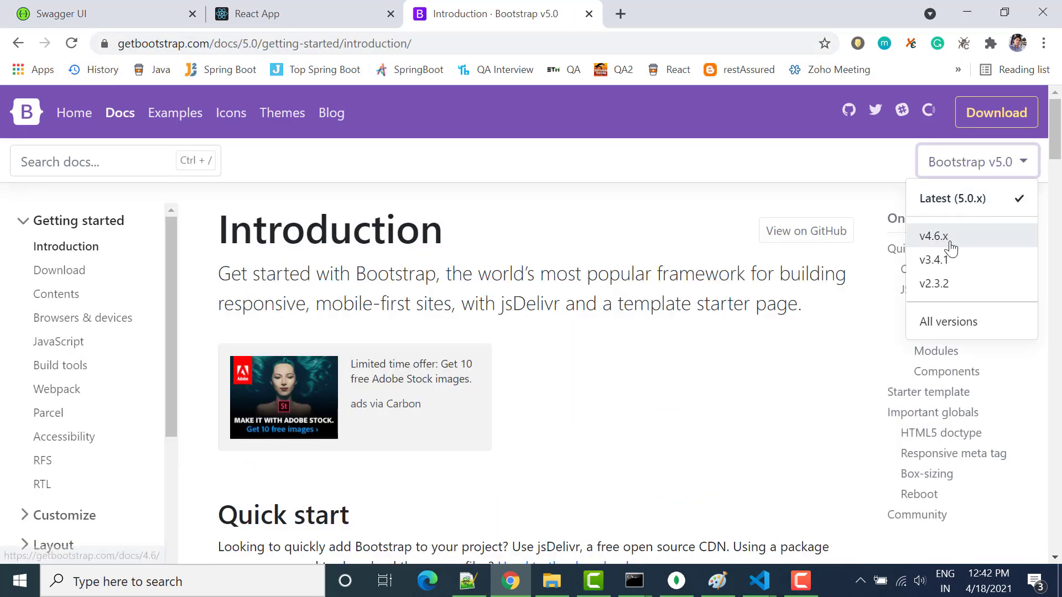
pyautogui.click(936, 236)
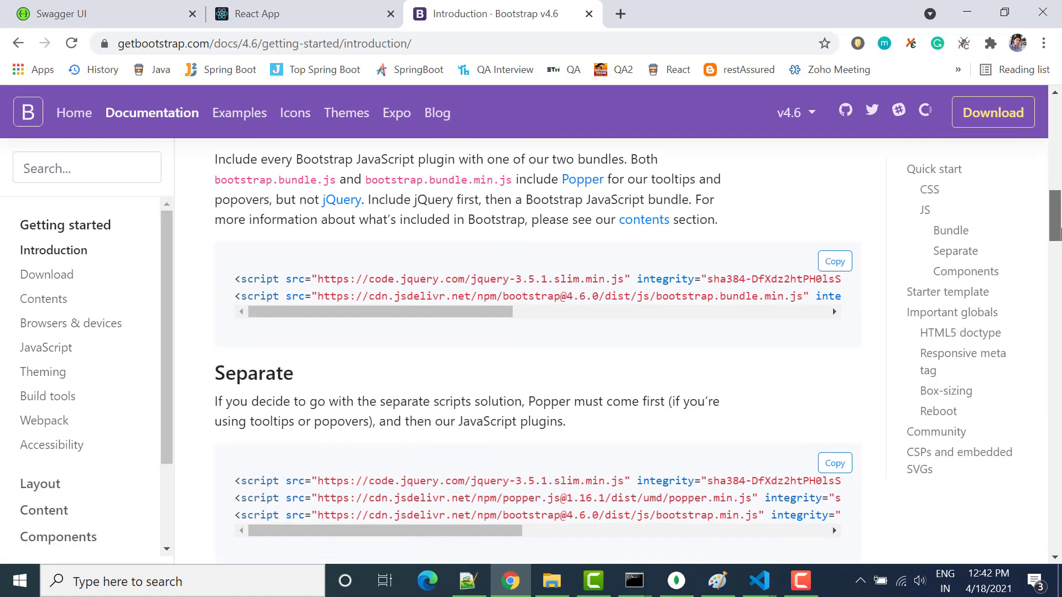
pyautogui.scroll(-3)
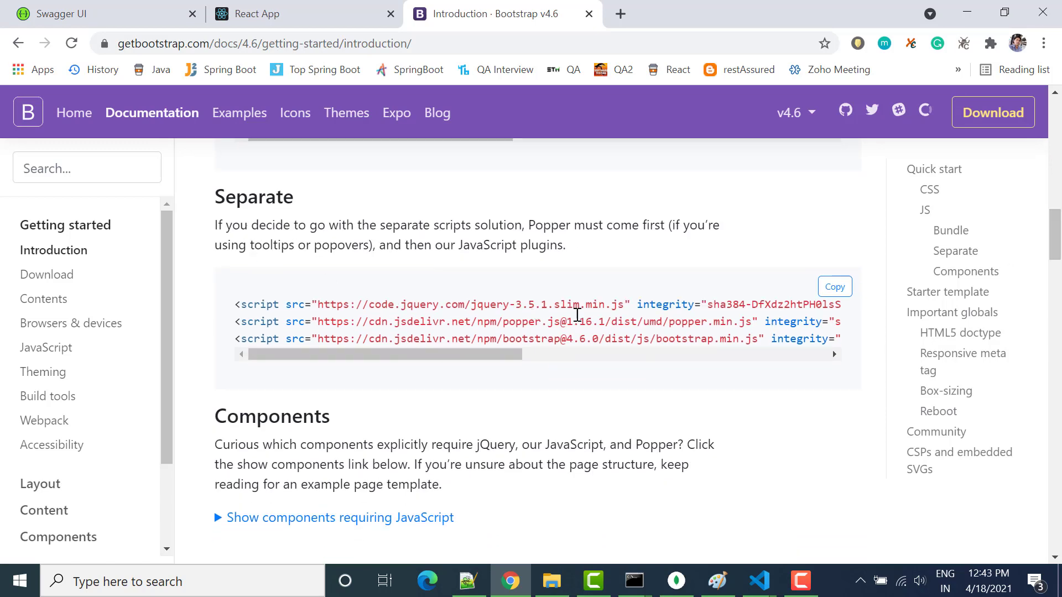
pyautogui.click(834, 286)
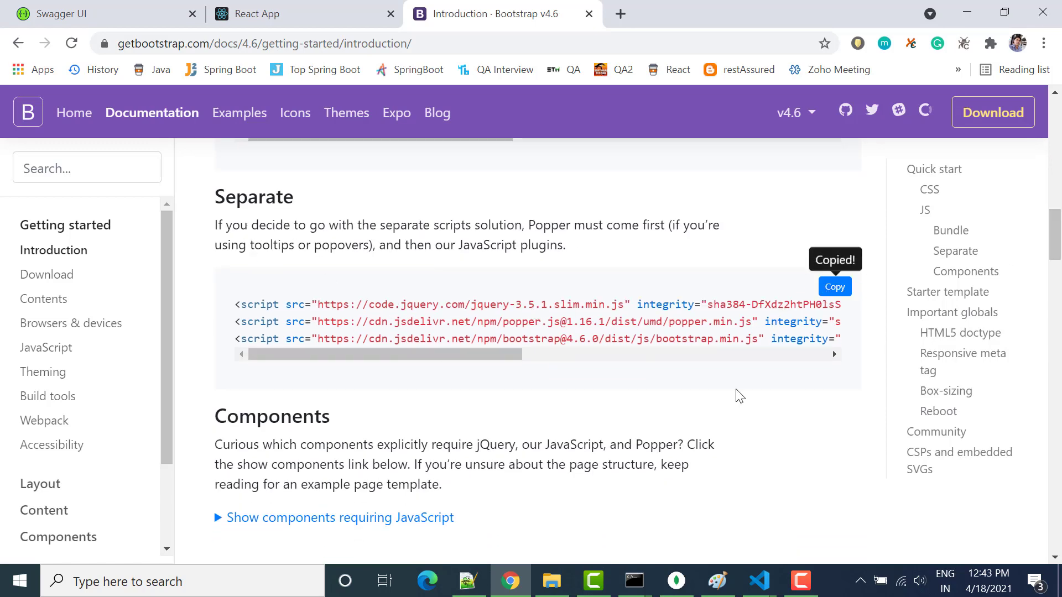
pyautogui.moveTo(757, 581)
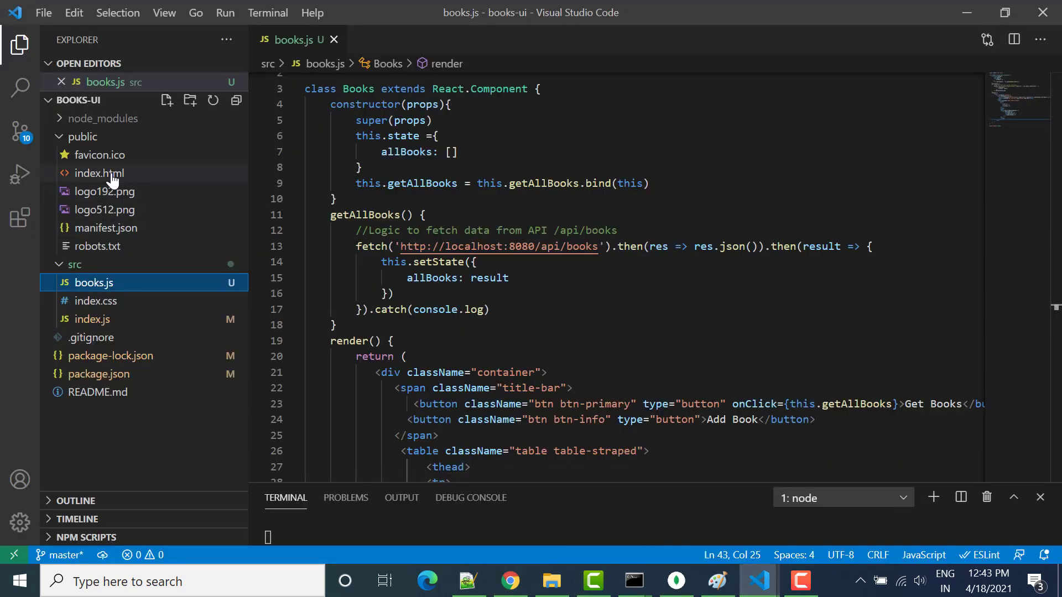
# Paste the Bootstrap 4.6 script tags before </body> in public/index.html and save it
pyautogui.doubleClick(98, 173)
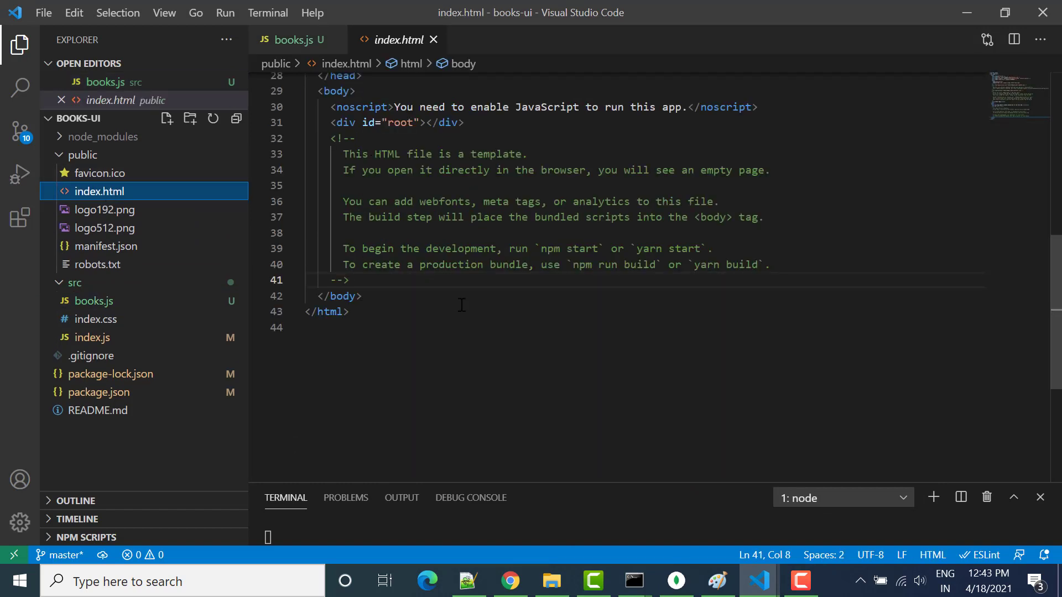
pyautogui.press('enter')
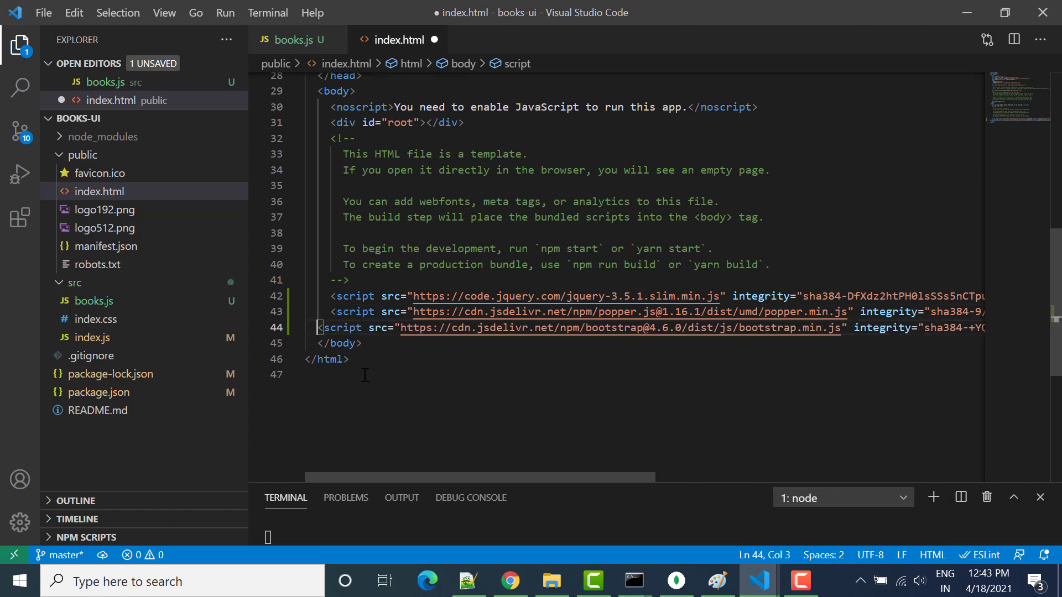
pyautogui.press('ctrl+s')
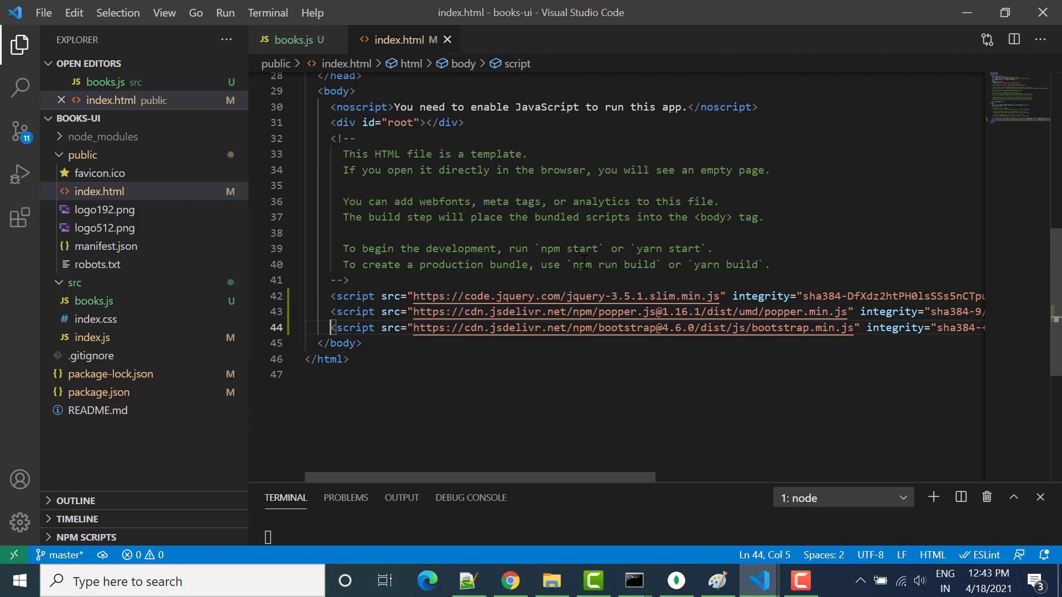
pyautogui.click(582, 265)
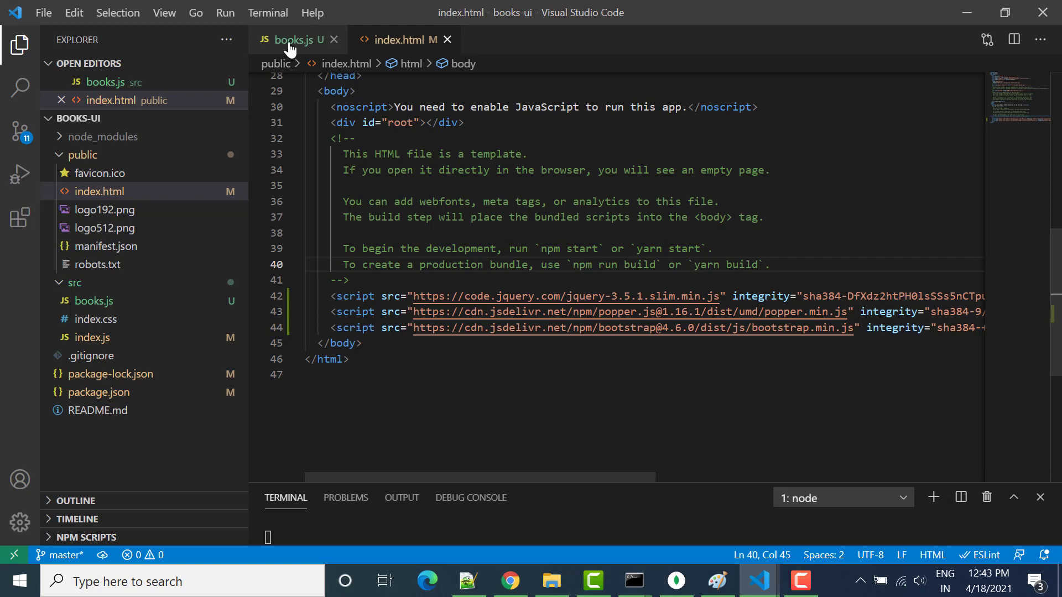
pyautogui.click(293, 39)
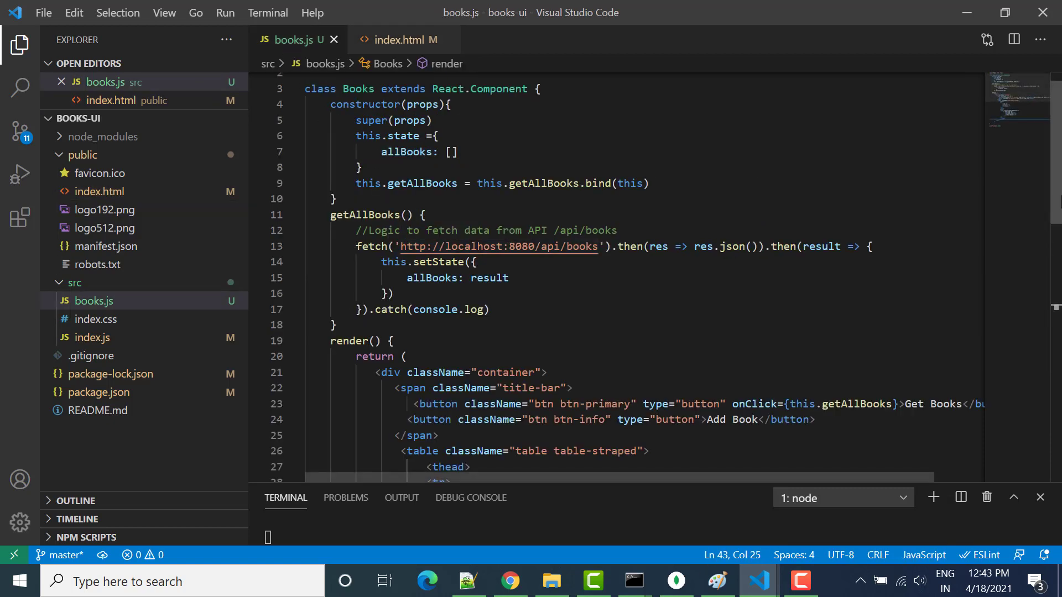
pyautogui.click(509, 582)
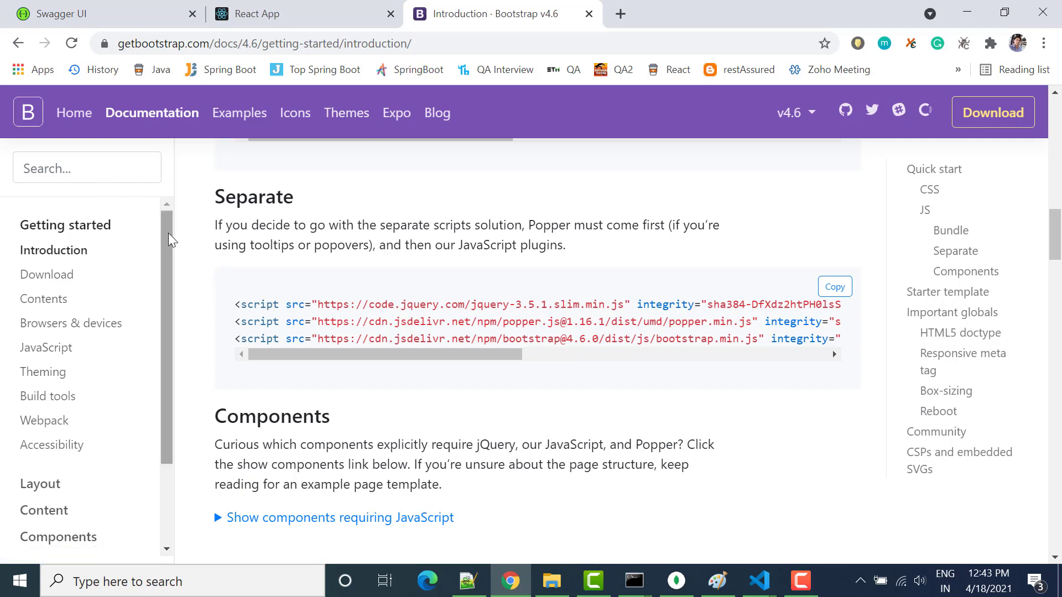
# Try the live demo on the Bootstrap 4.6 Modal docs page and copy its markup
pyautogui.scroll(-3)
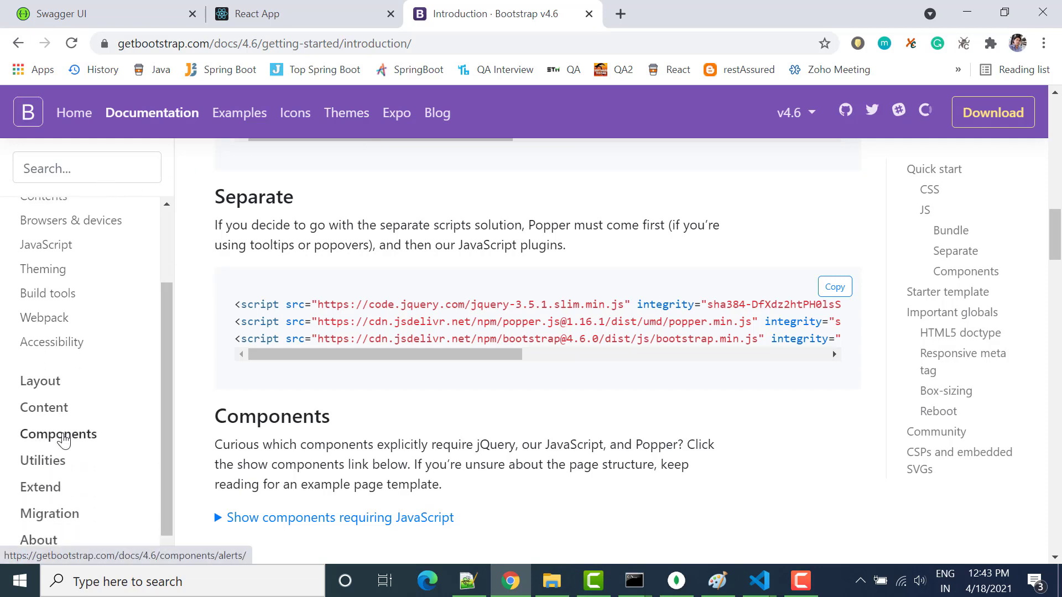
pyautogui.click(58, 434)
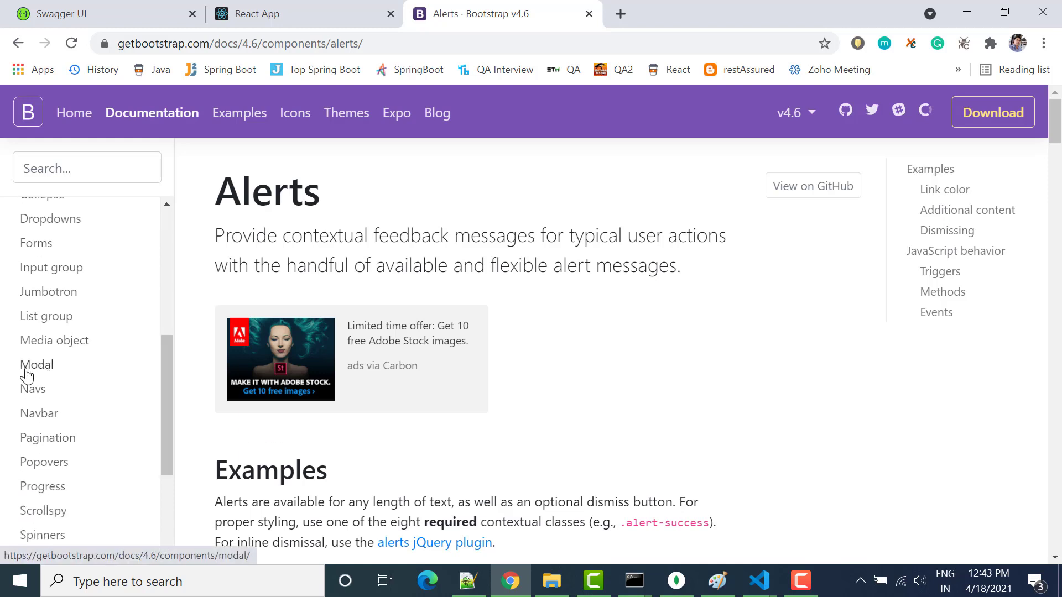
pyautogui.click(36, 365)
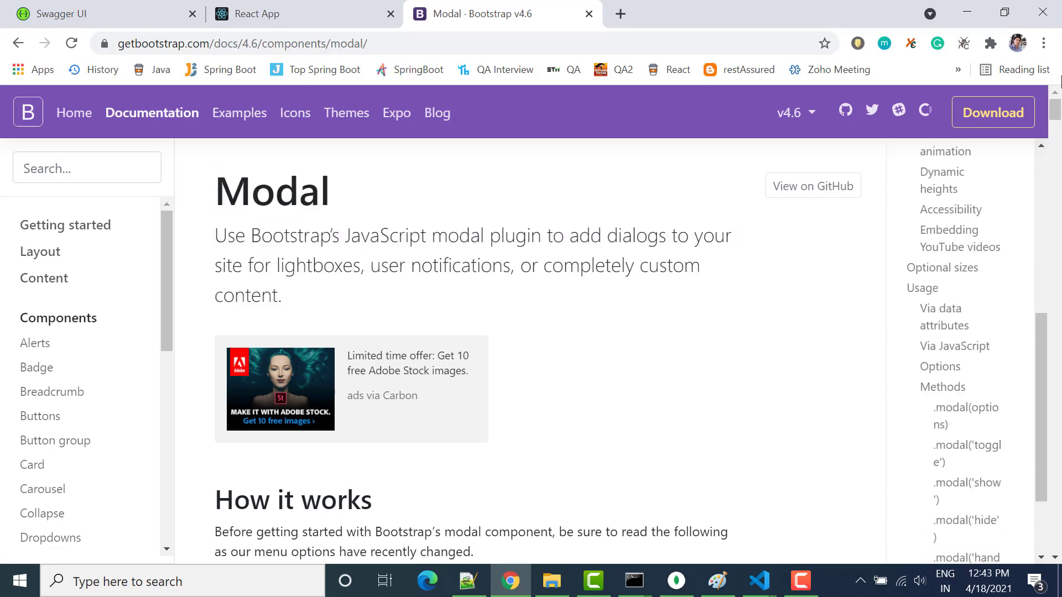
pyautogui.scroll(-3)
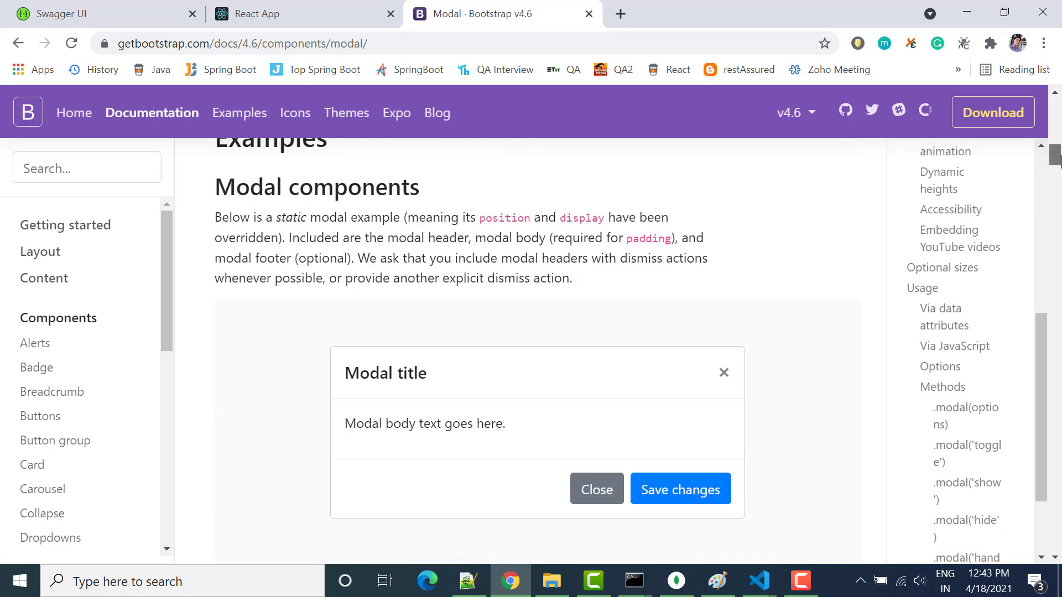
pyautogui.scroll(-3)
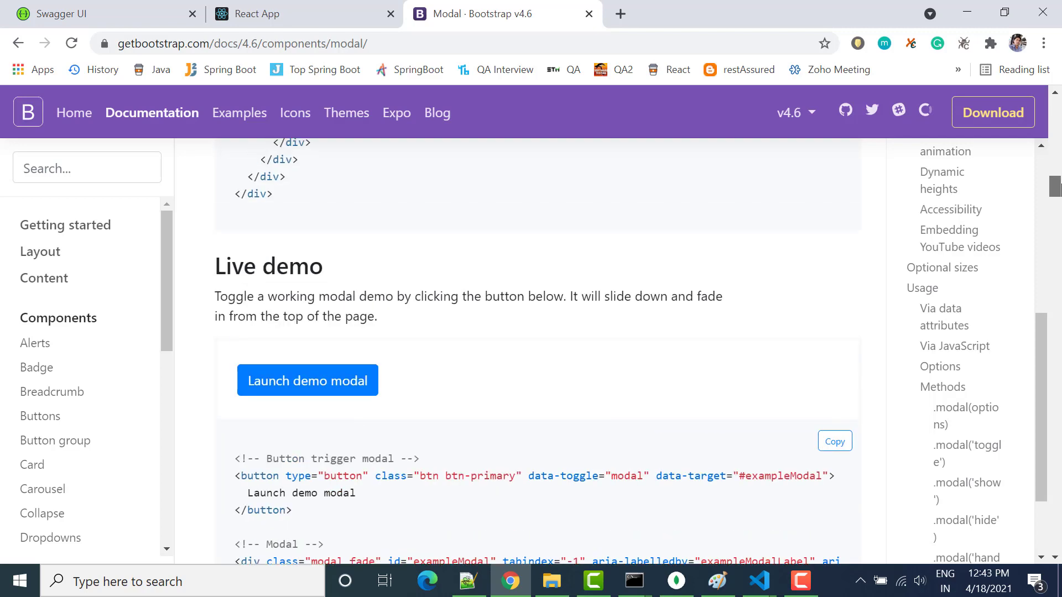
pyautogui.scroll(-3)
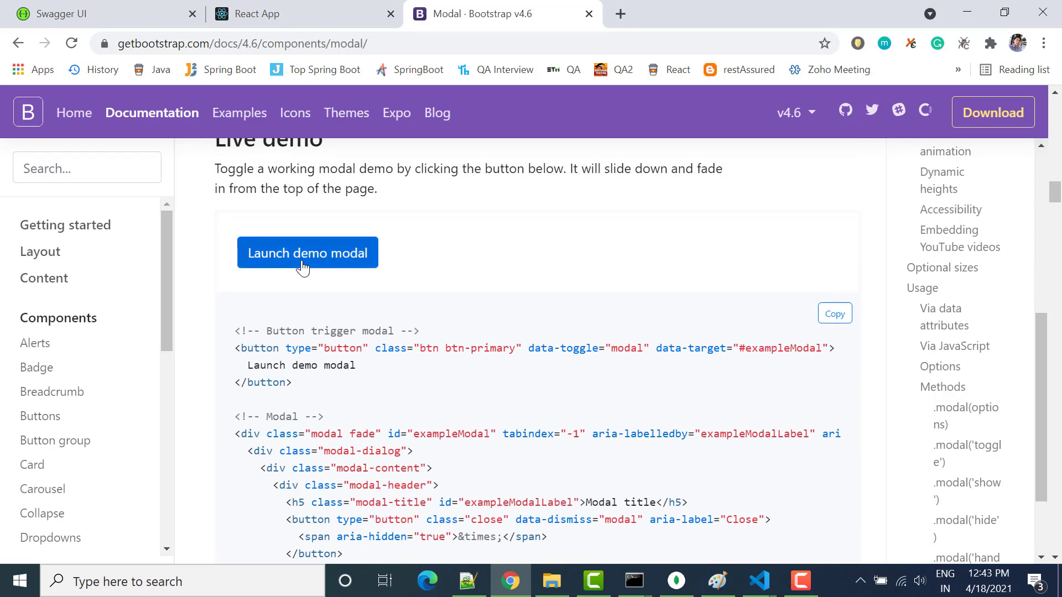
pyautogui.click(307, 253)
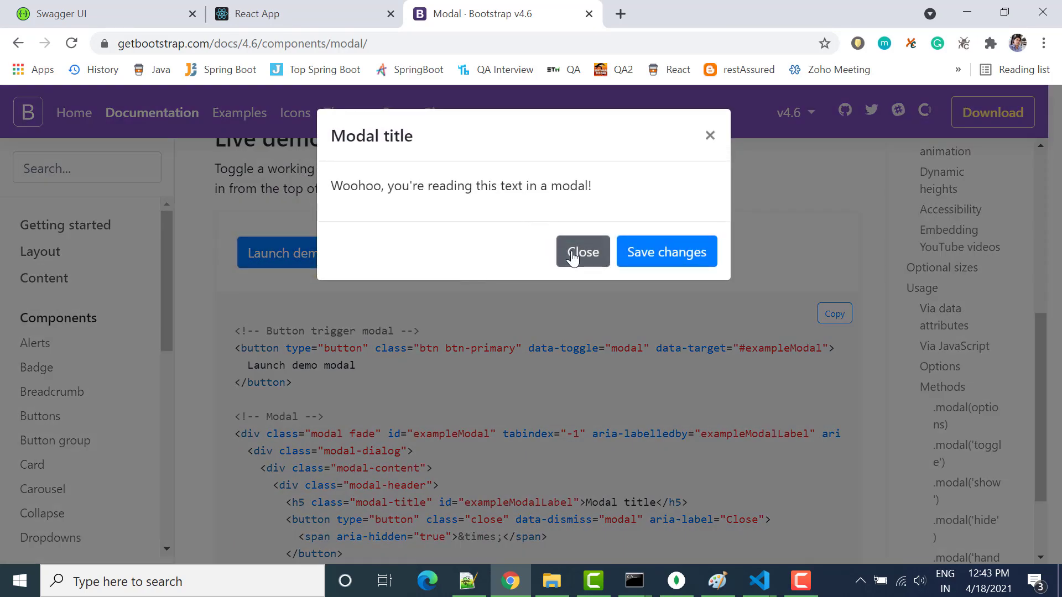
pyautogui.click(582, 252)
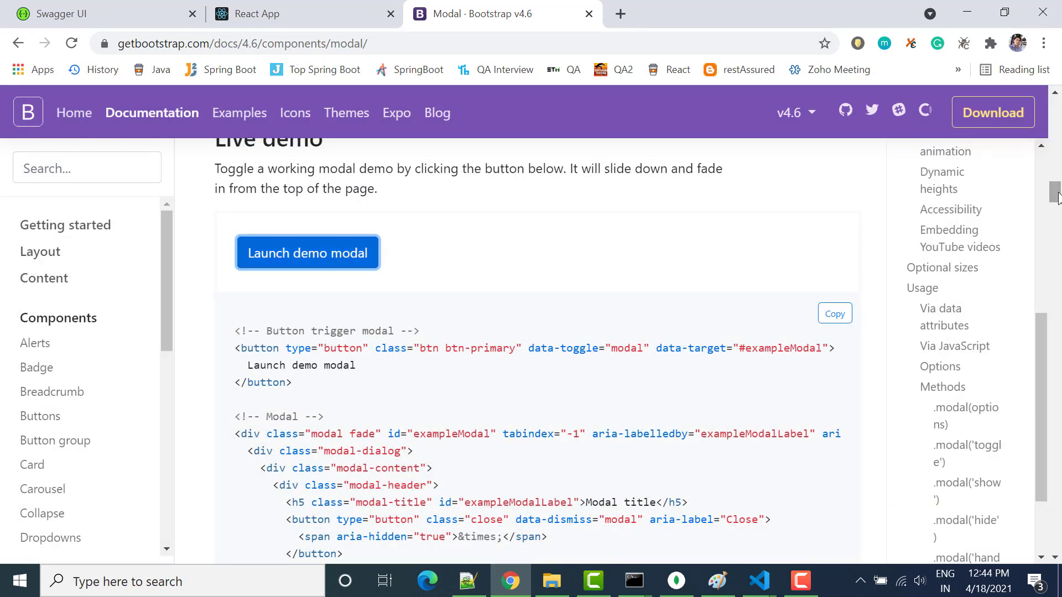
pyautogui.click(835, 313)
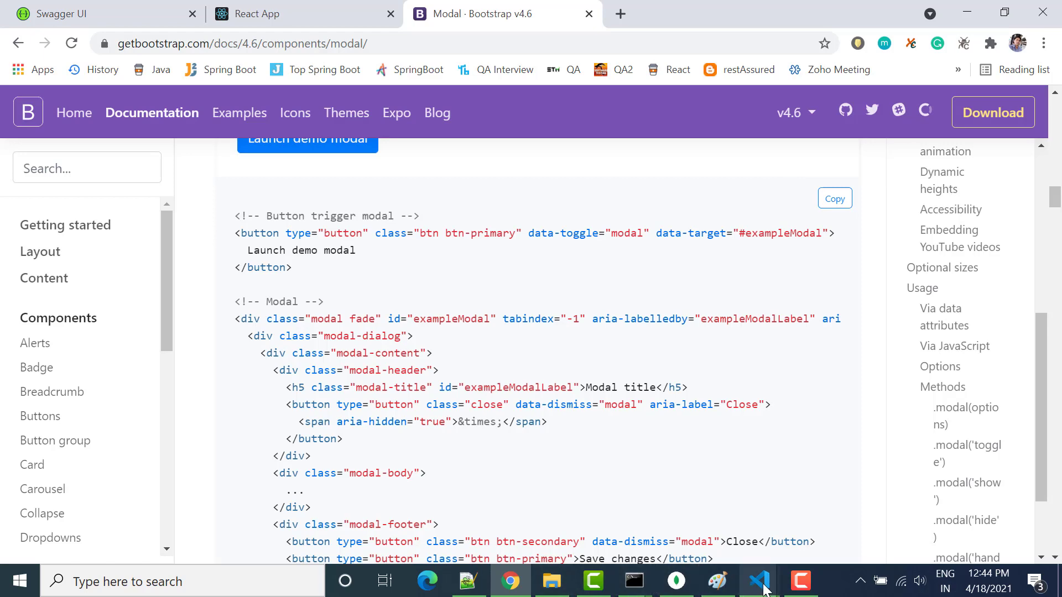
pyautogui.click(758, 582)
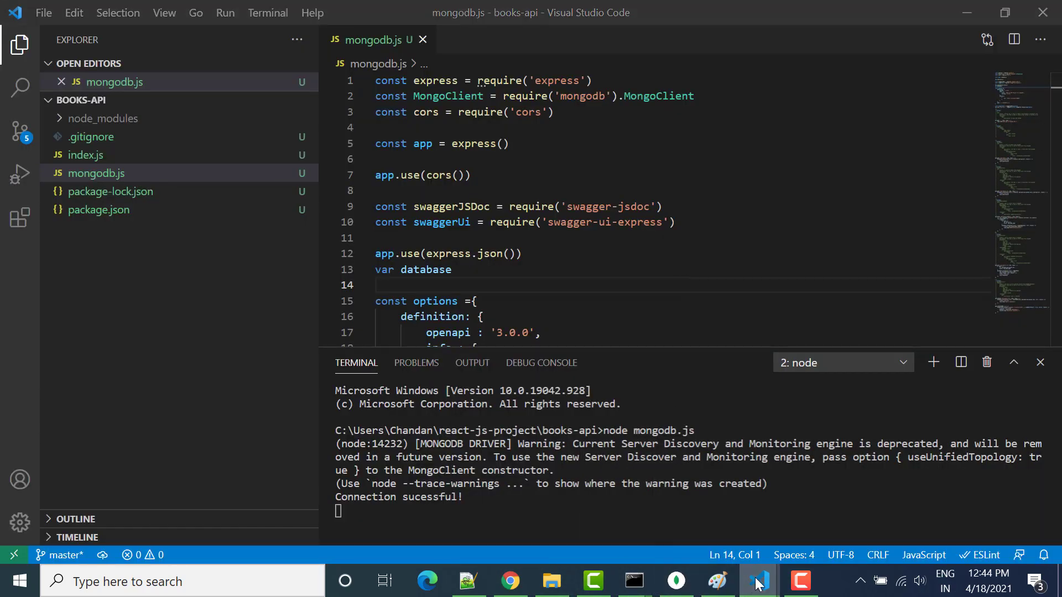
# Paste the modal markup after the books table, delete its comments, and replace class with className
pyautogui.click(757, 582)
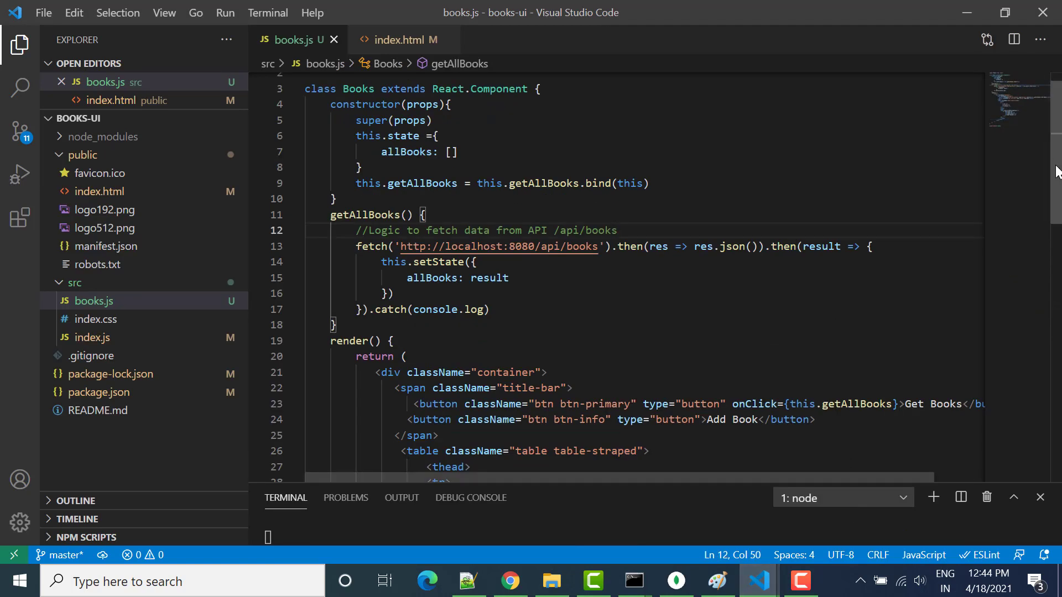
pyautogui.scroll(-3)
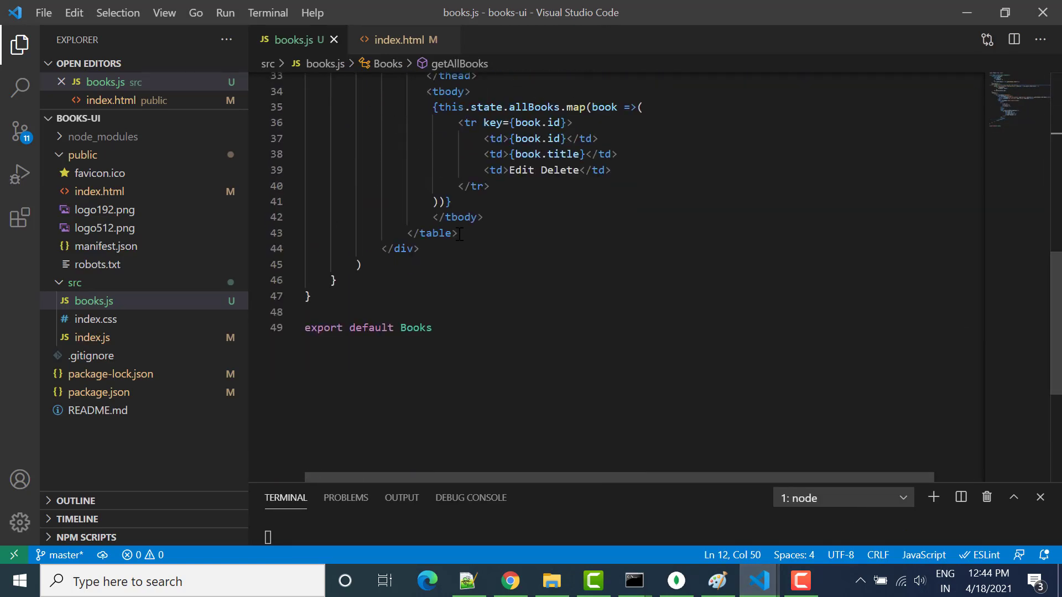
pyautogui.press('enter')
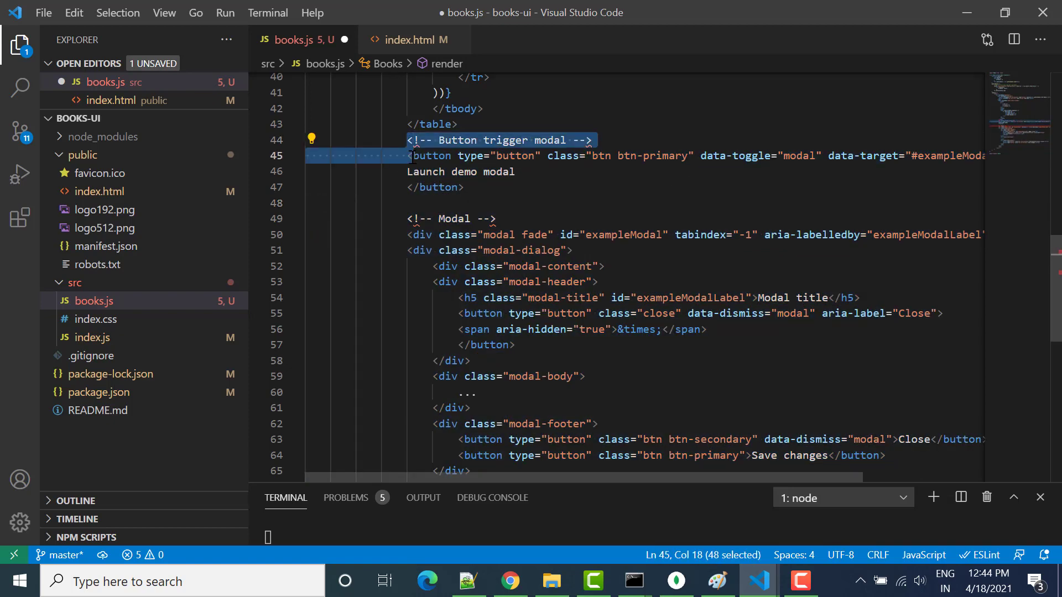
pyautogui.press('Delete')
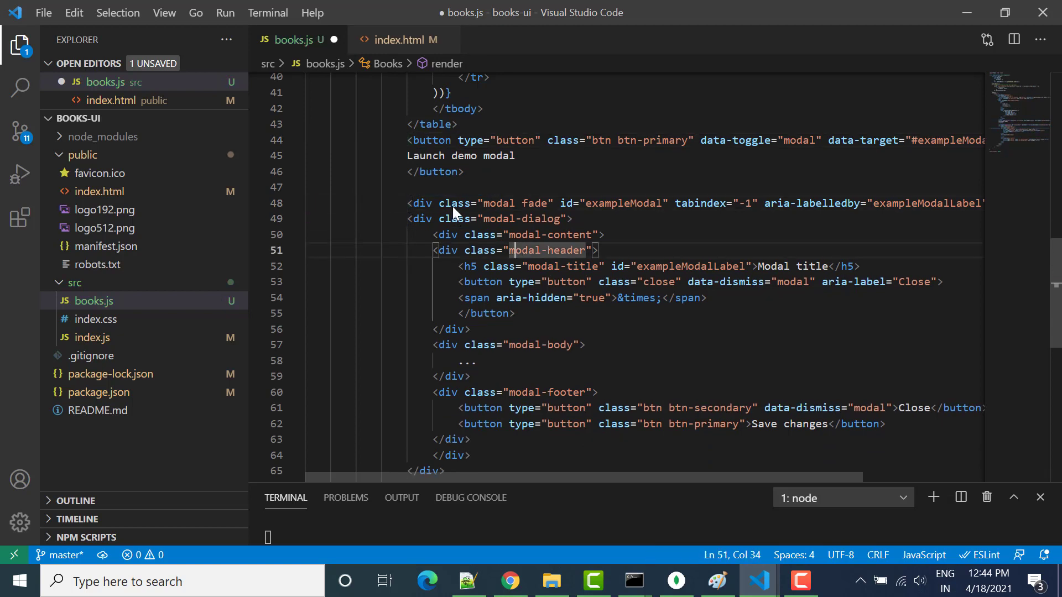
pyautogui.doubleClick(453, 203)
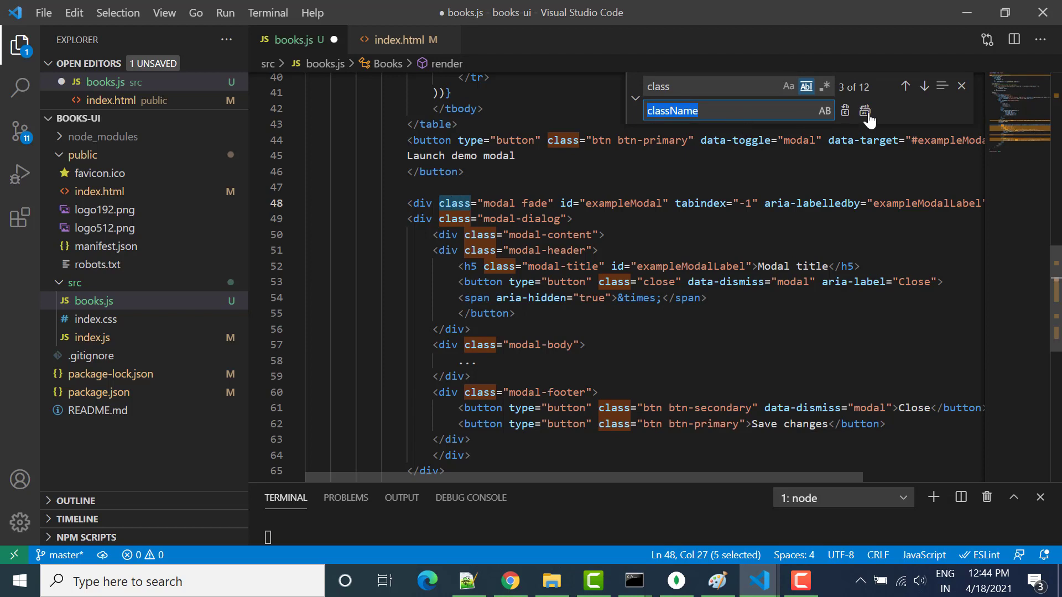
pyautogui.click(865, 111)
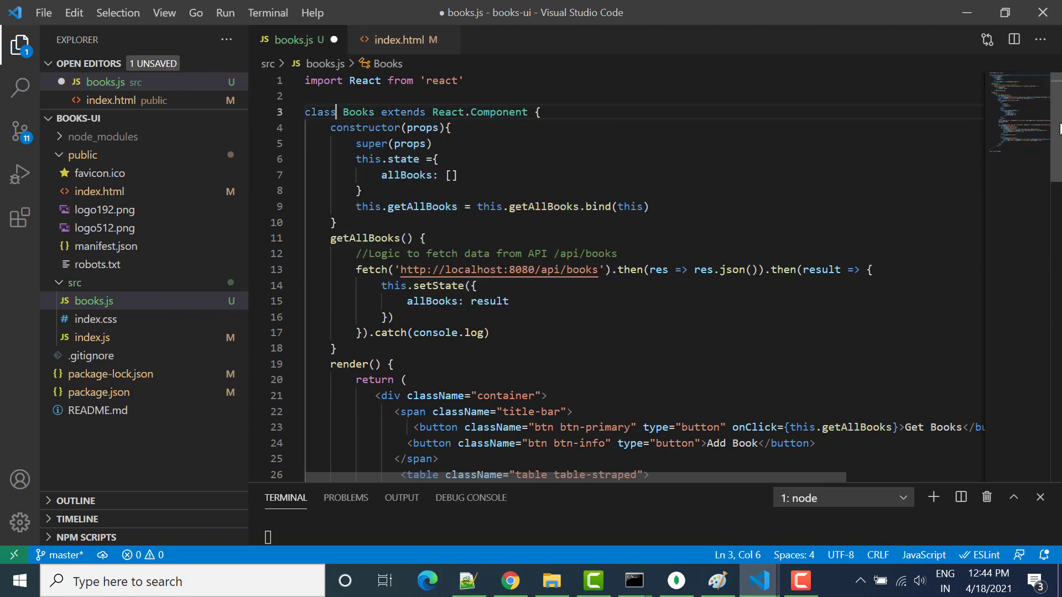
pyautogui.scroll(-3)
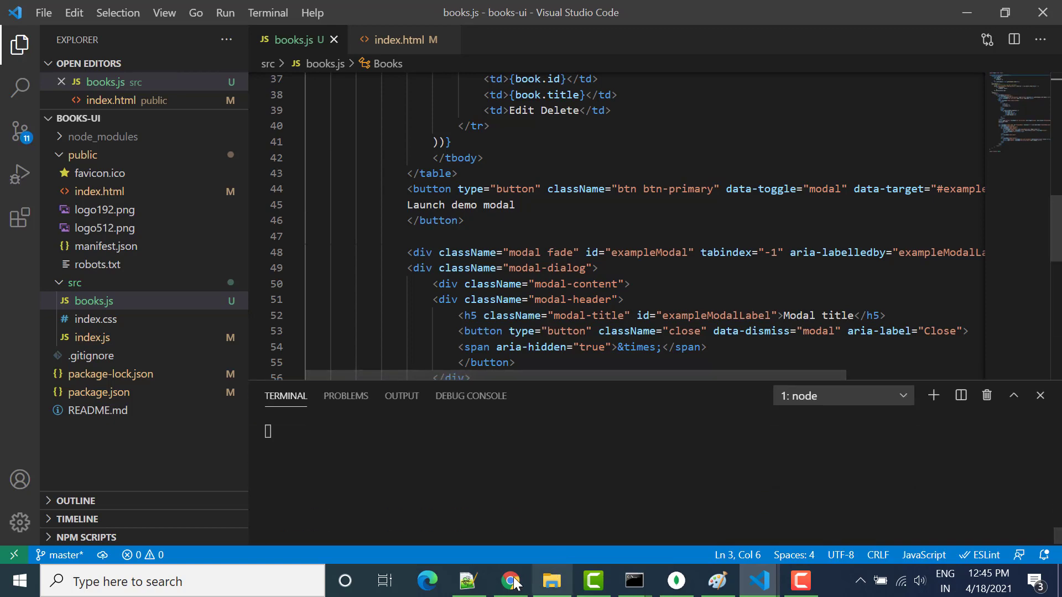
pyautogui.click(510, 582)
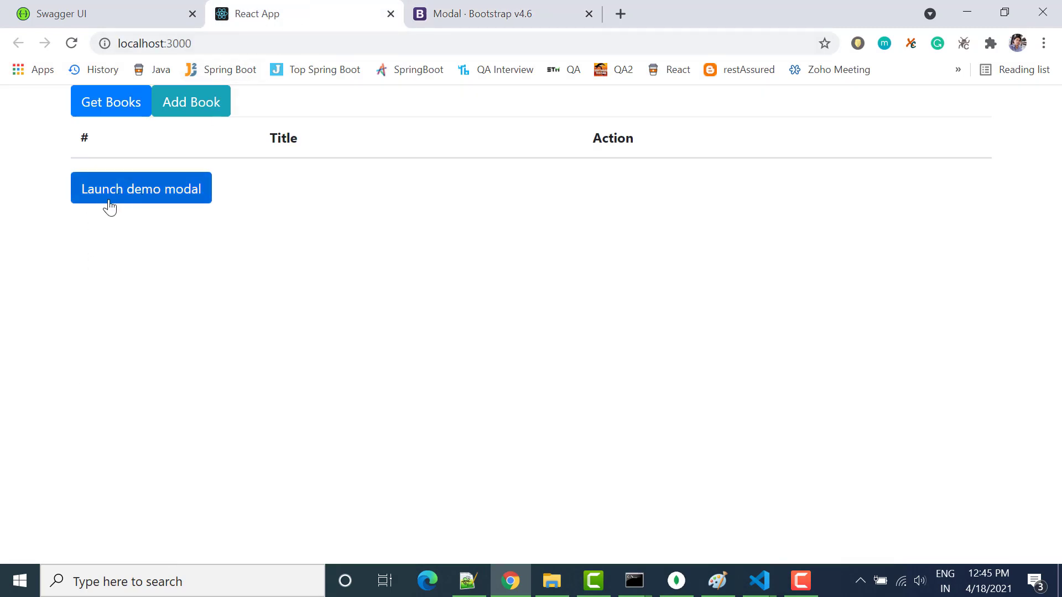
pyautogui.click(142, 188)
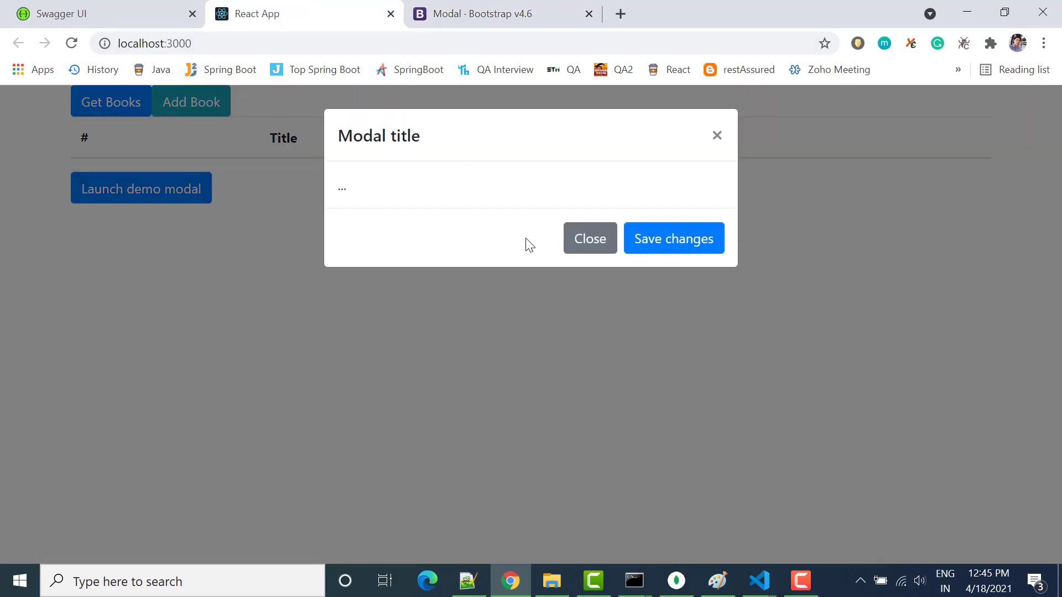
pyautogui.click(589, 239)
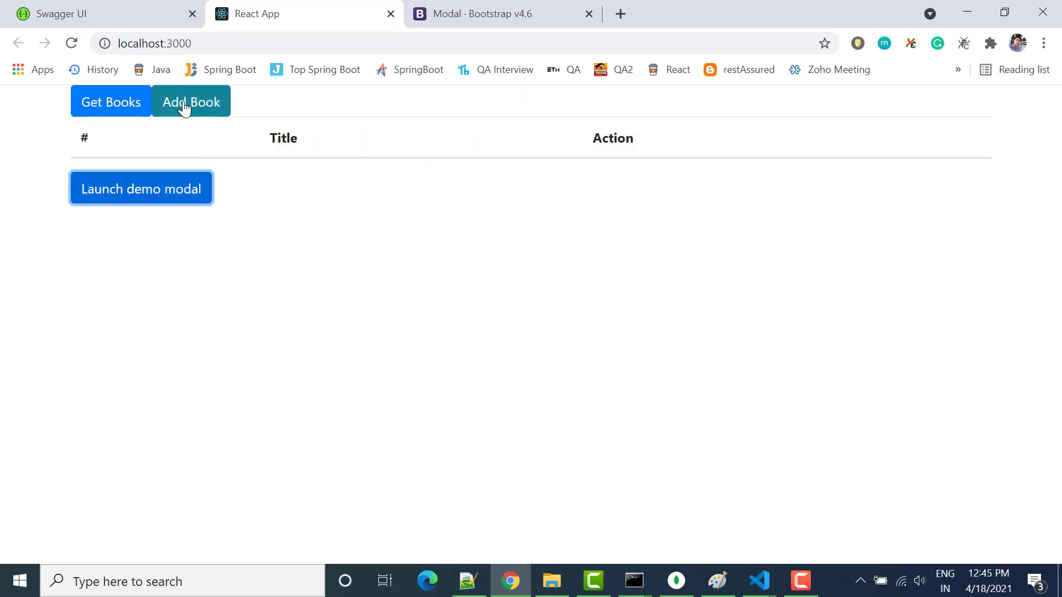
pyautogui.moveTo(760, 582)
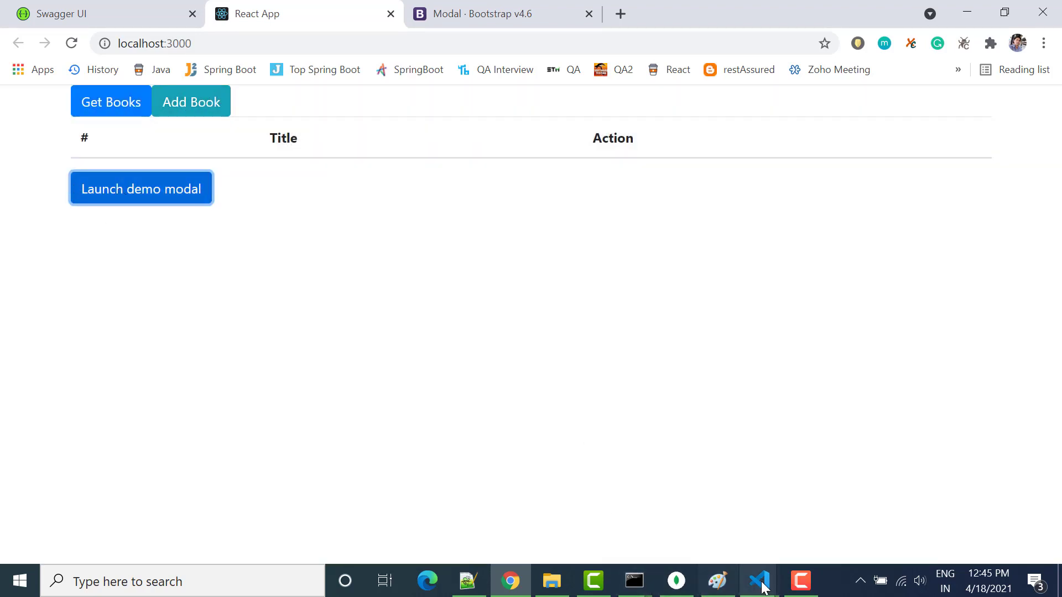
# Replace the old button with the modal trigger, labelled 'Add Book' and styled btn-info
pyautogui.click(758, 582)
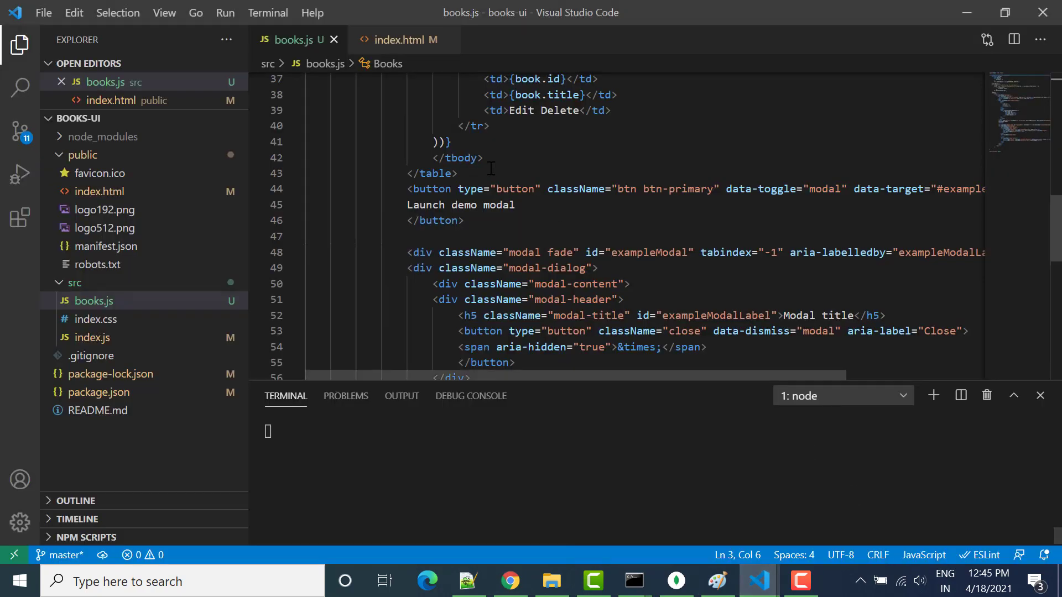
pyautogui.moveTo(406, 188); pyautogui.dragTo(464, 220)
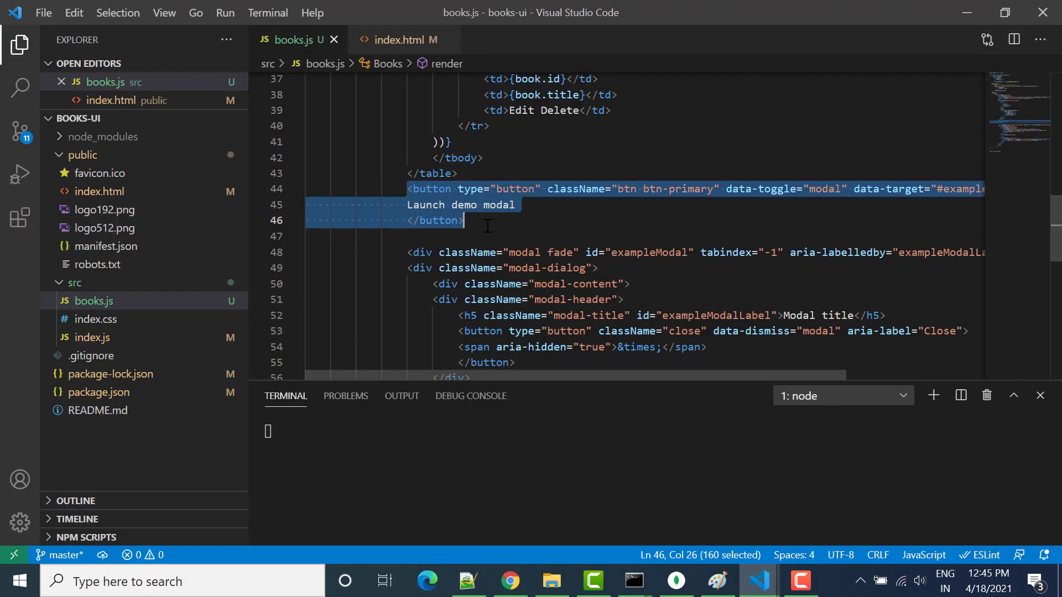
pyautogui.press('Delete')
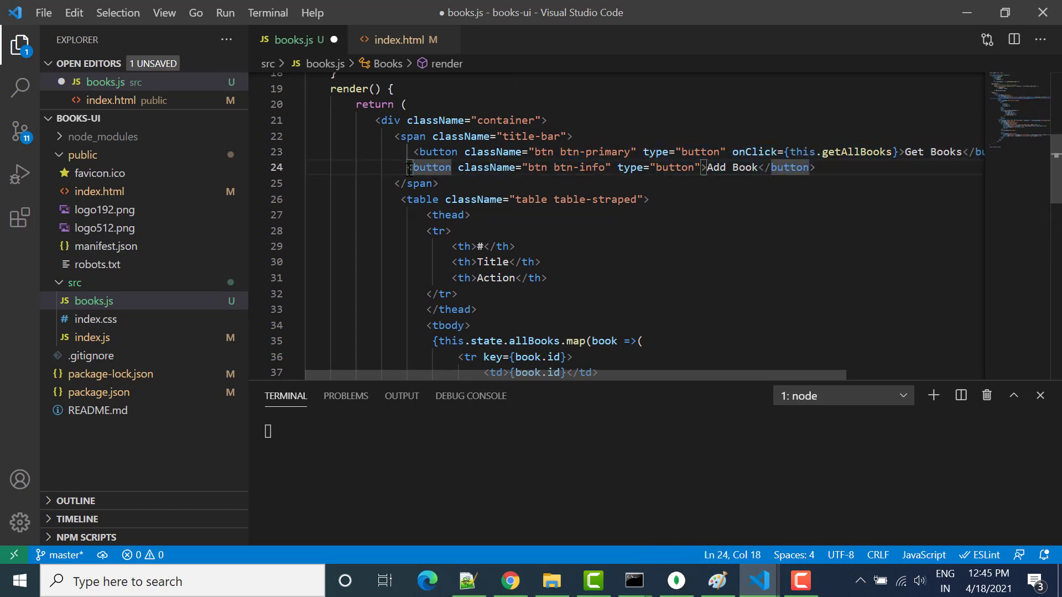
pyautogui.moveTo(409, 167); pyautogui.dragTo(817, 167)
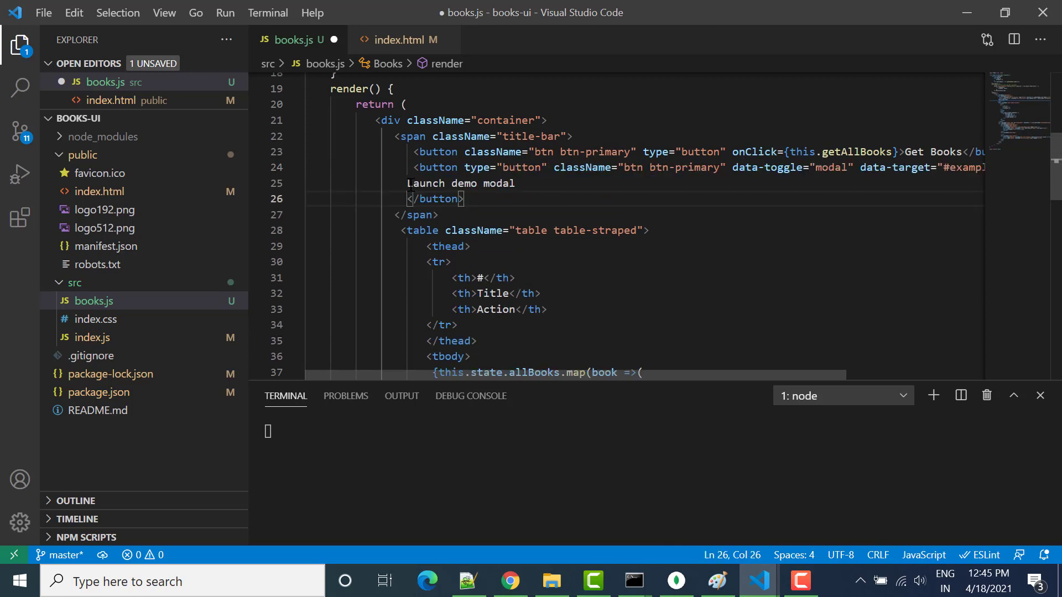
pyautogui.write('Add')
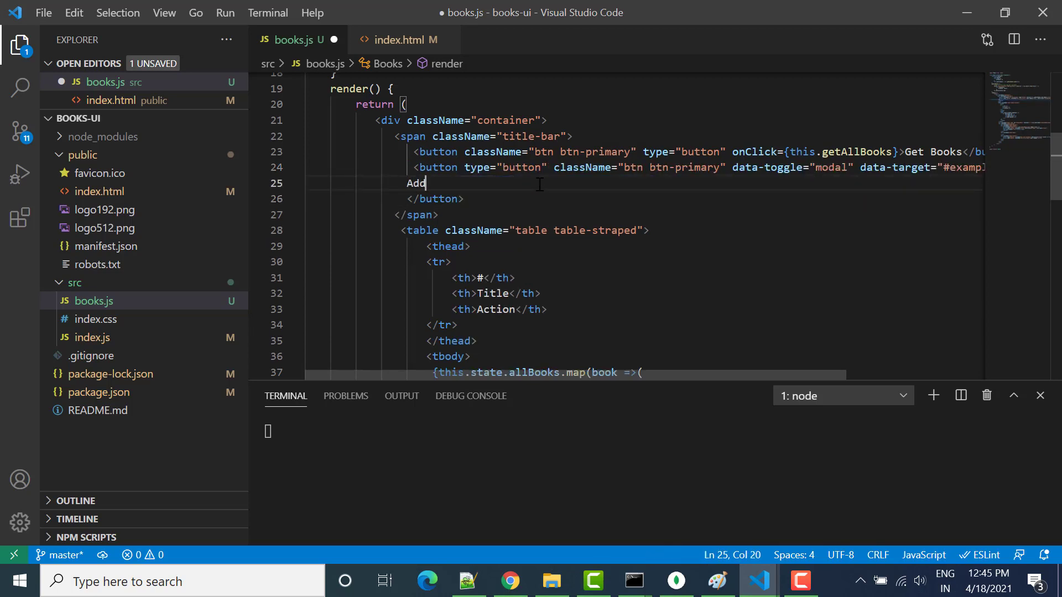
pyautogui.write('Book')
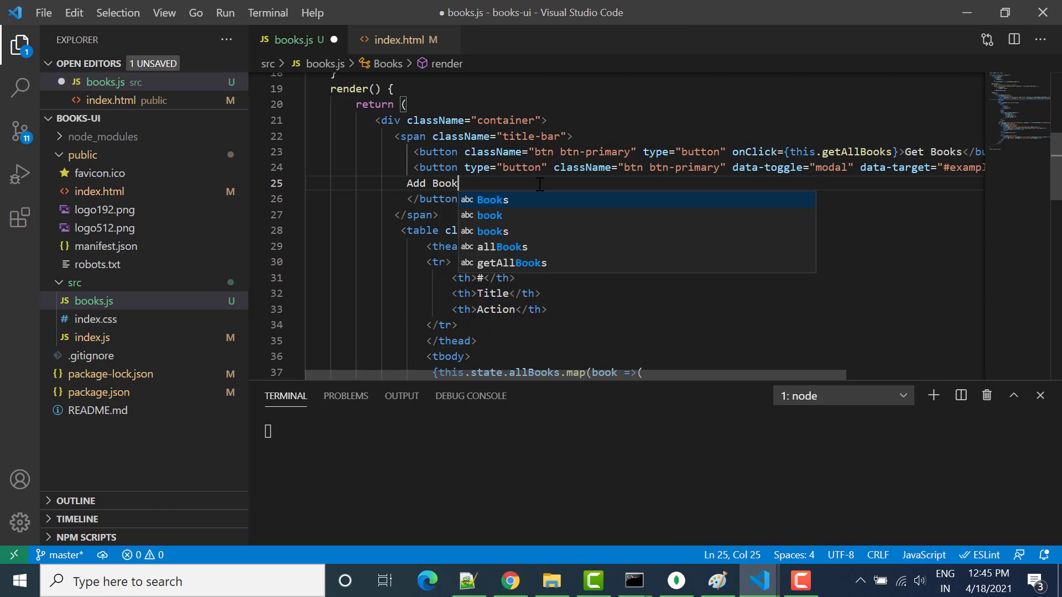
pyautogui.doubleClick(697, 167)
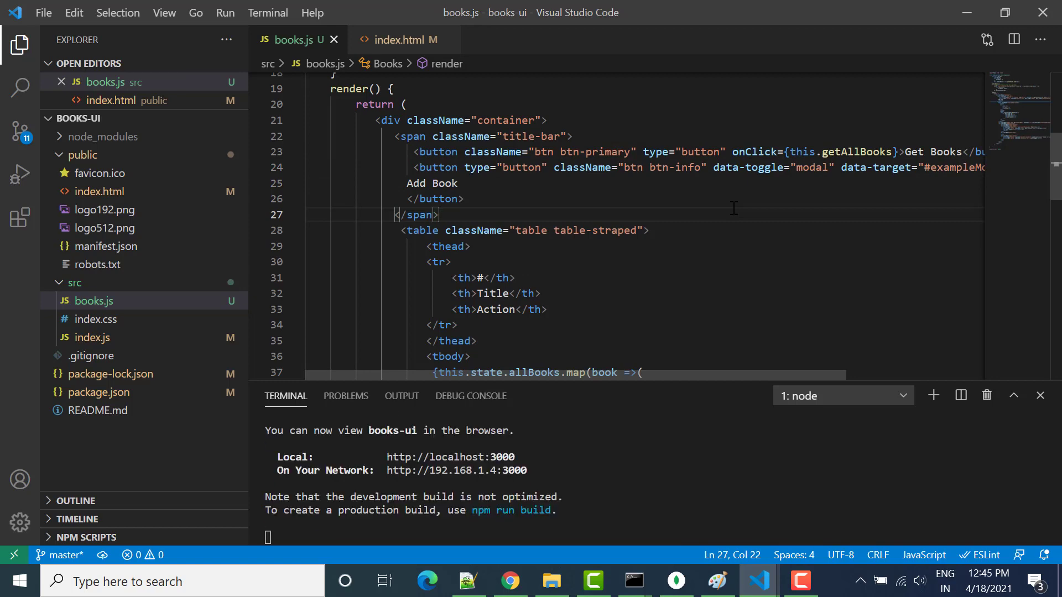
# Confirm Add Book opens the modal, close it, and revisit the Bootstrap modal docs
pyautogui.click(510, 581)
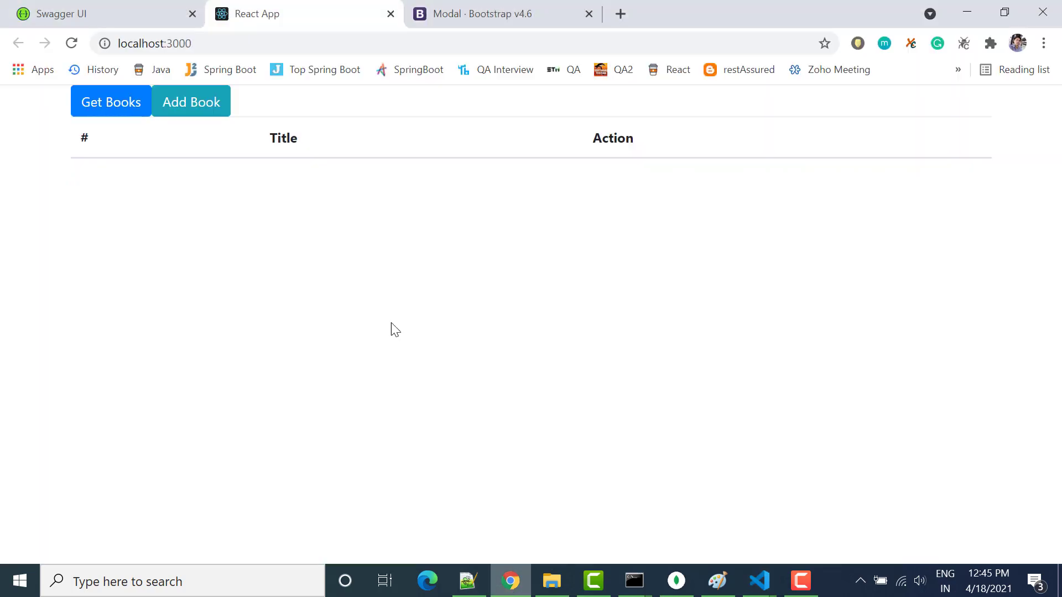
pyautogui.click(191, 102)
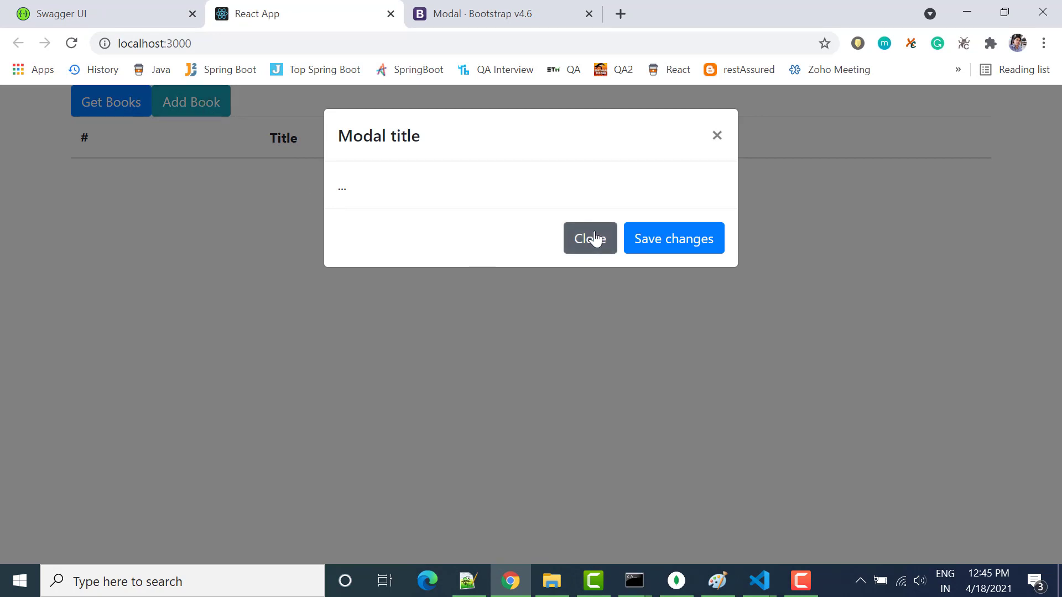
pyautogui.click(589, 238)
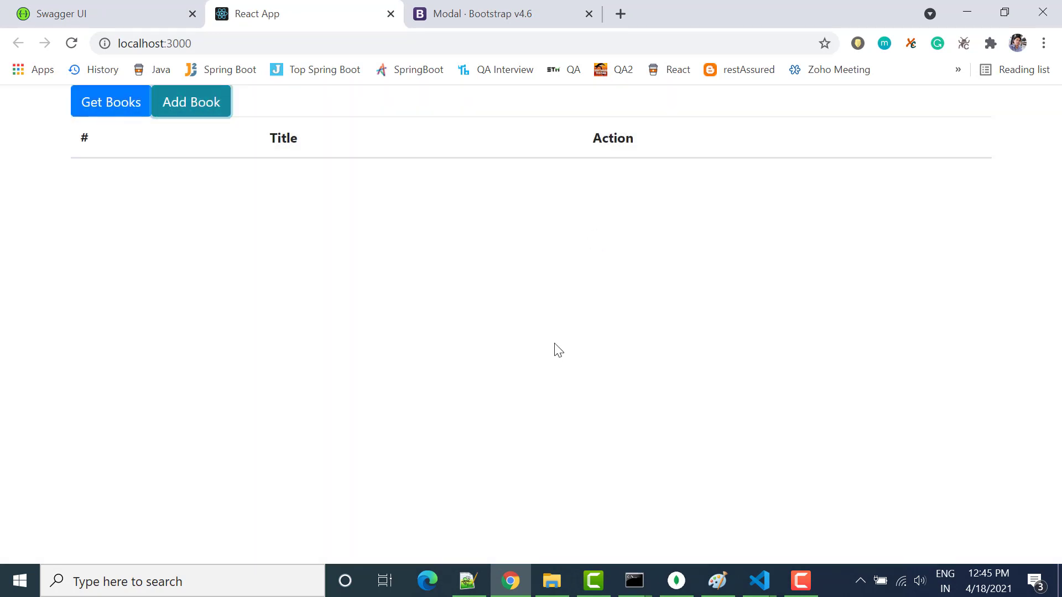
pyautogui.moveTo(664, 418)
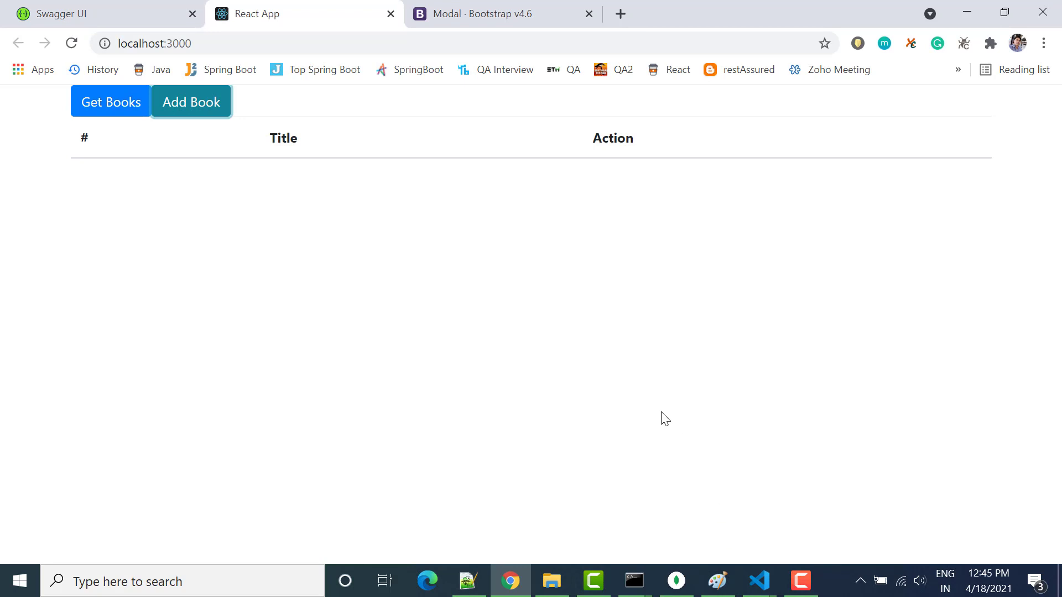
pyautogui.click(504, 14)
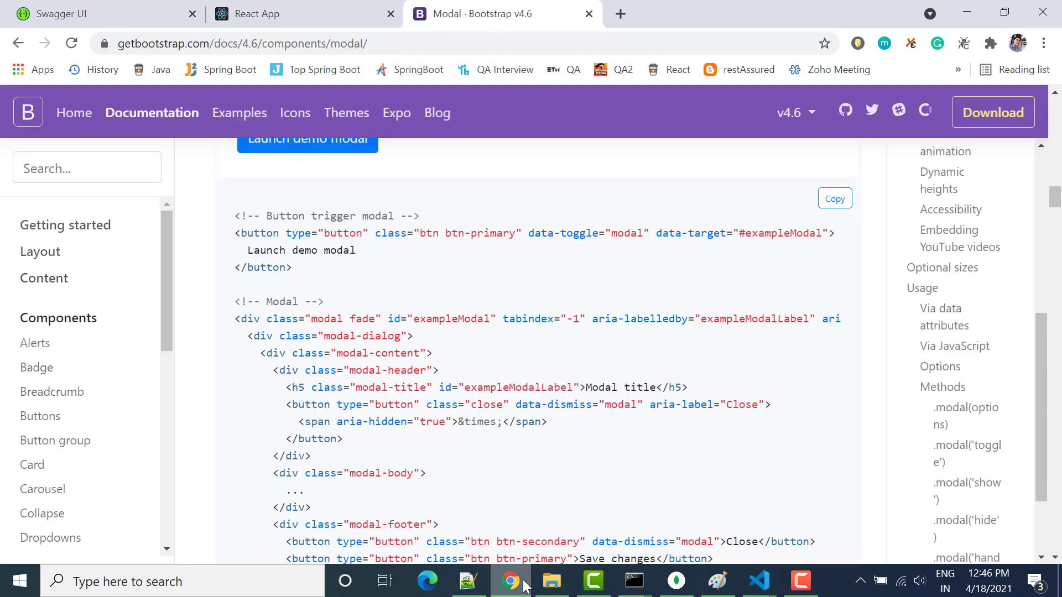
pyautogui.click(757, 581)
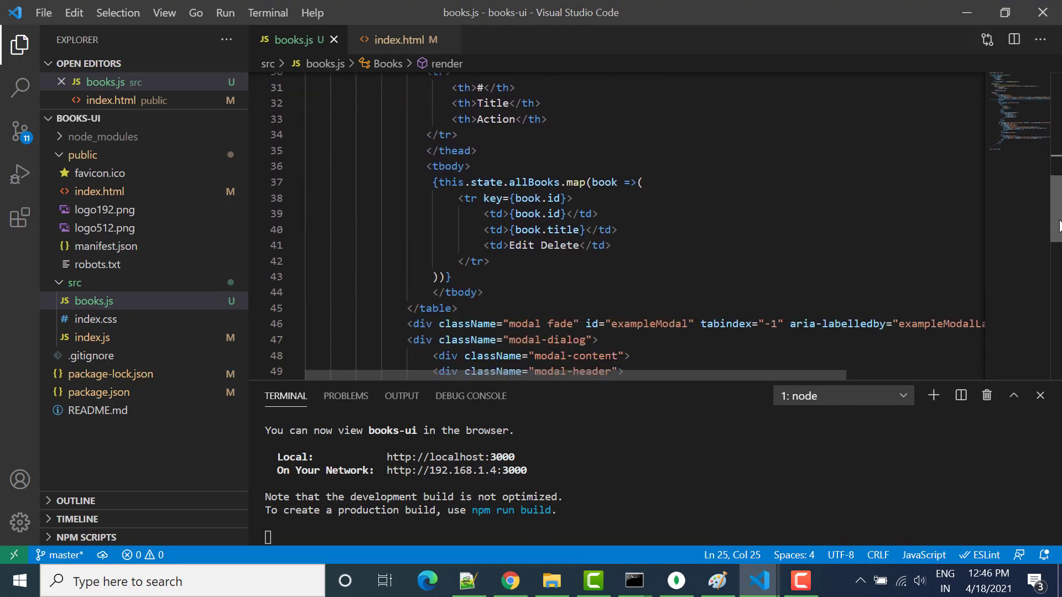
# Type a text input with id and name 'title' and value={this.state. in modal-body
pyautogui.scroll(-3)
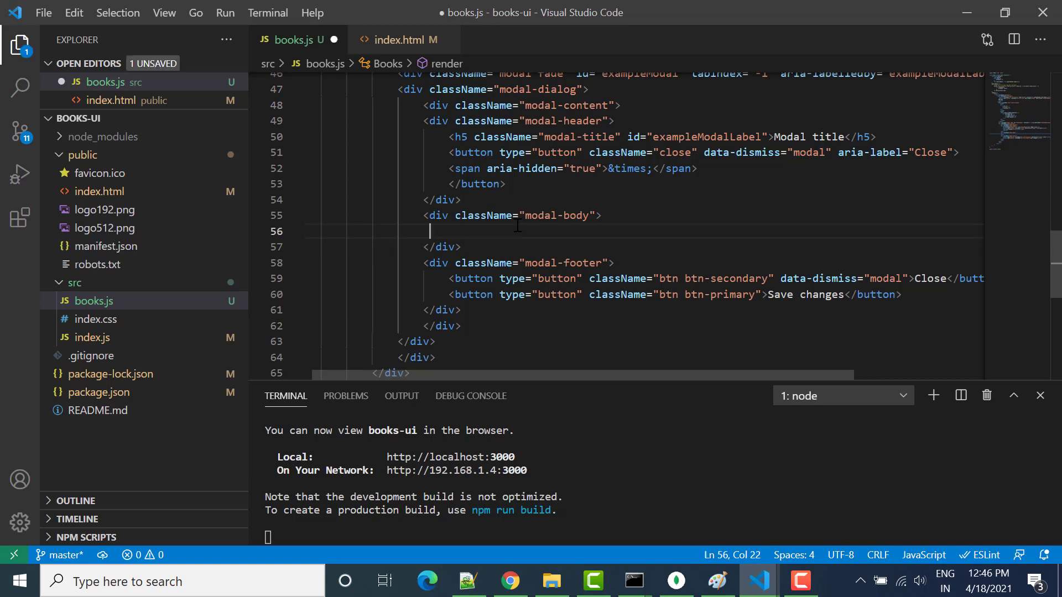
pyautogui.write('<')
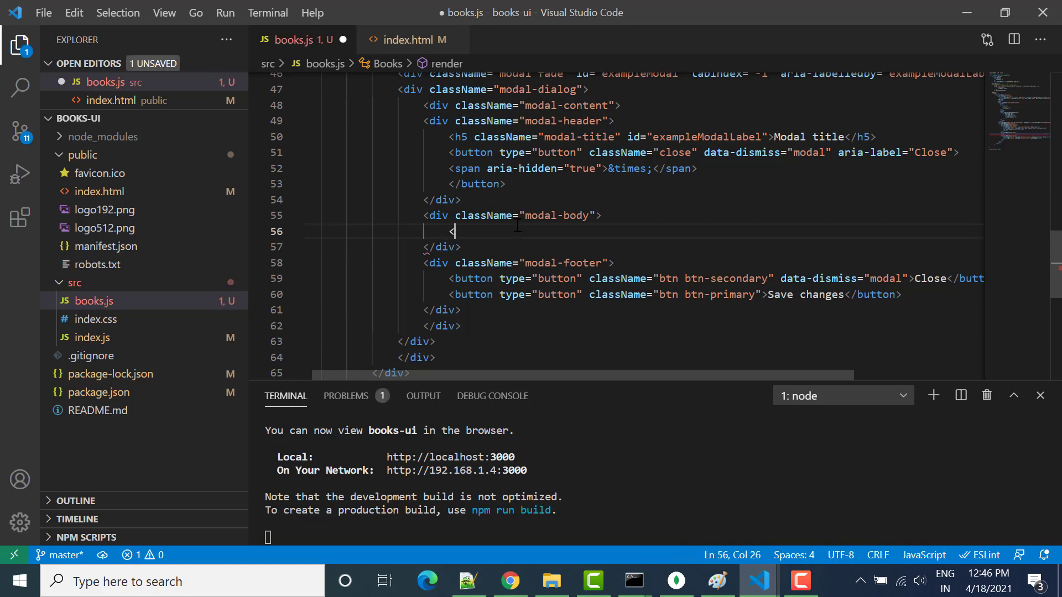
pyautogui.write('input t')
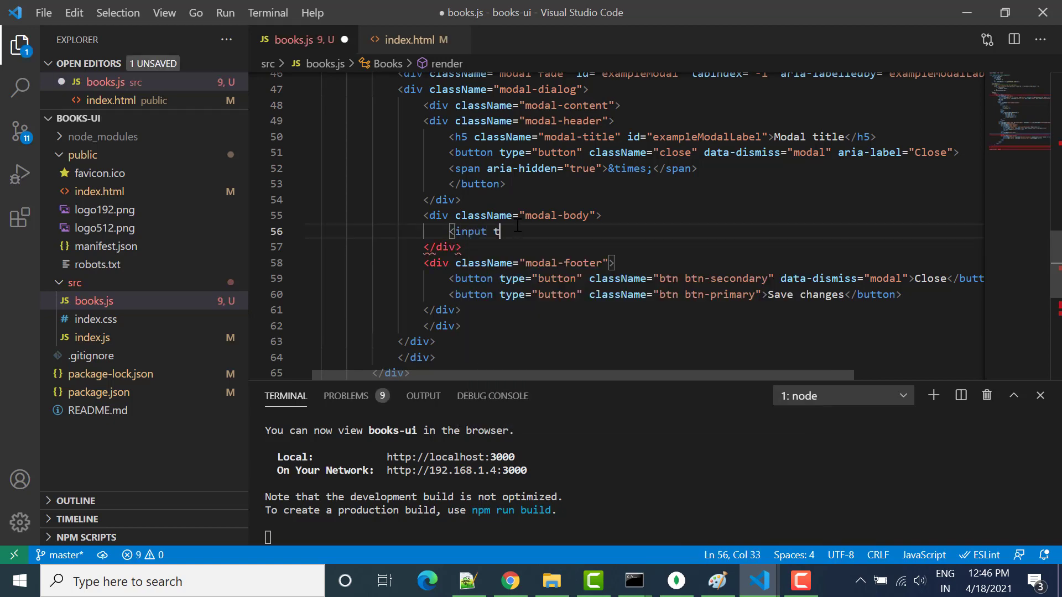
pyautogui.write('ype="te')
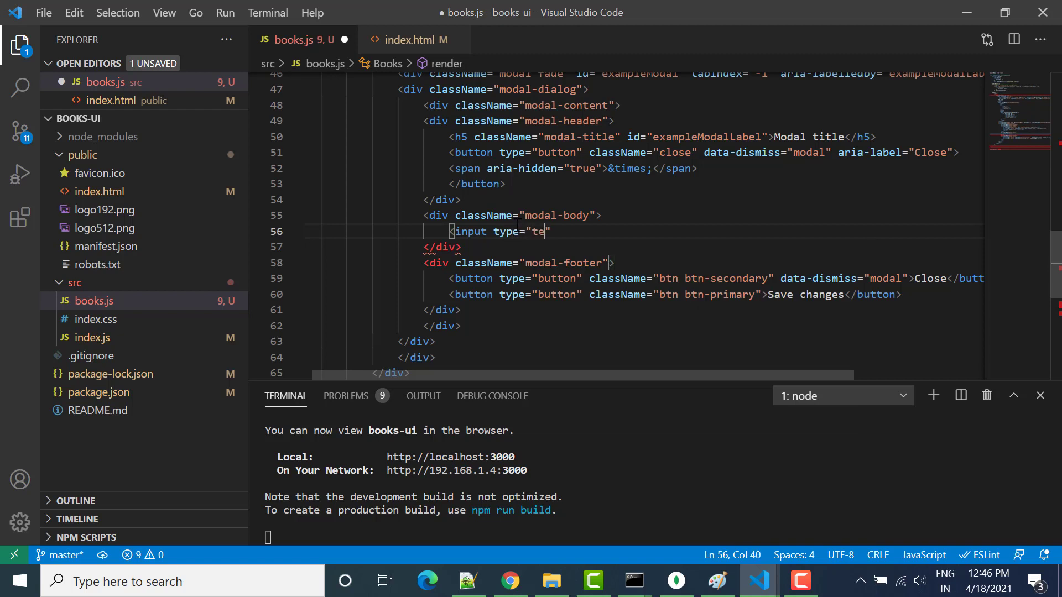
pyautogui.write('xt" id')
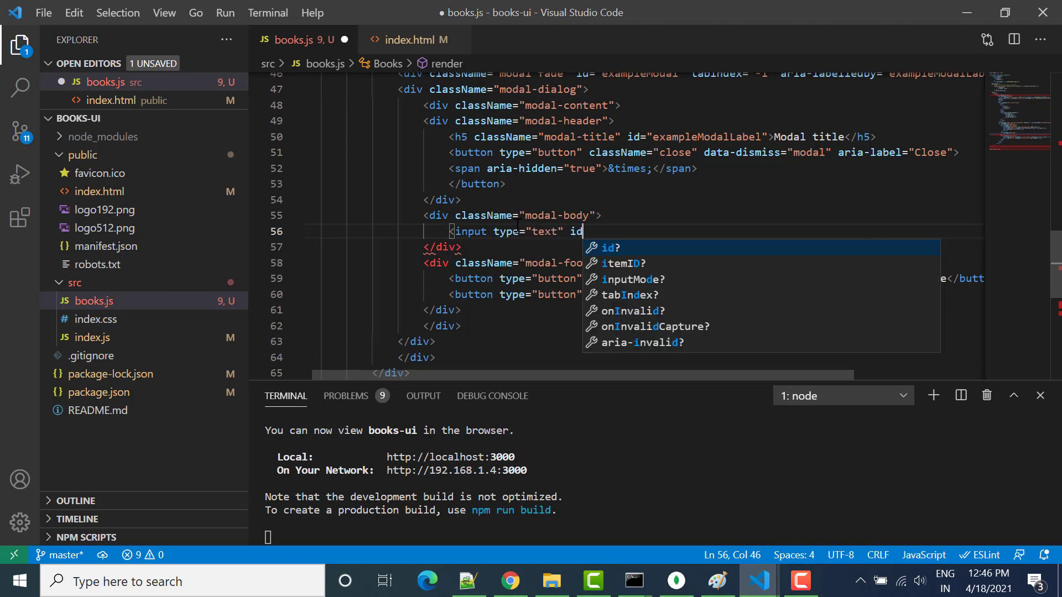
pyautogui.write('="')
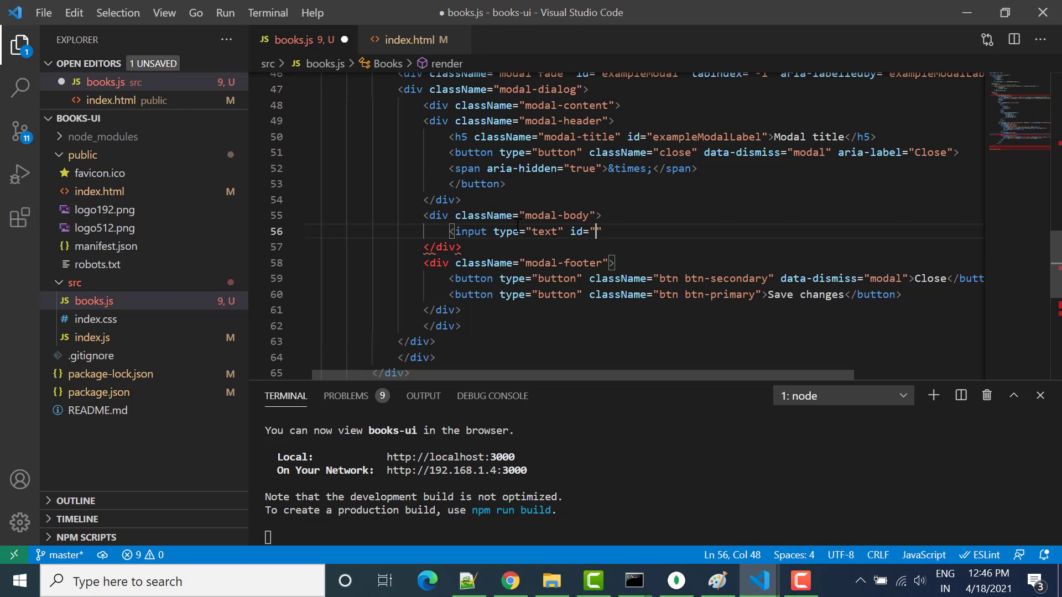
pyautogui.write('title')
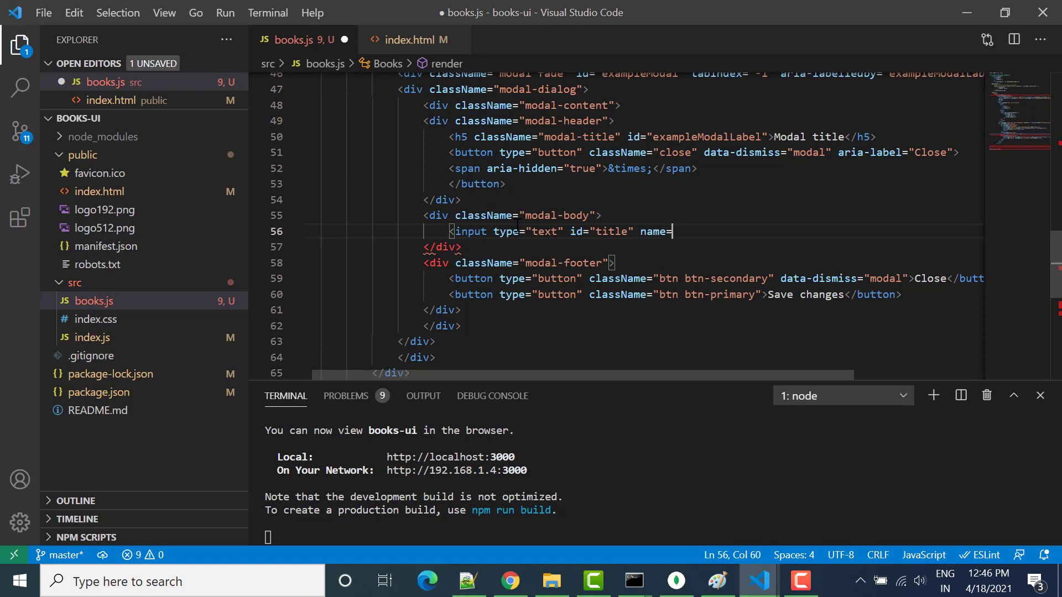
pyautogui.write('"title"')
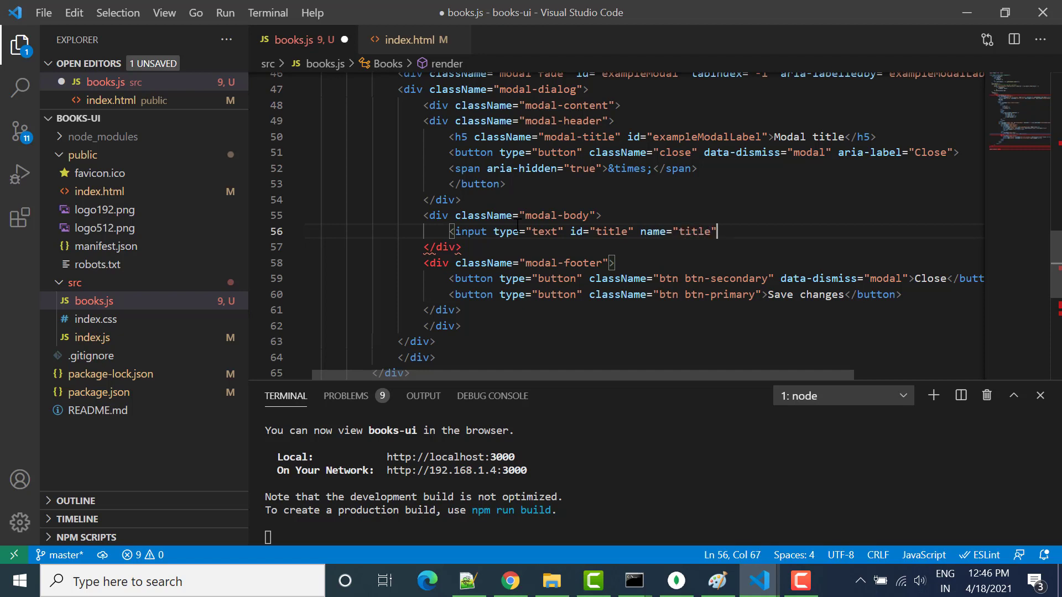
pyautogui.write('value')
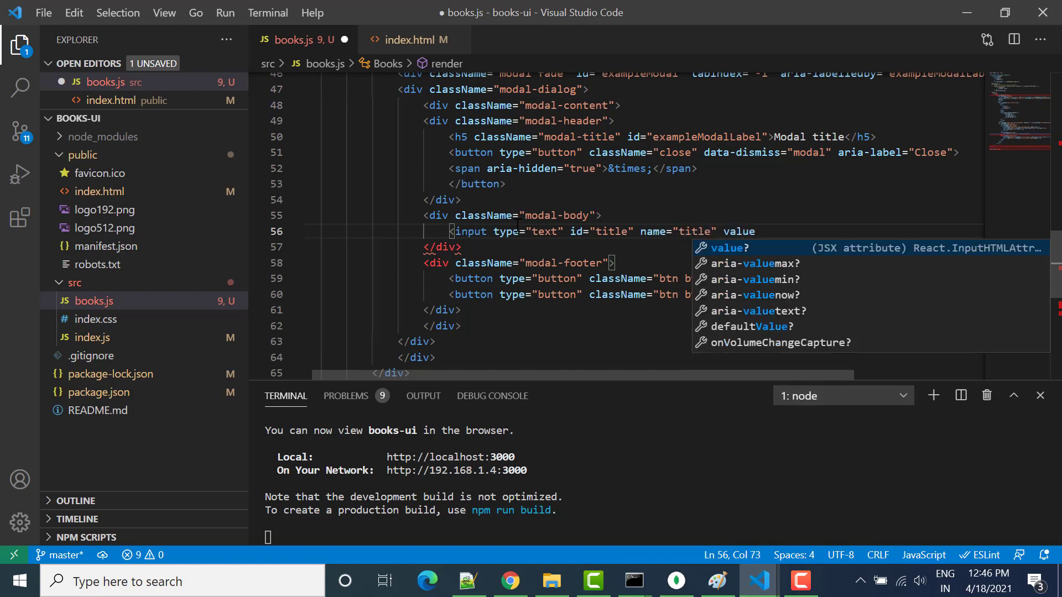
pyautogui.write('=""')
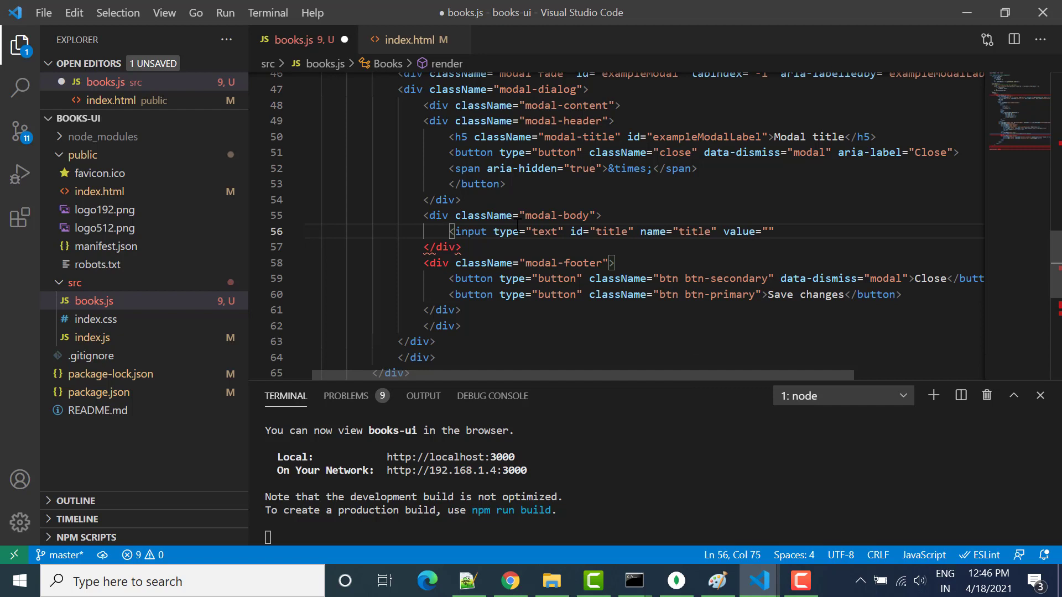
pyautogui.write('{this.')
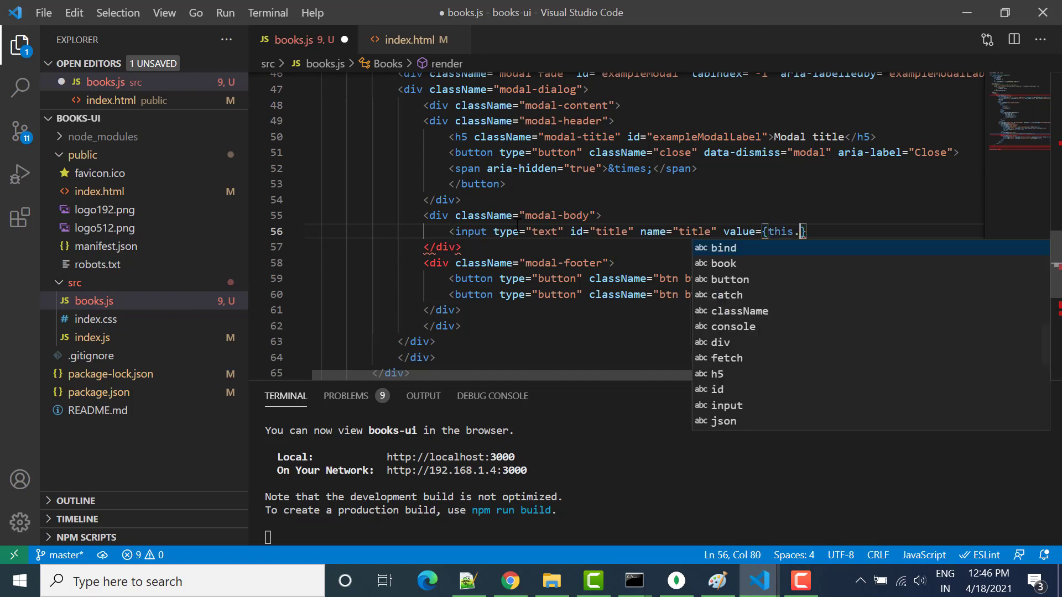
pyautogui.write('state.')
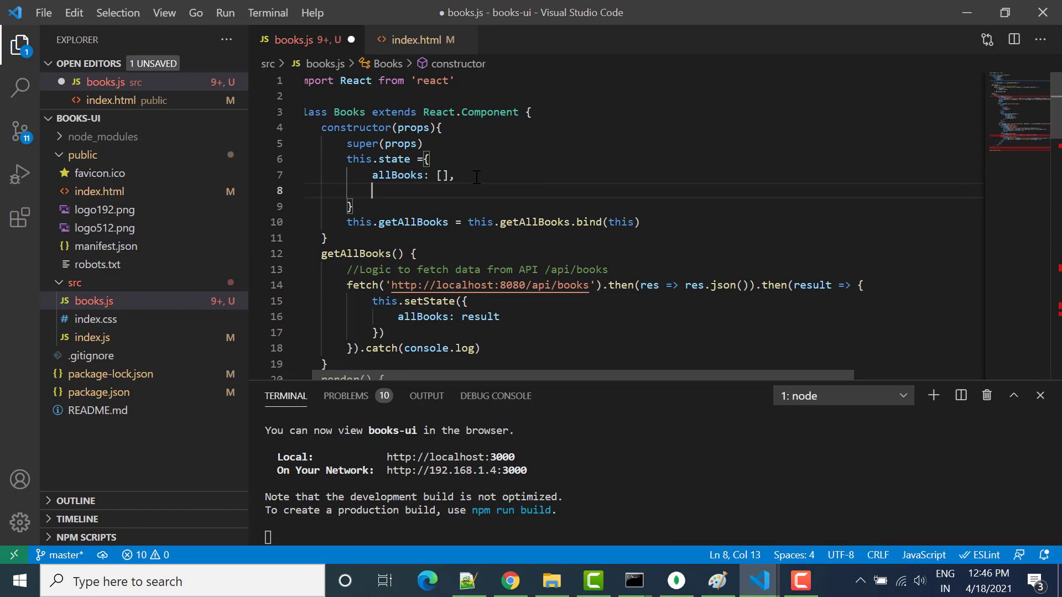
# Add a singleBook object to state with an empty name key
pyautogui.write('sing')
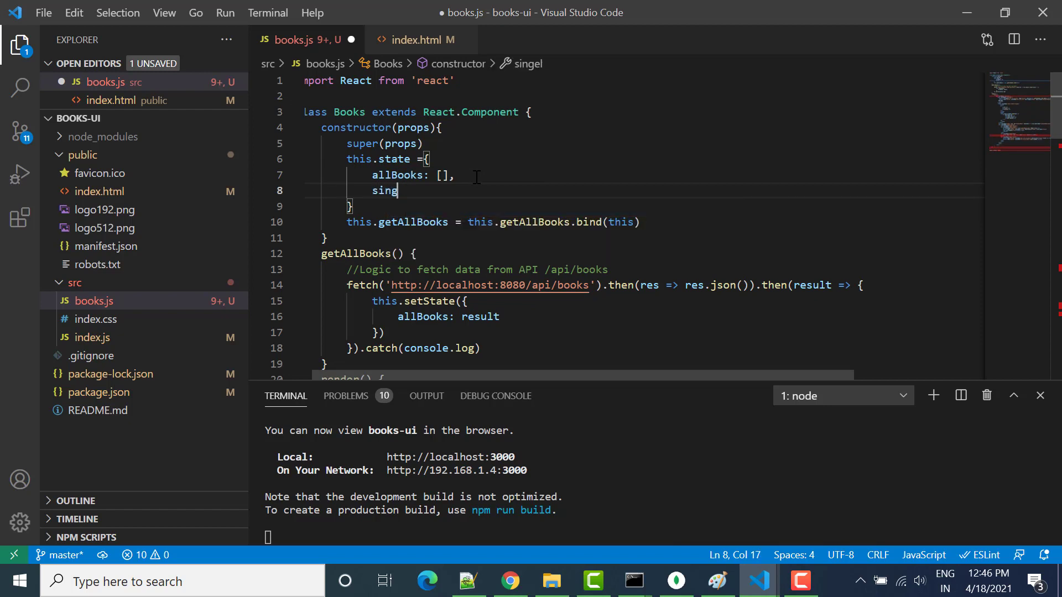
pyautogui.write('leBook: {')
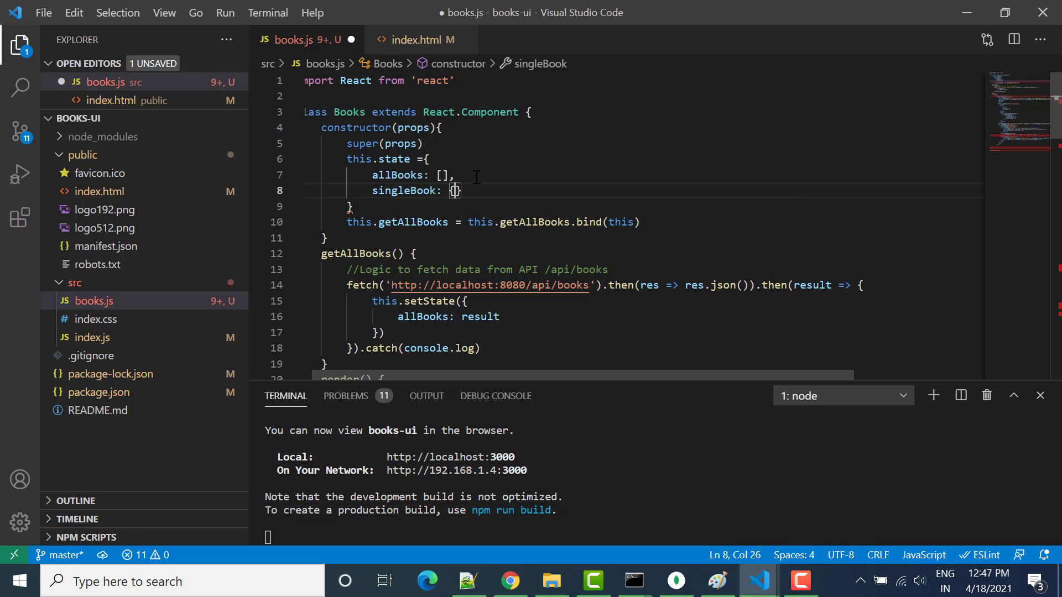
pyautogui.write('t')
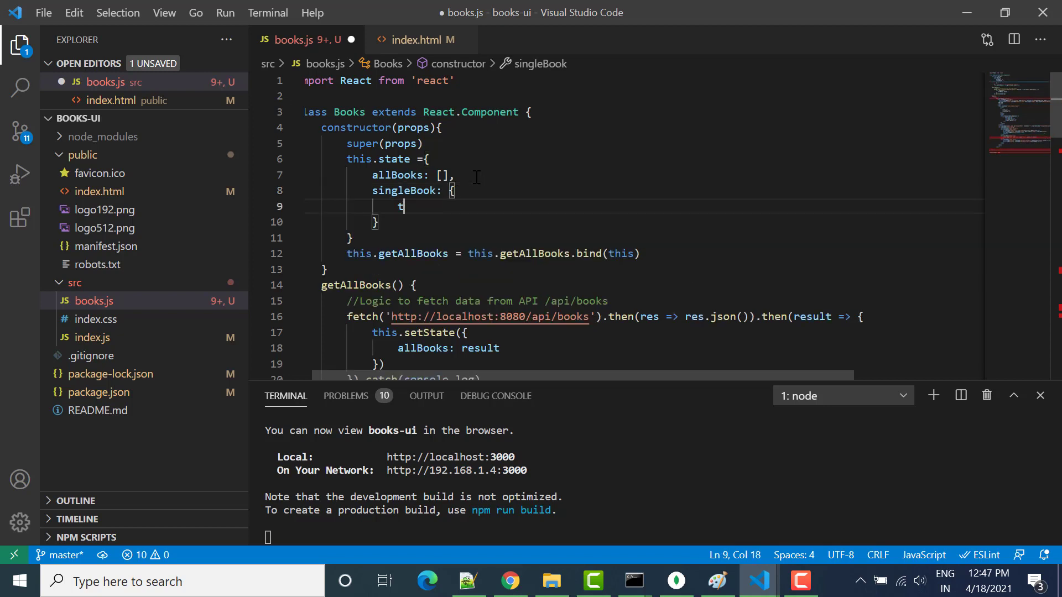
pyautogui.write('itle:')
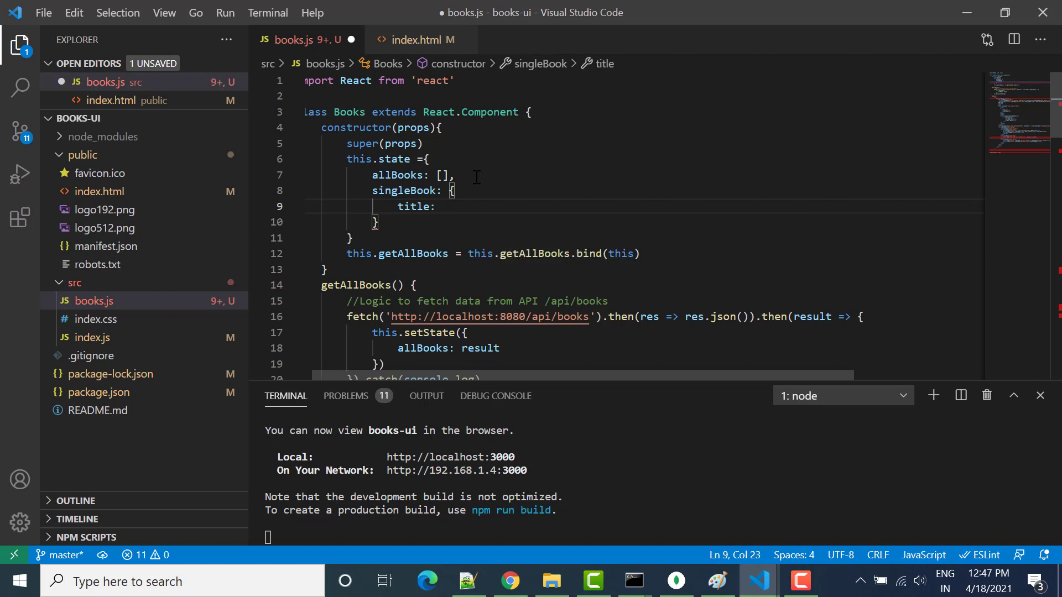
pyautogui.write("''")
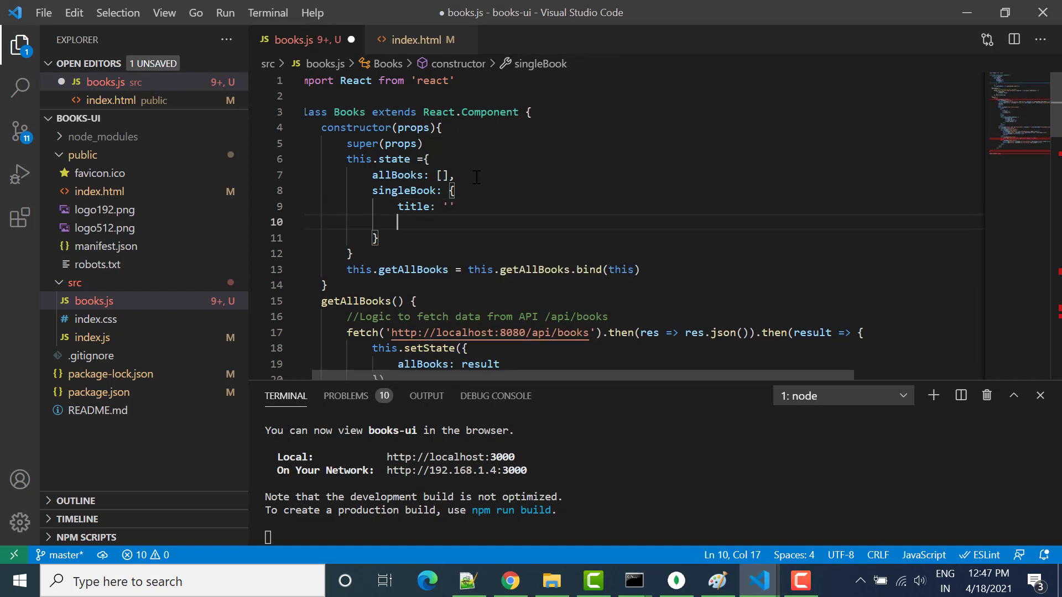
pyautogui.write(',')
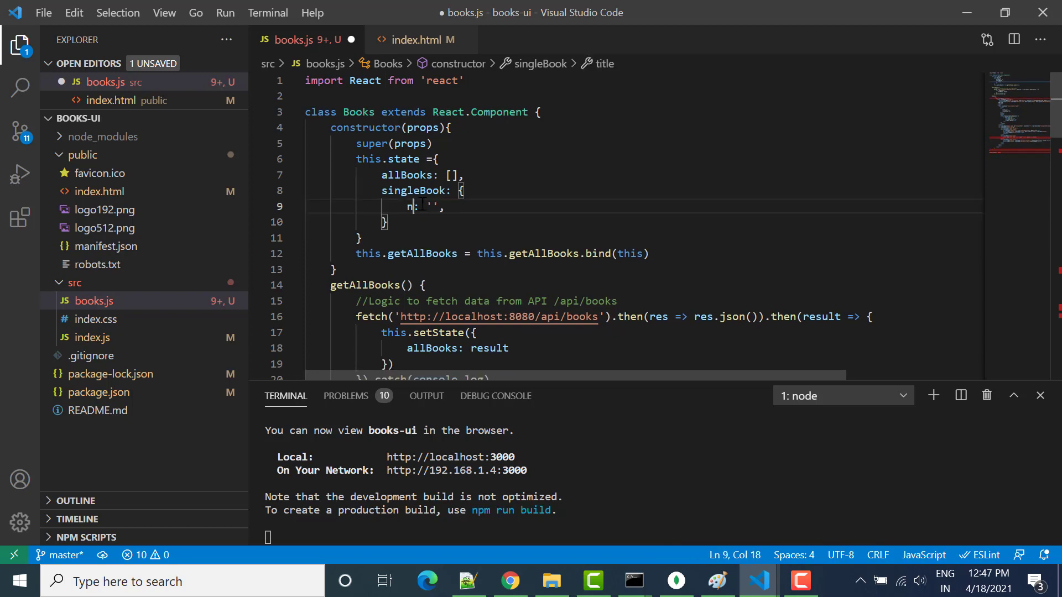
pyautogui.write('ame')
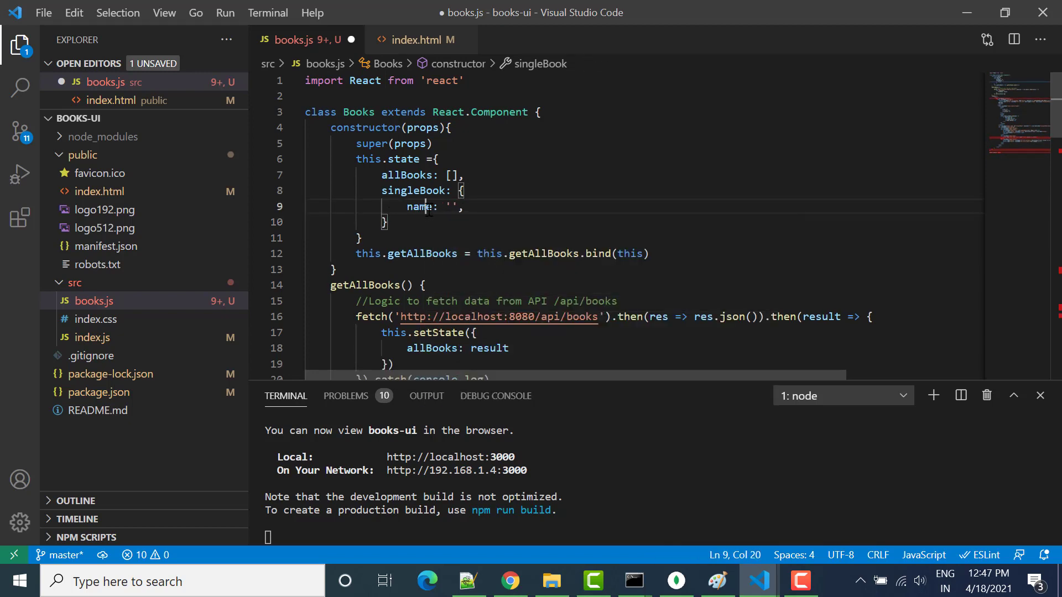
# Give singleBook an id of 0 and save books.js
pyautogui.doubleClick(418, 206)
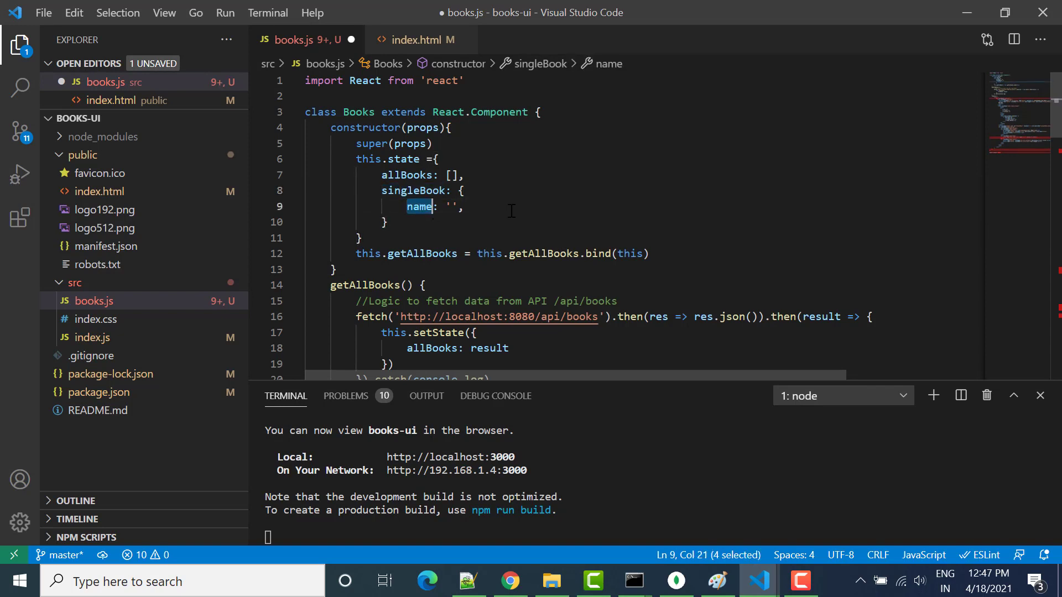
pyautogui.write('id')
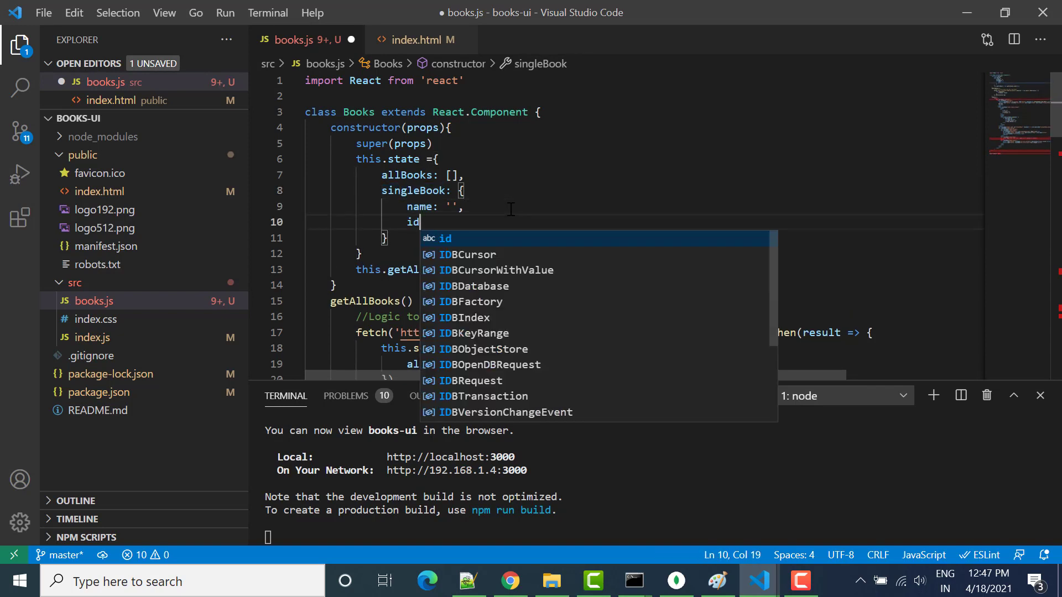
pyautogui.write(": ''")
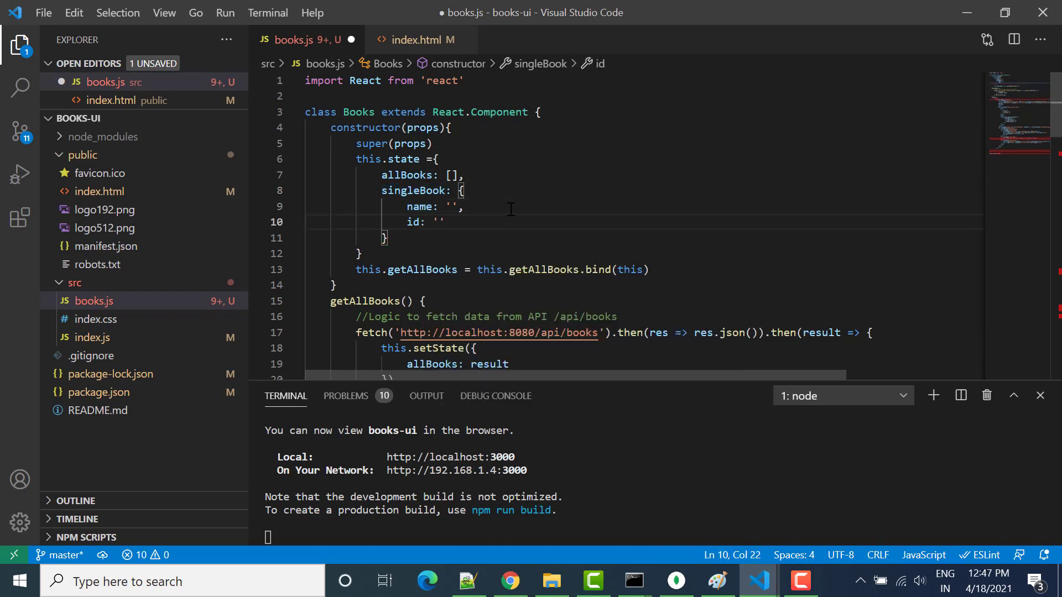
pyautogui.click(445, 221)
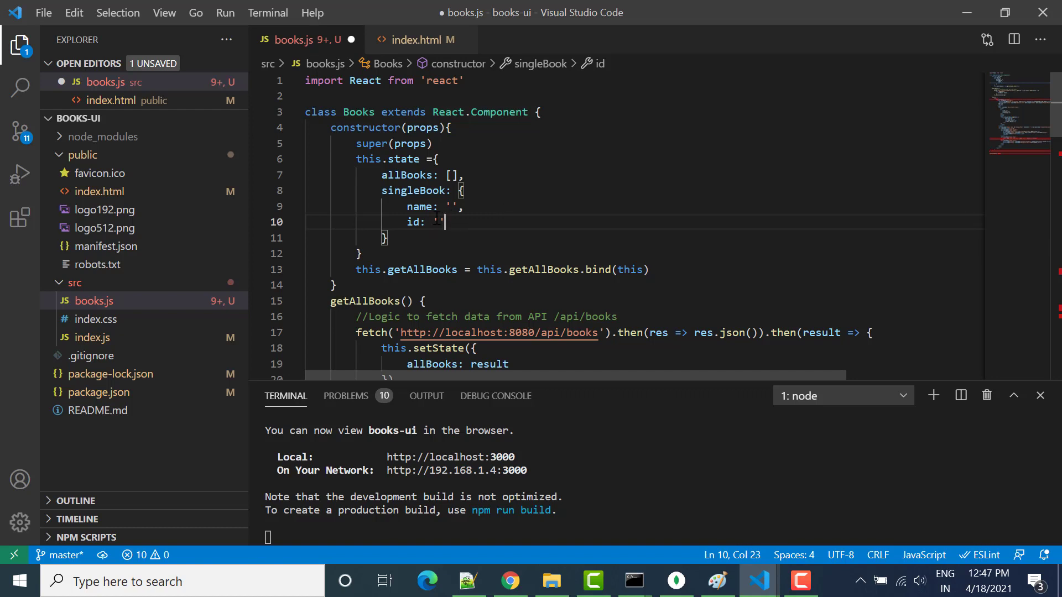
pyautogui.press('Backspace')
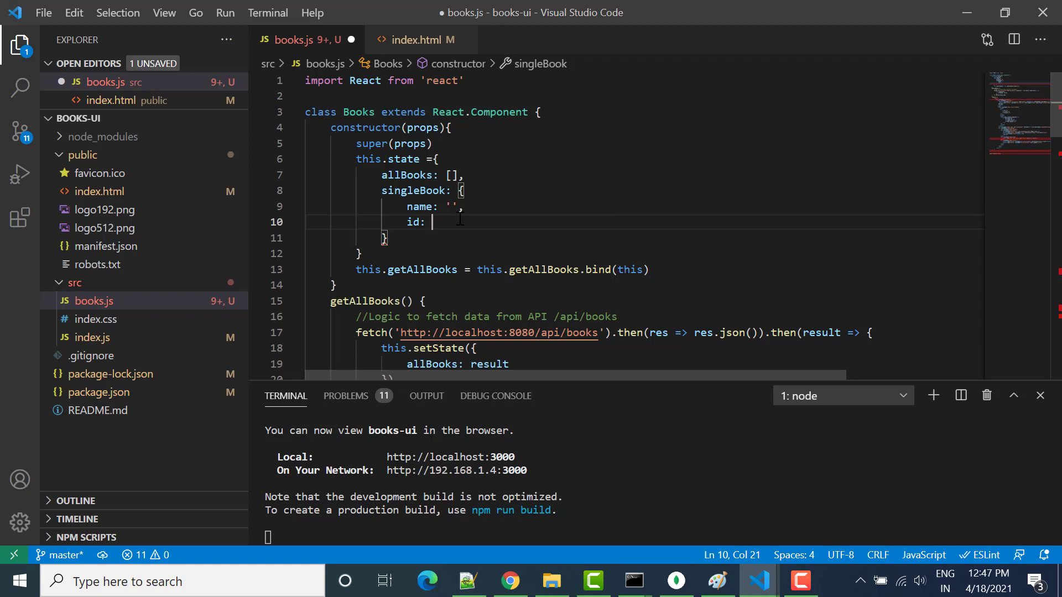
pyautogui.write('0')
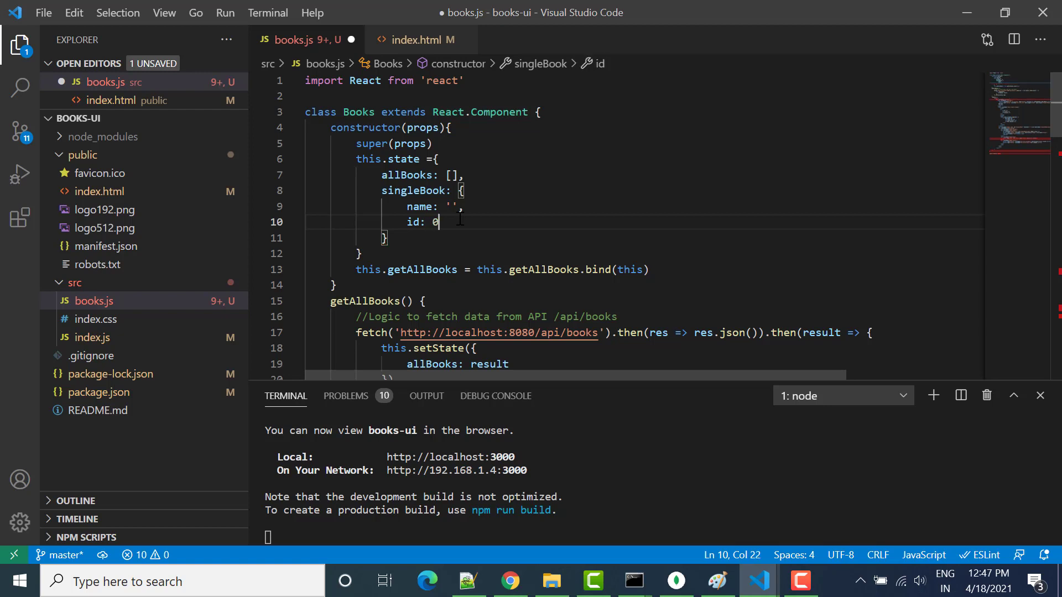
pyautogui.press('ctrl+s')
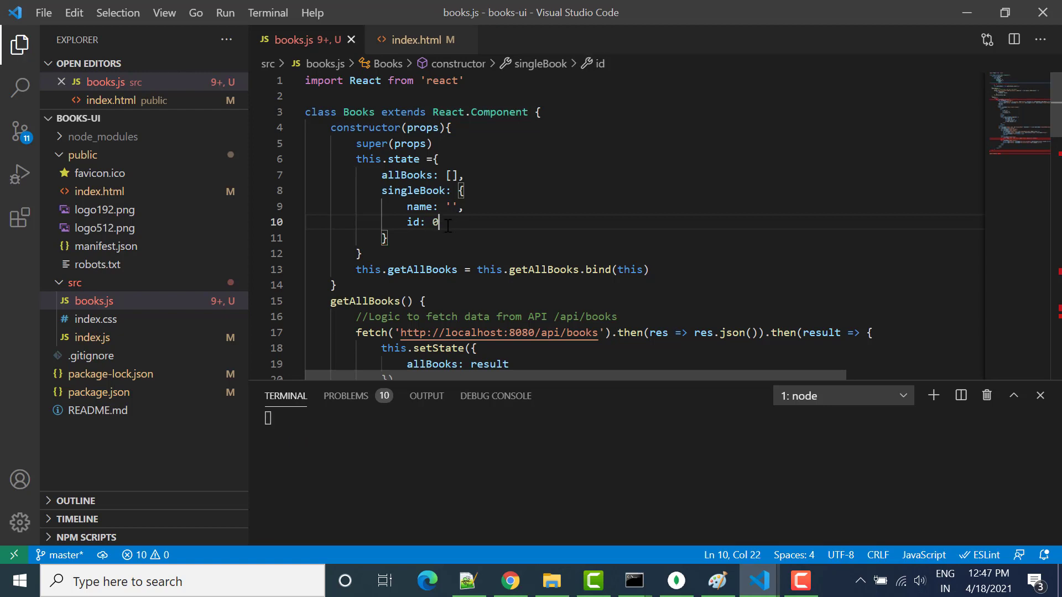
pyautogui.doubleClick(414, 190)
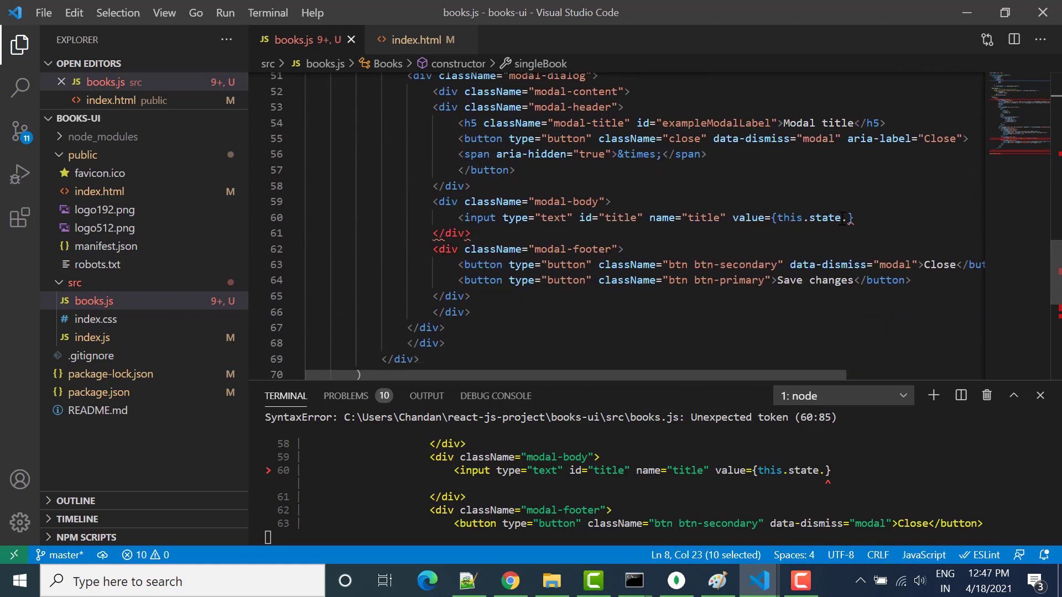
# Bind the input to singleBook.name, add an 'Enter Book Name' label for title, and save
pyautogui.write('singleBook')
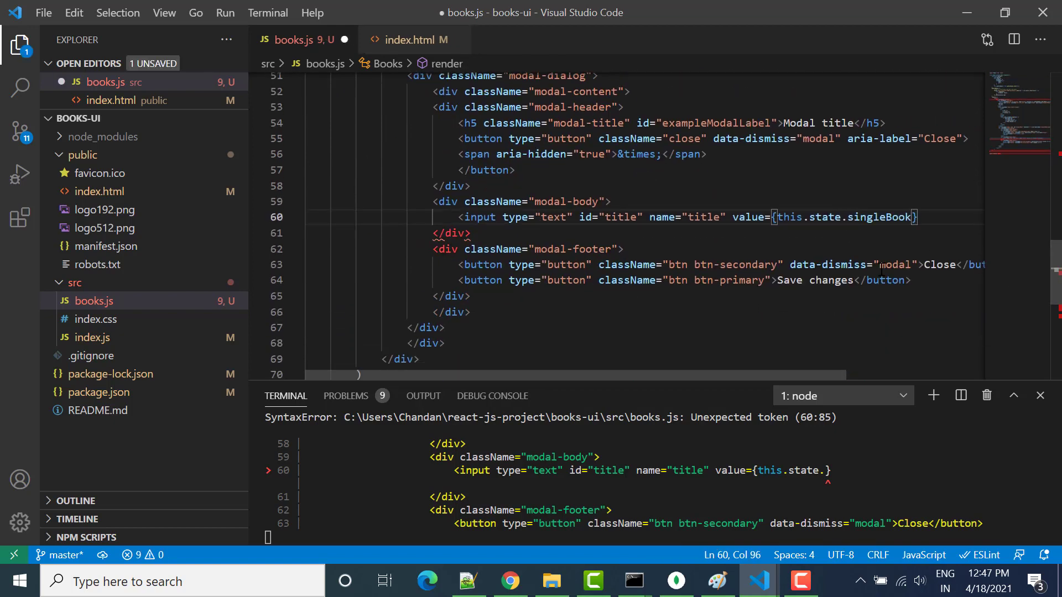
pyautogui.write('.name')
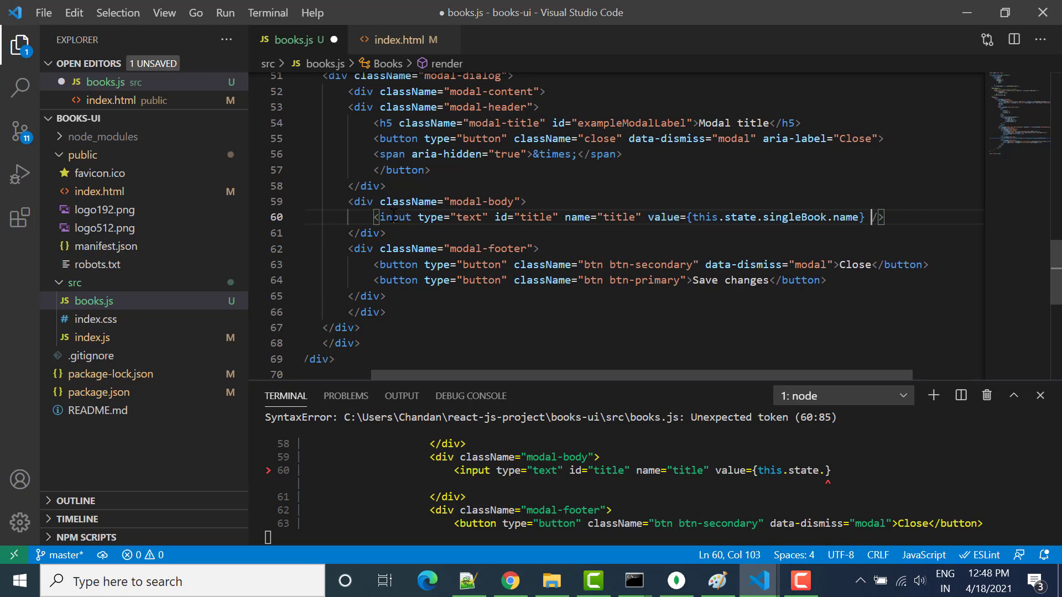
pyautogui.click(525, 201)
pyautogui.write('<')
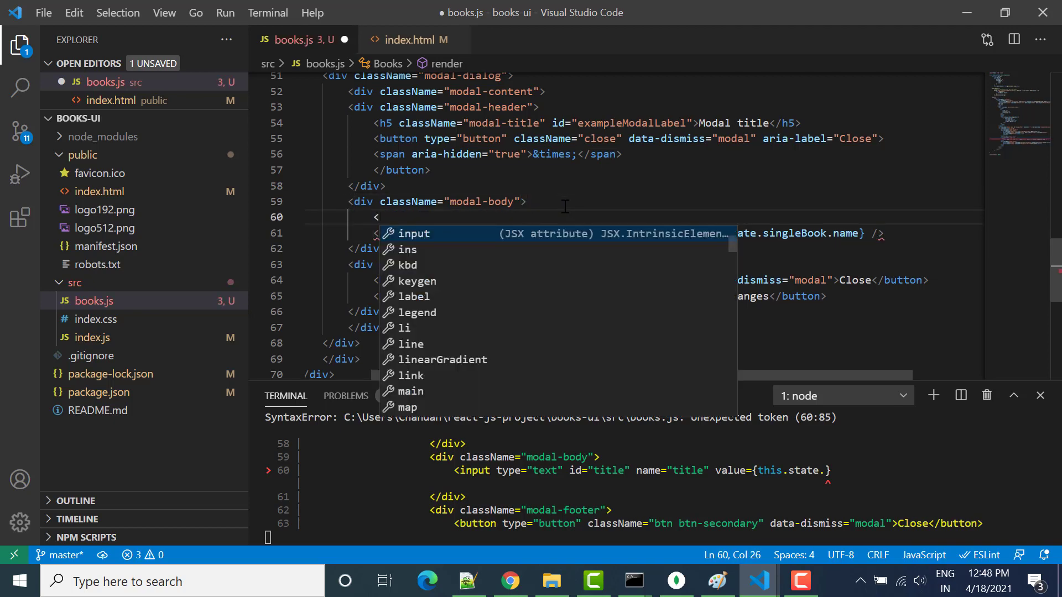
pyautogui.write('label')
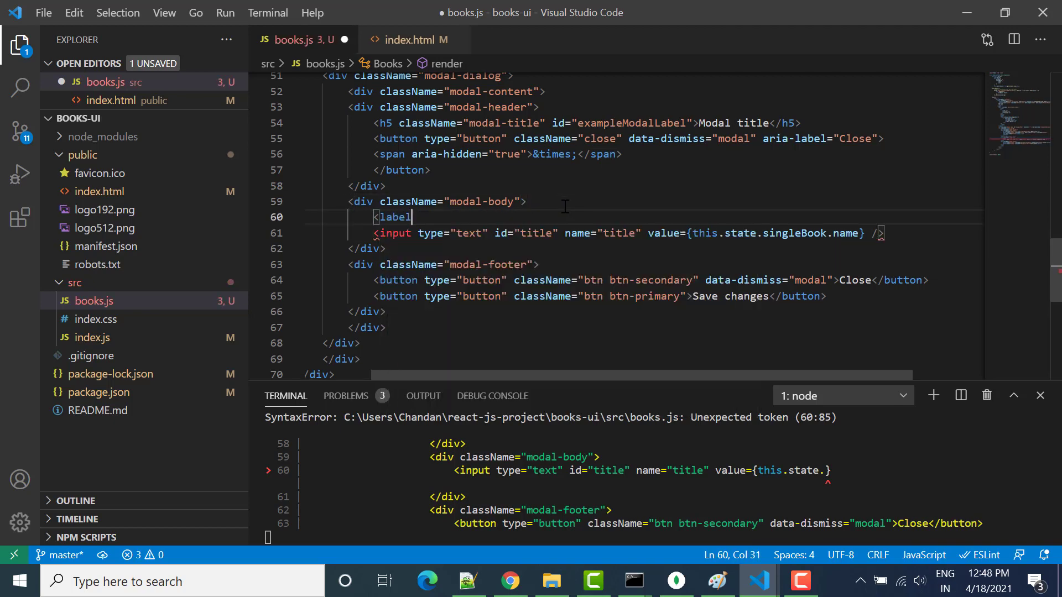
pyautogui.write('>')
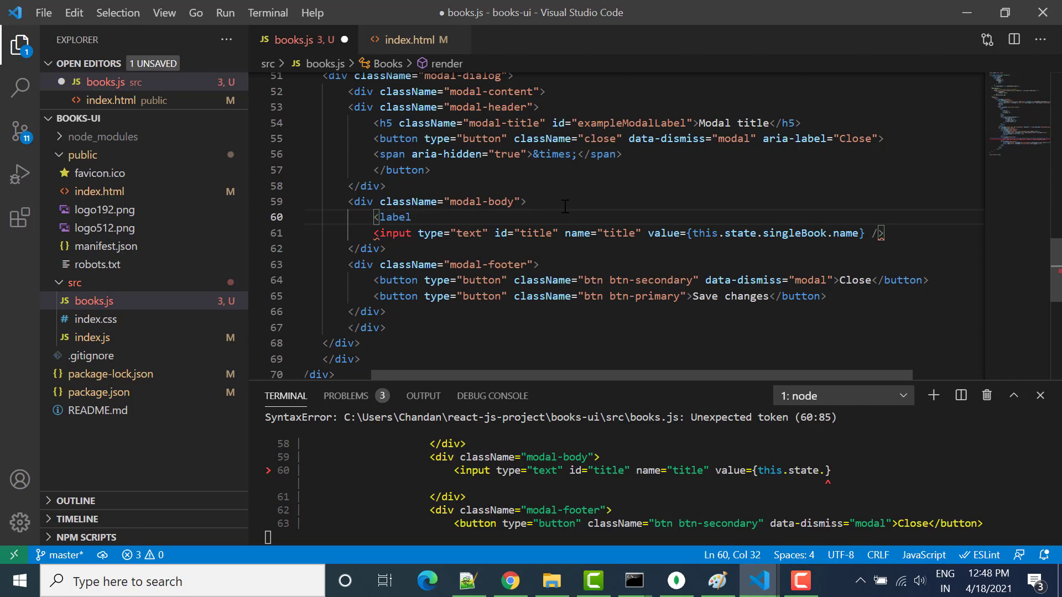
pyautogui.write('htmlFor')
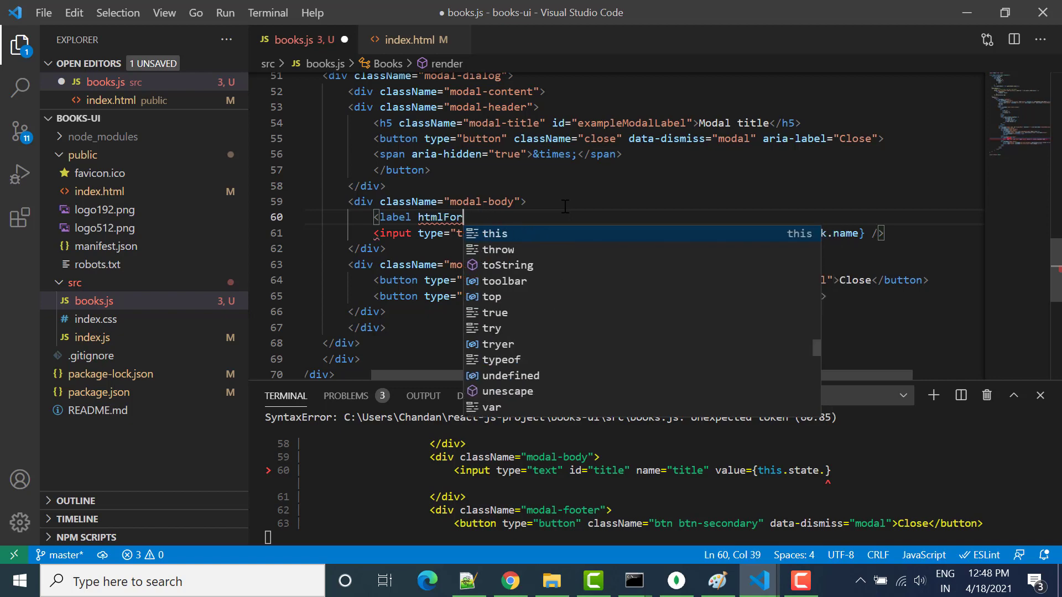
pyautogui.write('="')
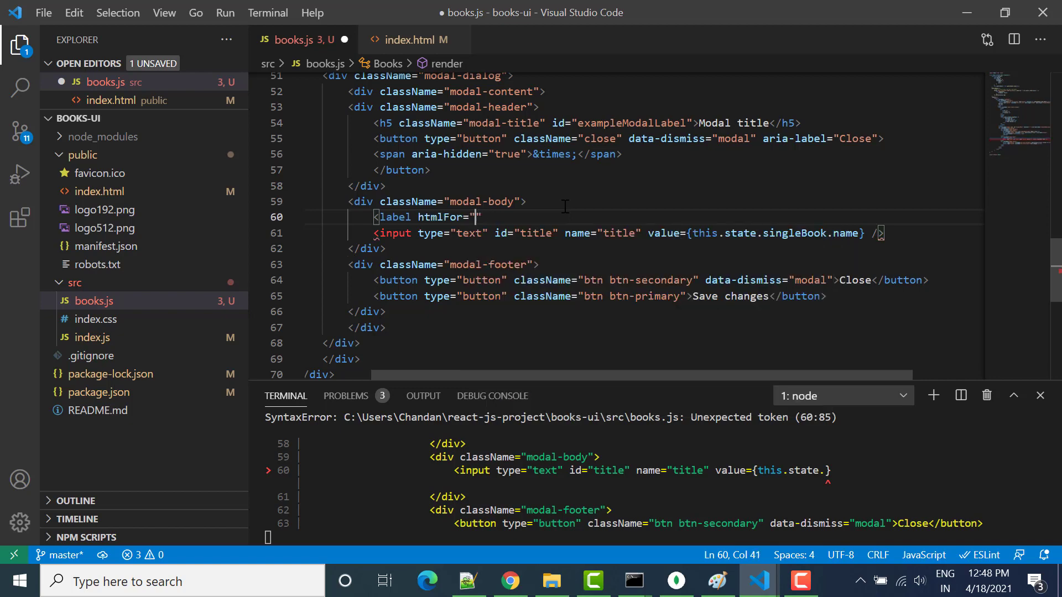
pyautogui.write('title')
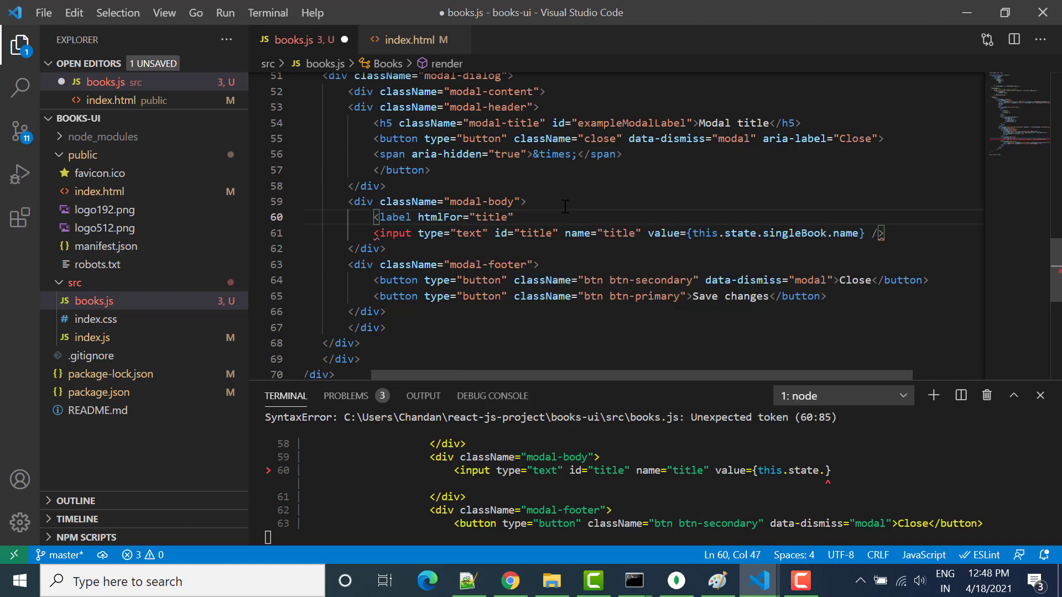
pyautogui.write('</label>')
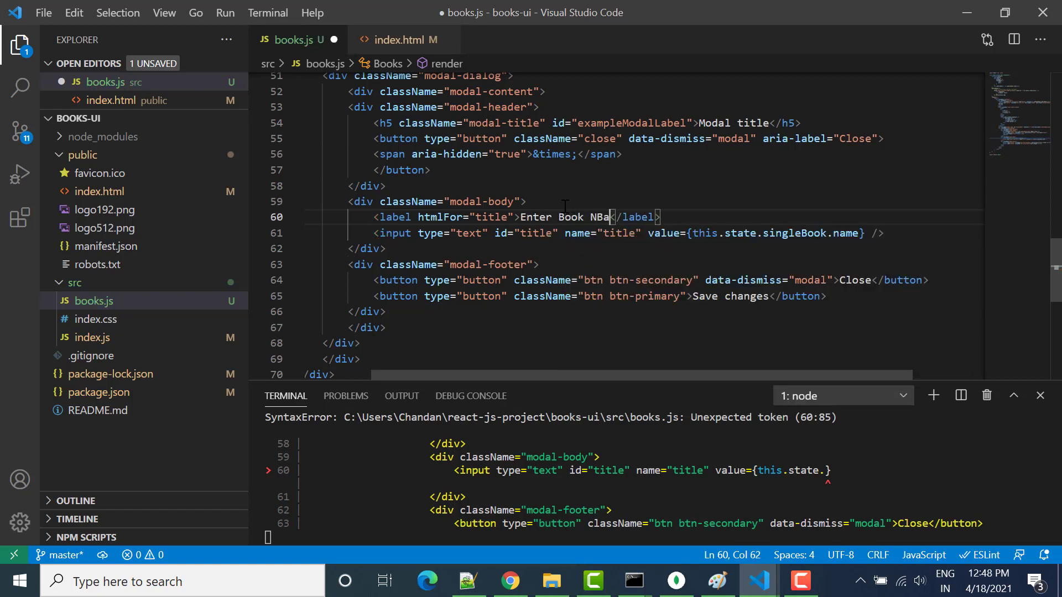
pyautogui.write('e')
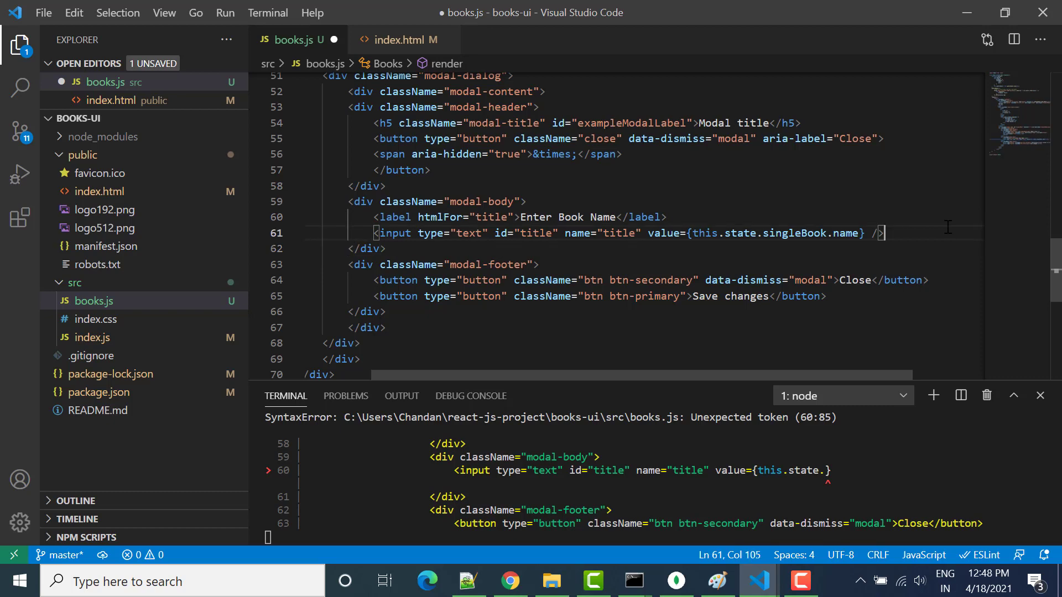
pyautogui.press('ctrl+s')
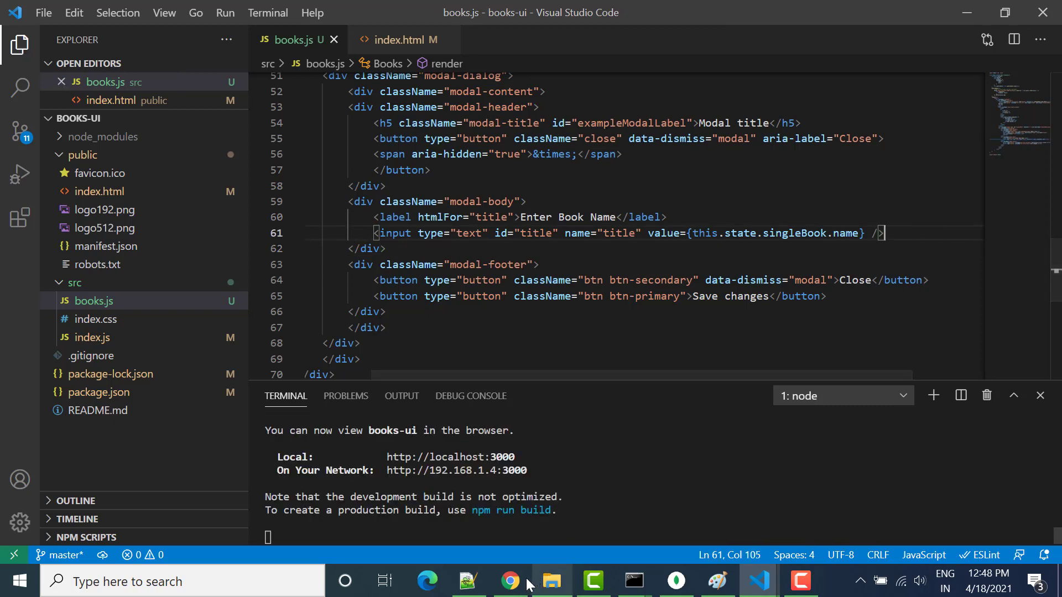
# In Chrome, open the Add Book modal and test Save changes and the Enter Book Name field
pyautogui.click(509, 581)
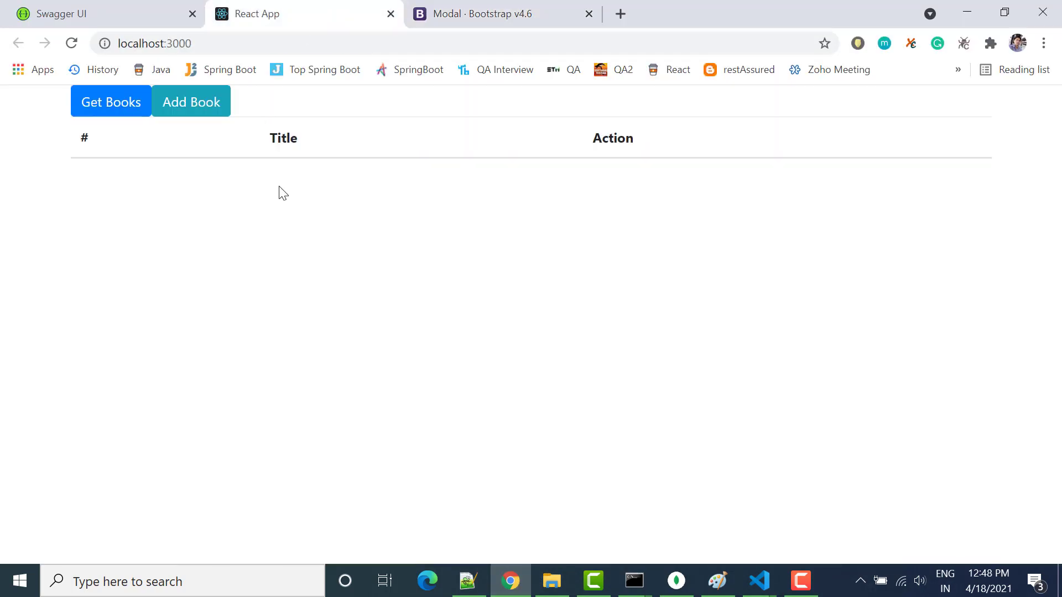
pyautogui.click(191, 102)
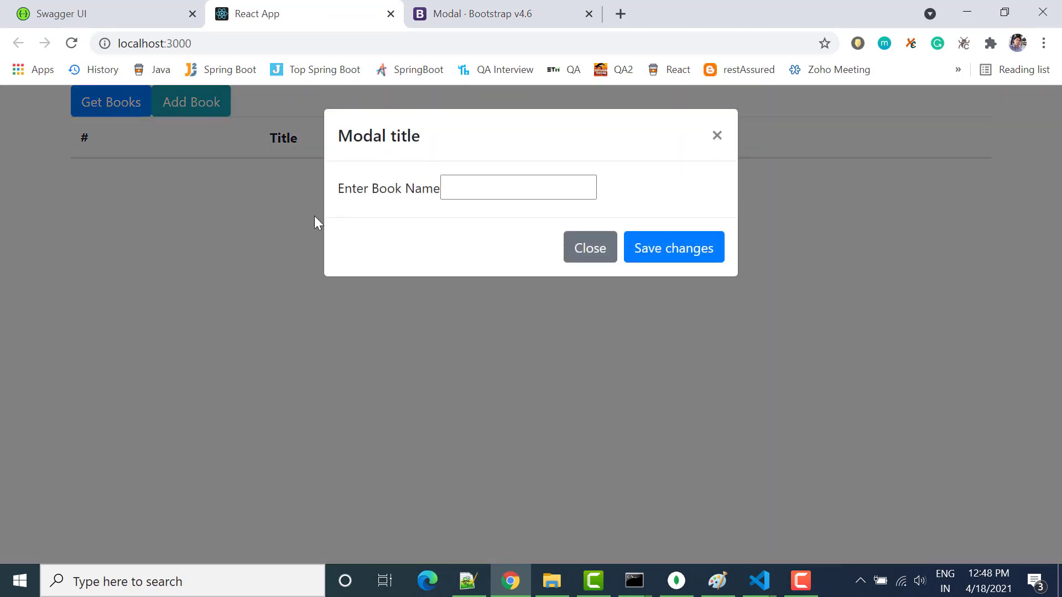
pyautogui.click(518, 188)
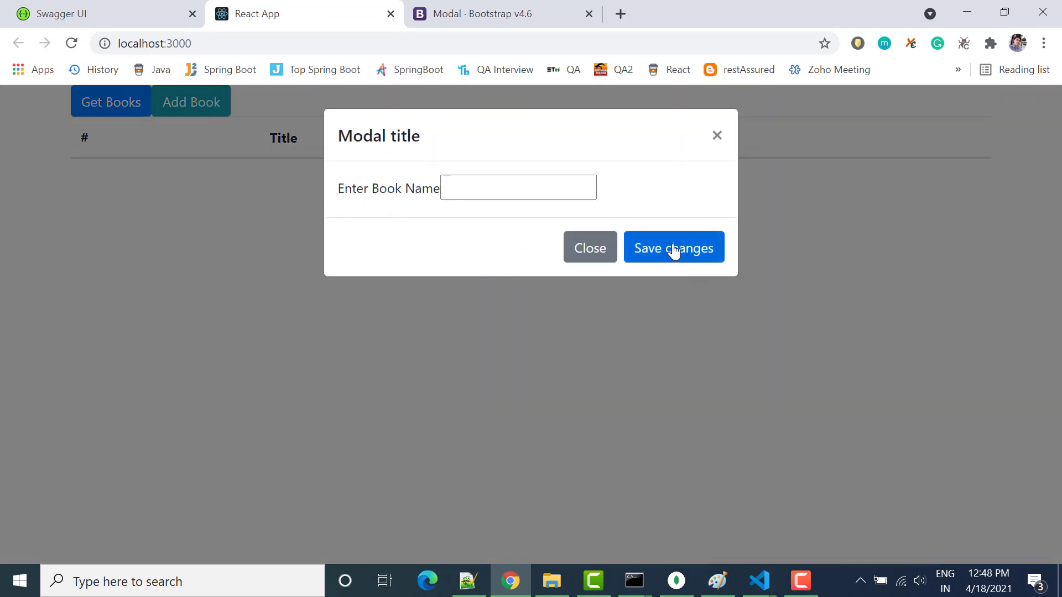
pyautogui.moveTo(679, 155)
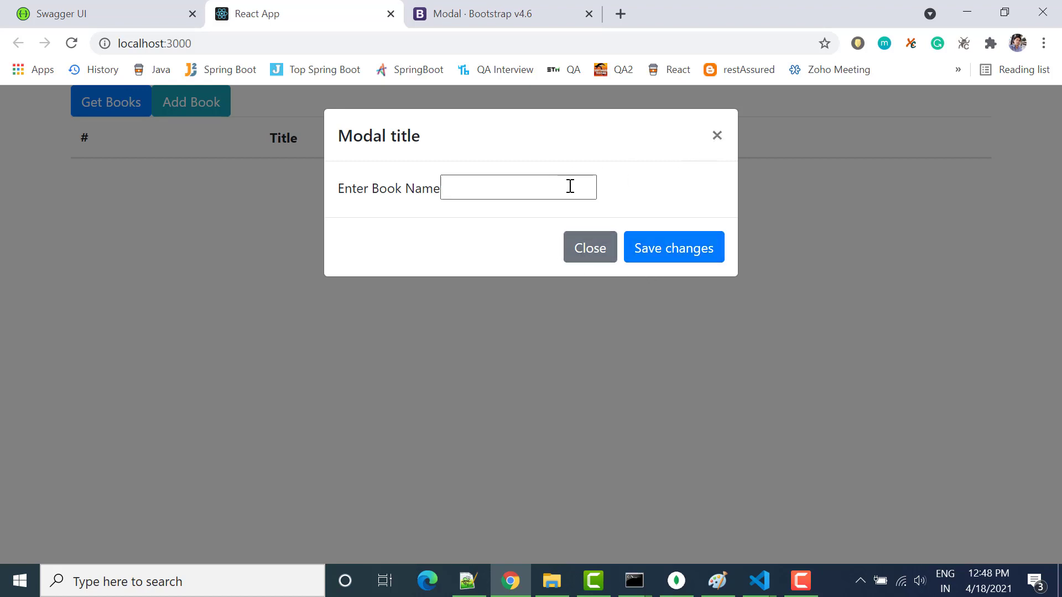
pyautogui.click(589, 247)
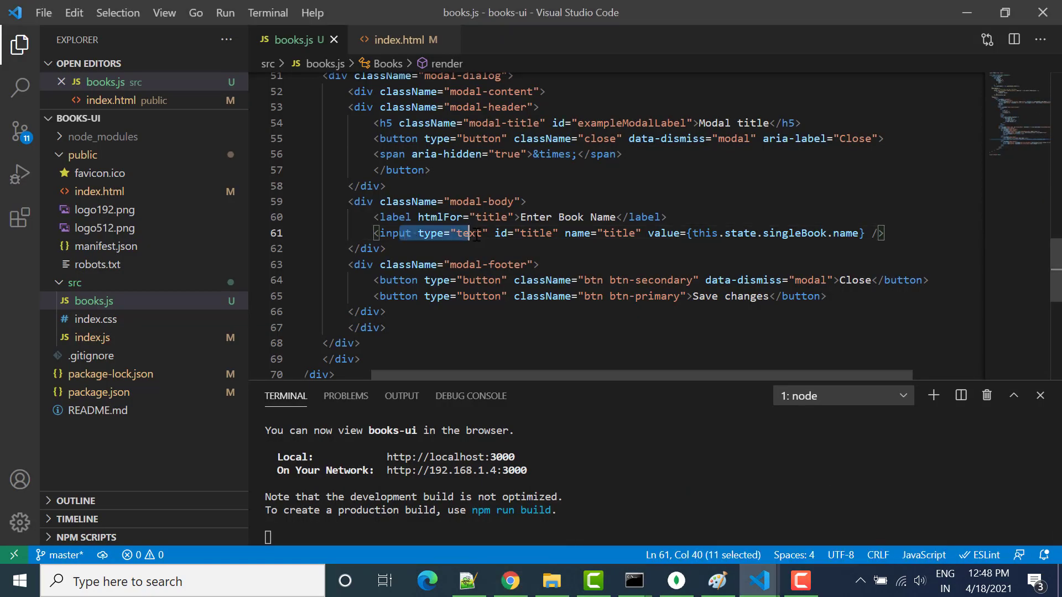
# Set singleBook's default name to 'Java' in the books.js constructor state
pyautogui.doubleClick(794, 233)
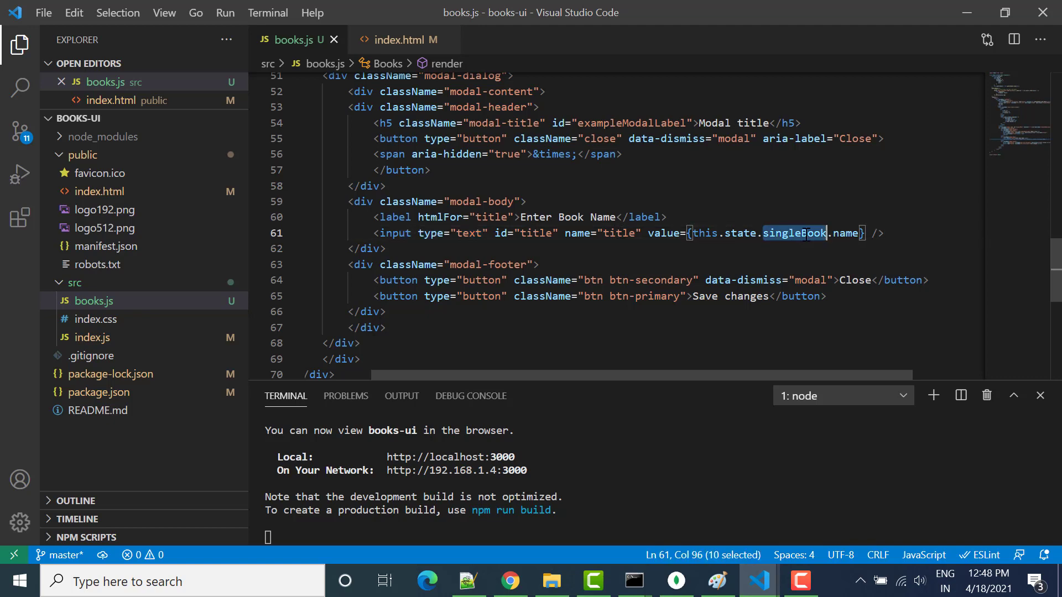
pyautogui.doubleClick(663, 233)
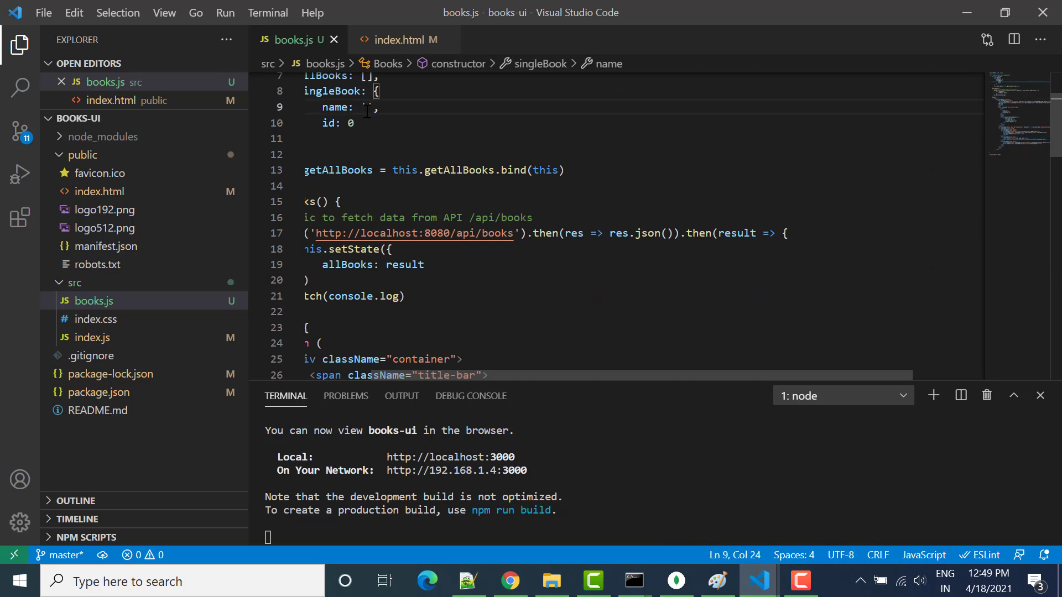
pyautogui.write('Java')
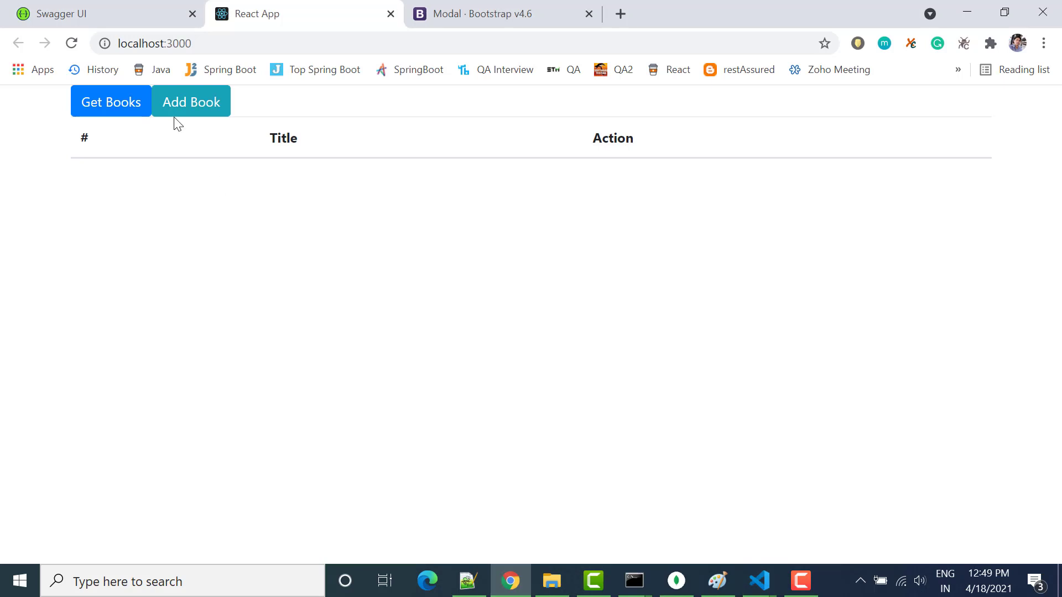
# Confirm the Add Book modal prefills 'Java', close it, and return to VS Code
pyautogui.click(191, 101)
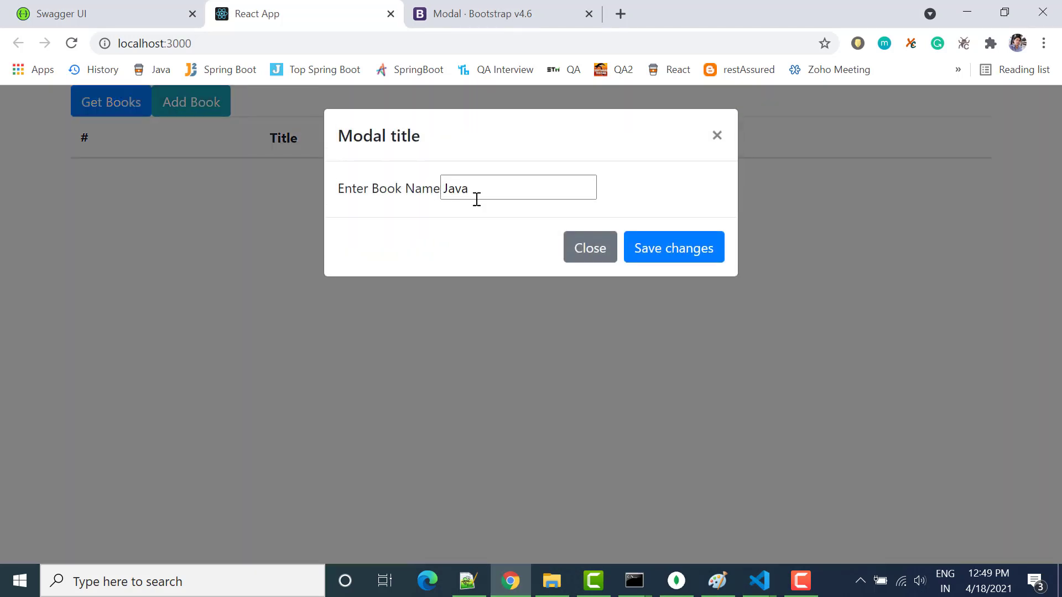
pyautogui.moveTo(401, 229)
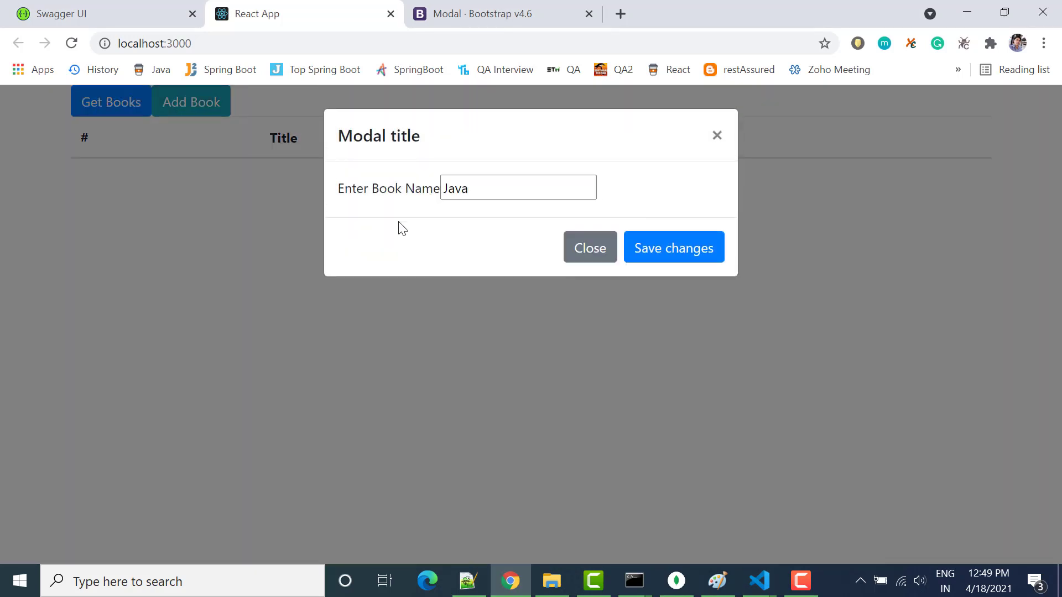
pyautogui.click(518, 188)
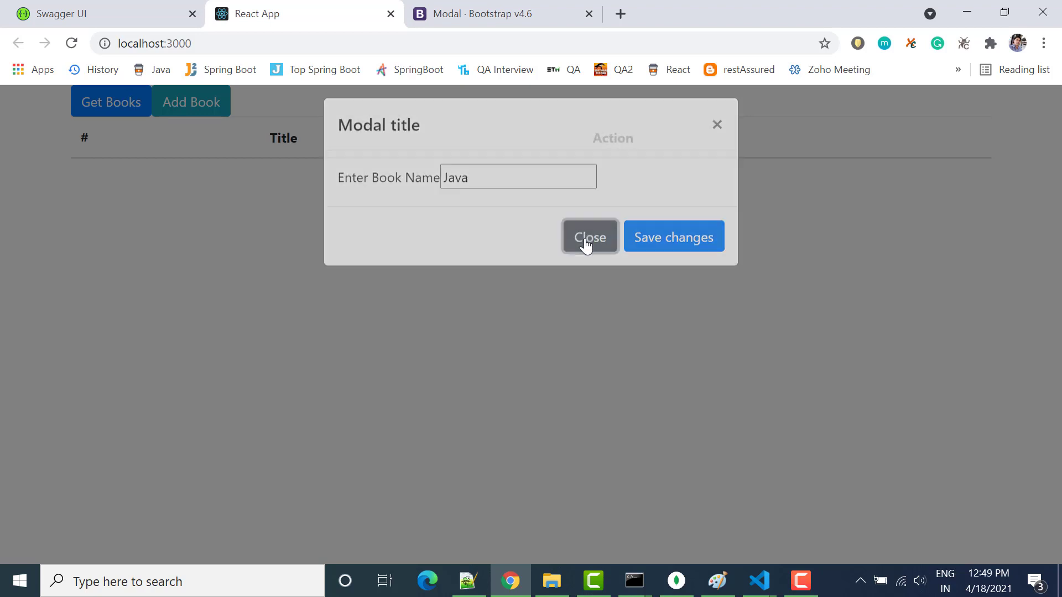
pyautogui.click(589, 237)
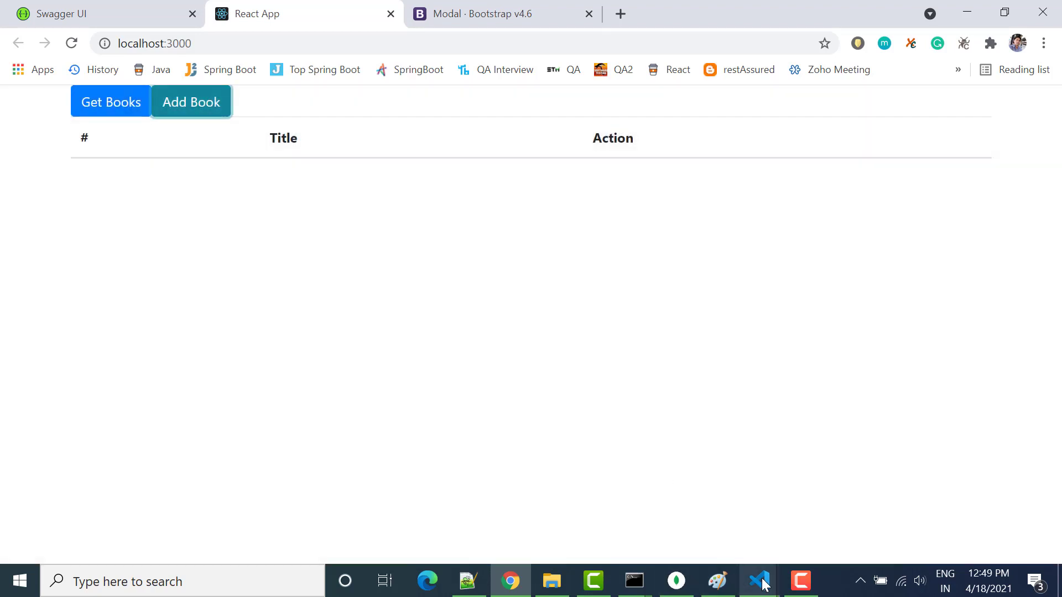
pyautogui.click(758, 581)
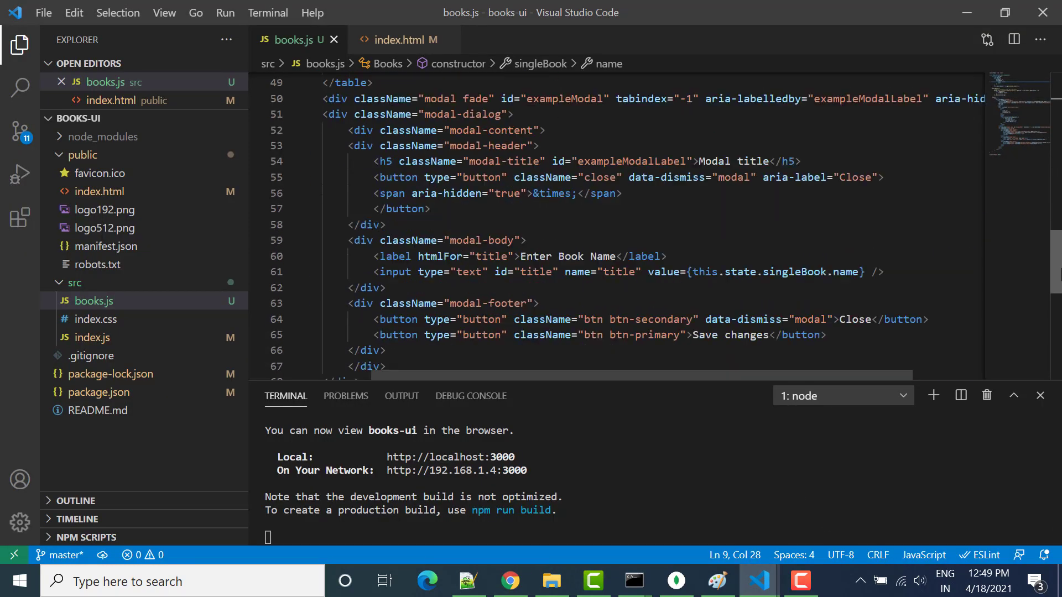
# Add onChange={this.handleChange} to the modal's book name input after its value binding
pyautogui.scroll(-3)
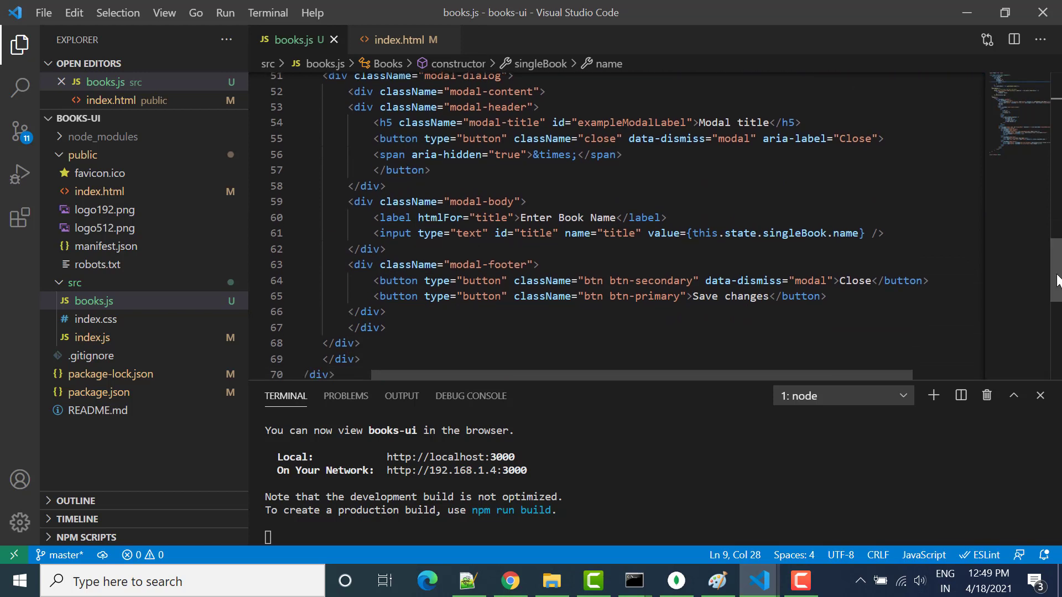
pyautogui.click(869, 236)
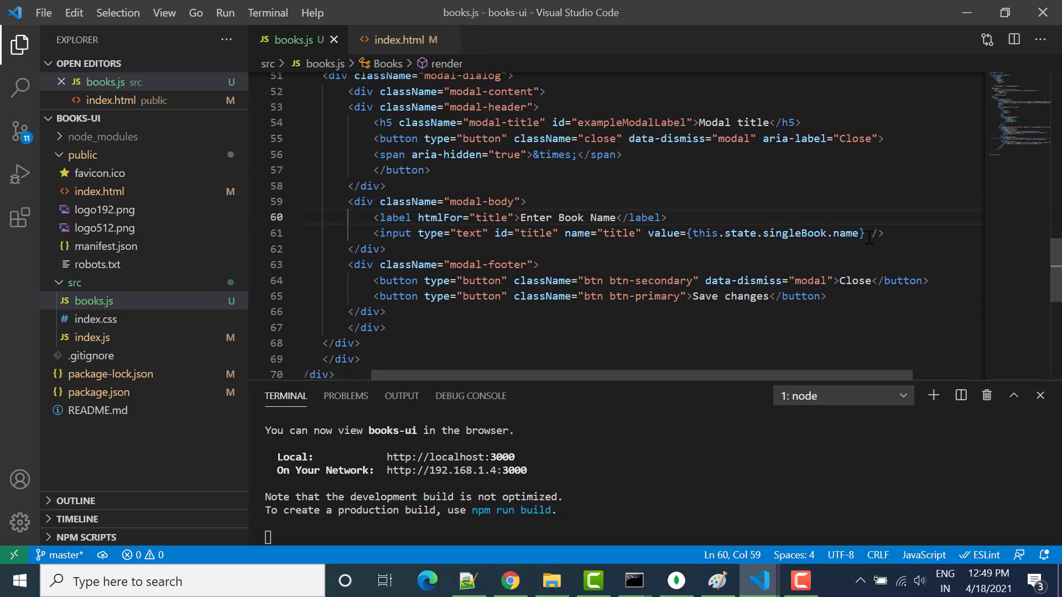
pyautogui.write('onch')
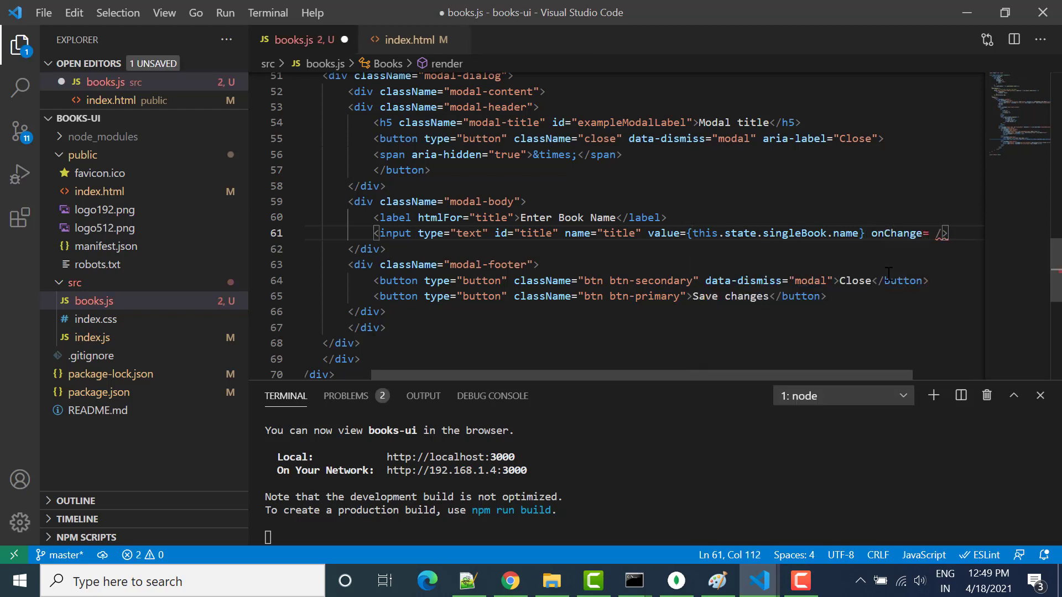
pyautogui.write('{this')
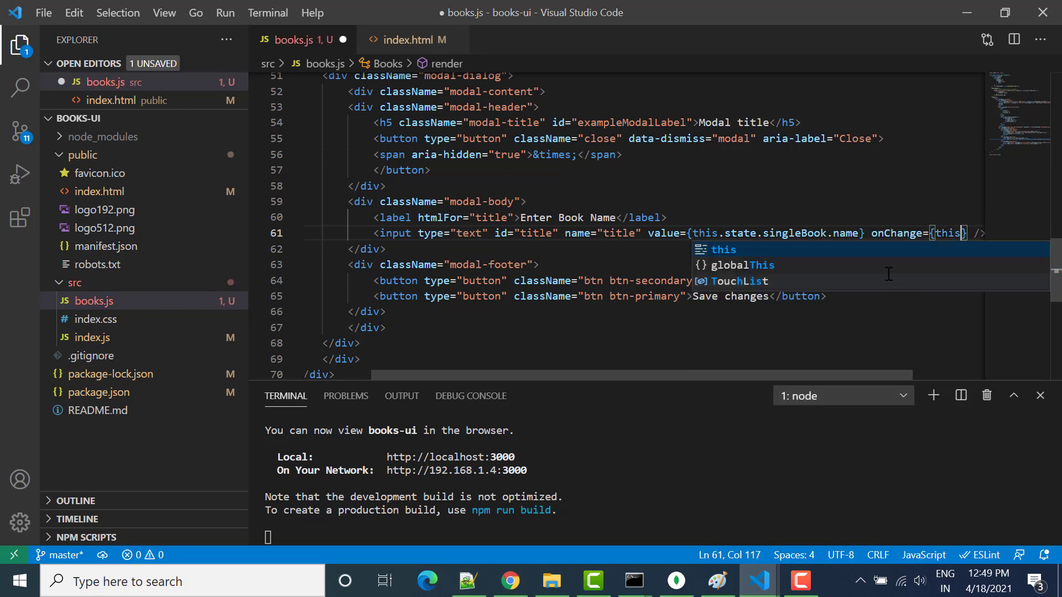
pyautogui.write('.handleCa')
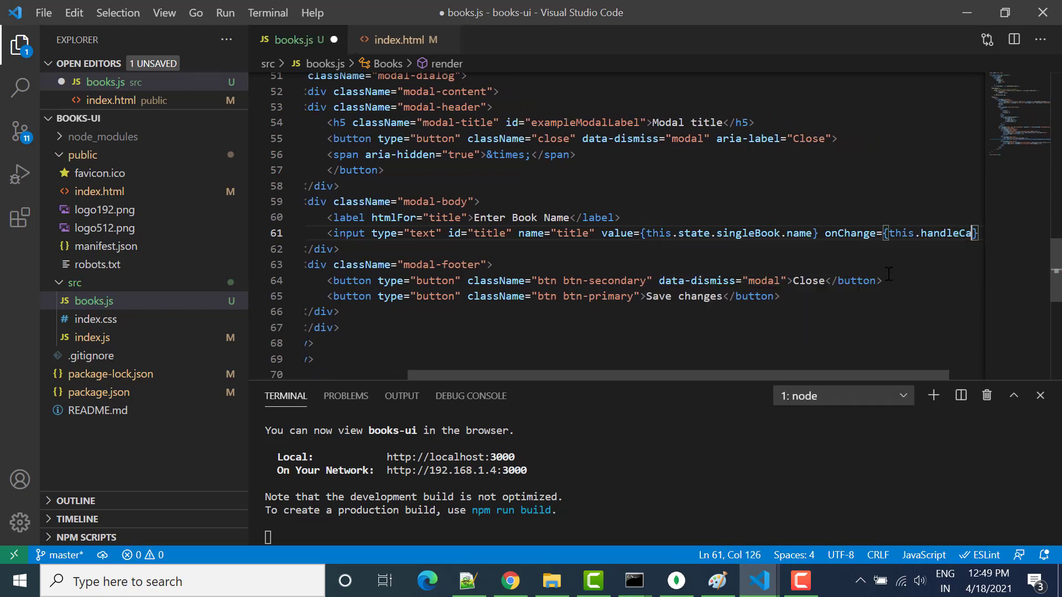
pyautogui.write('nge')
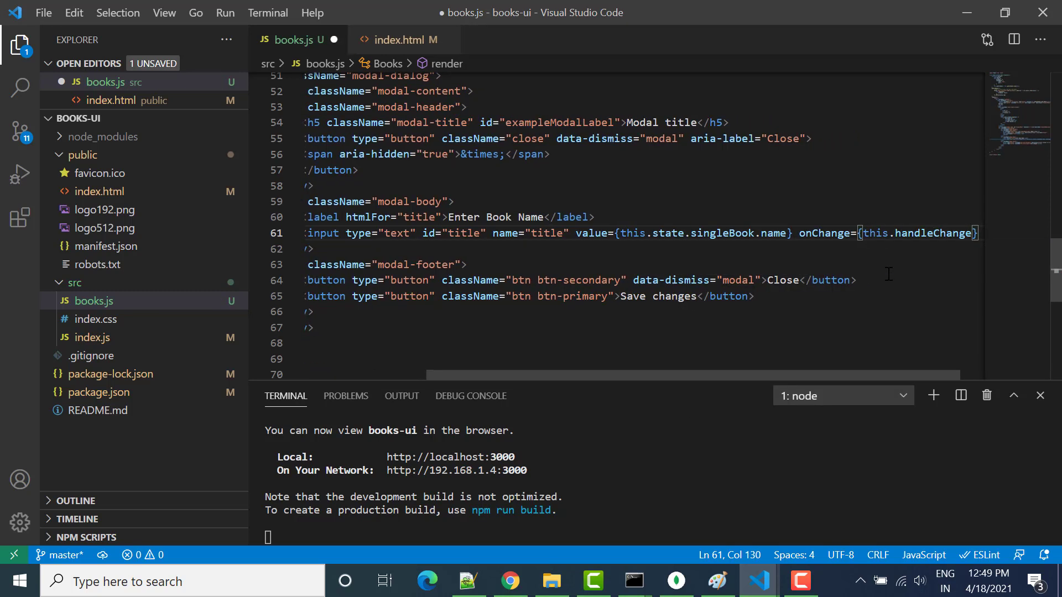
pyautogui.click(926, 233)
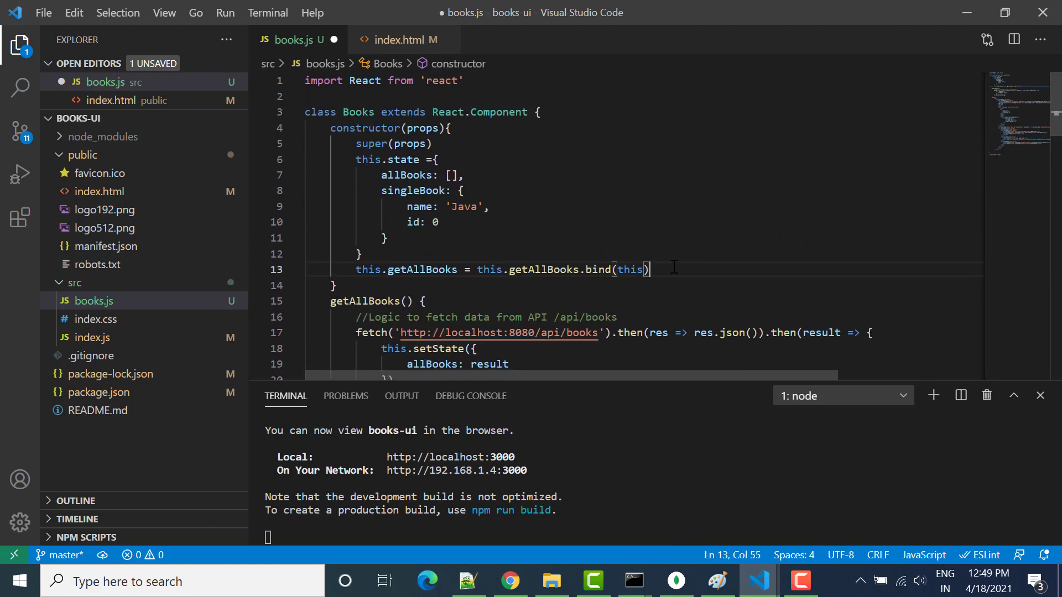
# Add this.handleChange = this.handleChange.bind(this) to the Books constructor
pyautogui.write('this.')
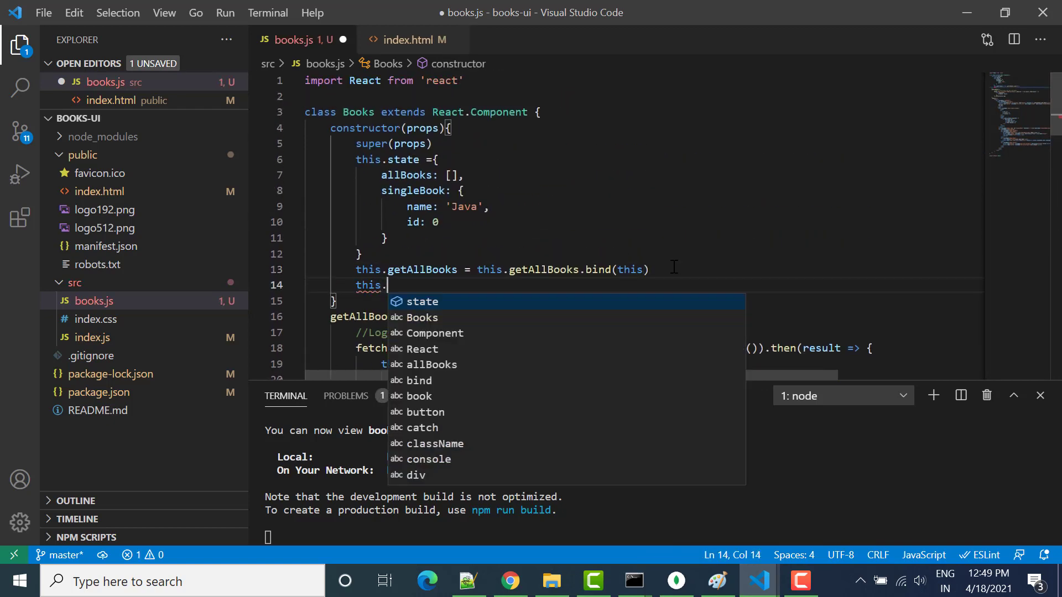
pyautogui.write('handleChange =')
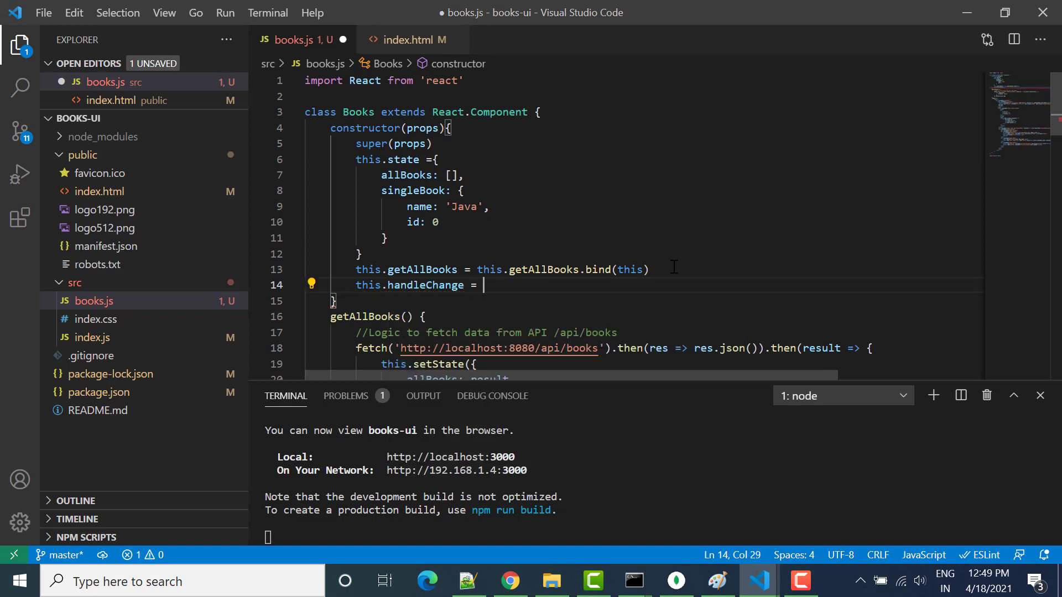
pyautogui.write('this.handleChange')
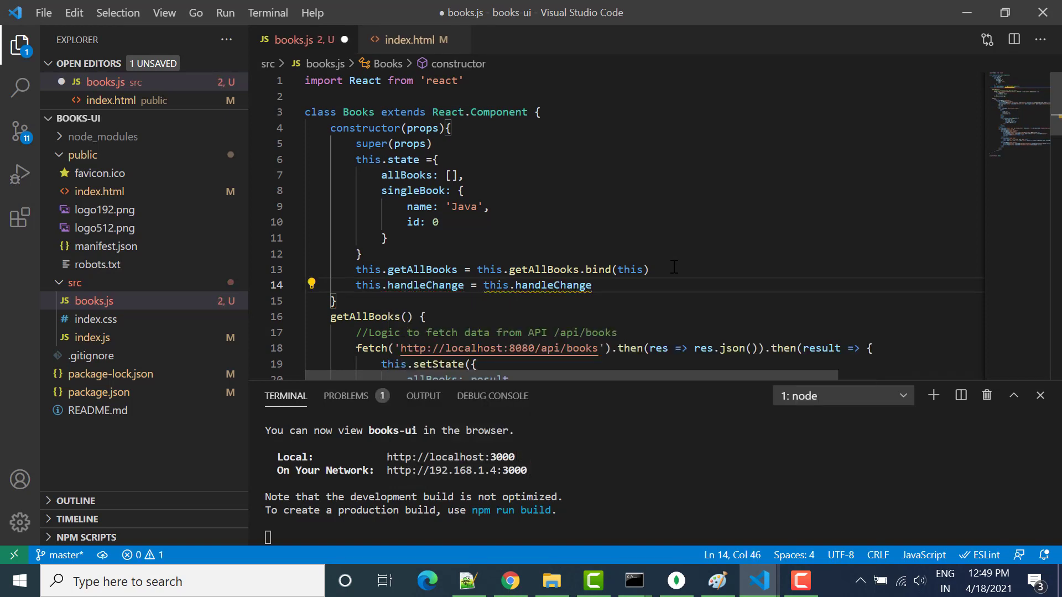
pyautogui.write('.bind()')
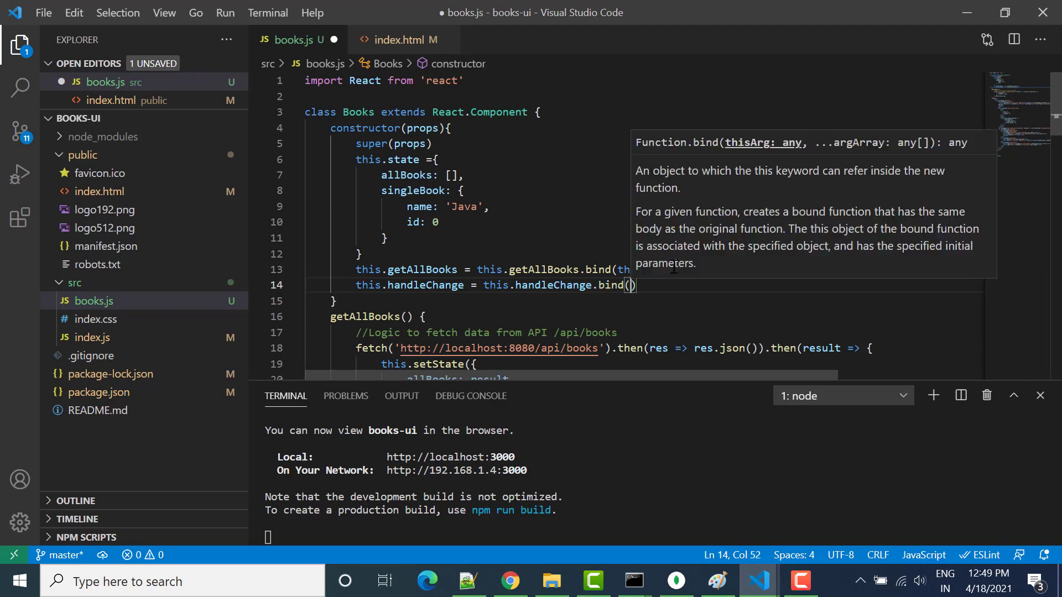
pyautogui.write('this')
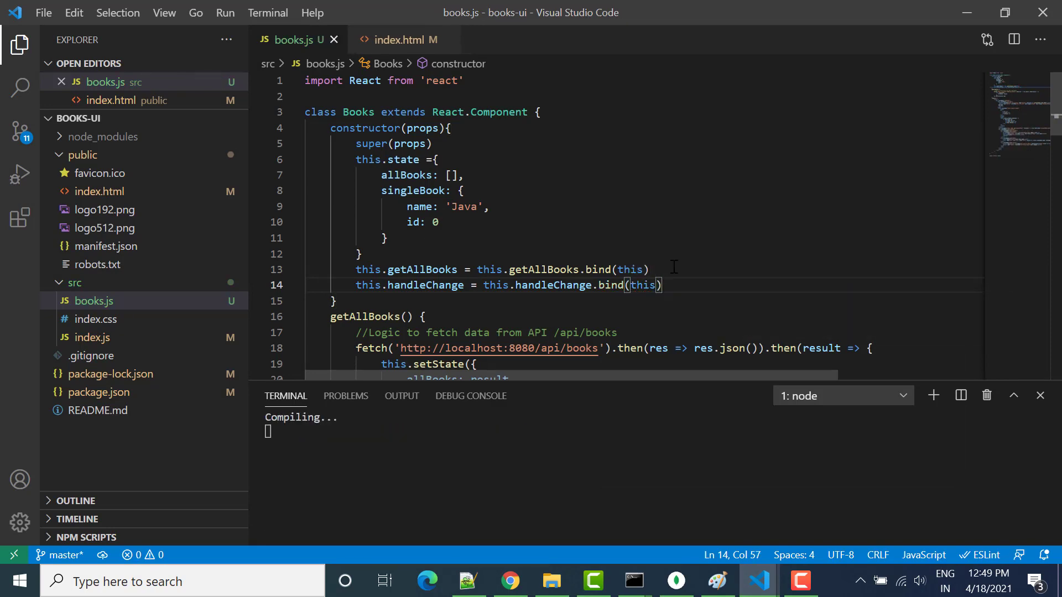
pyautogui.doubleClick(425, 285)
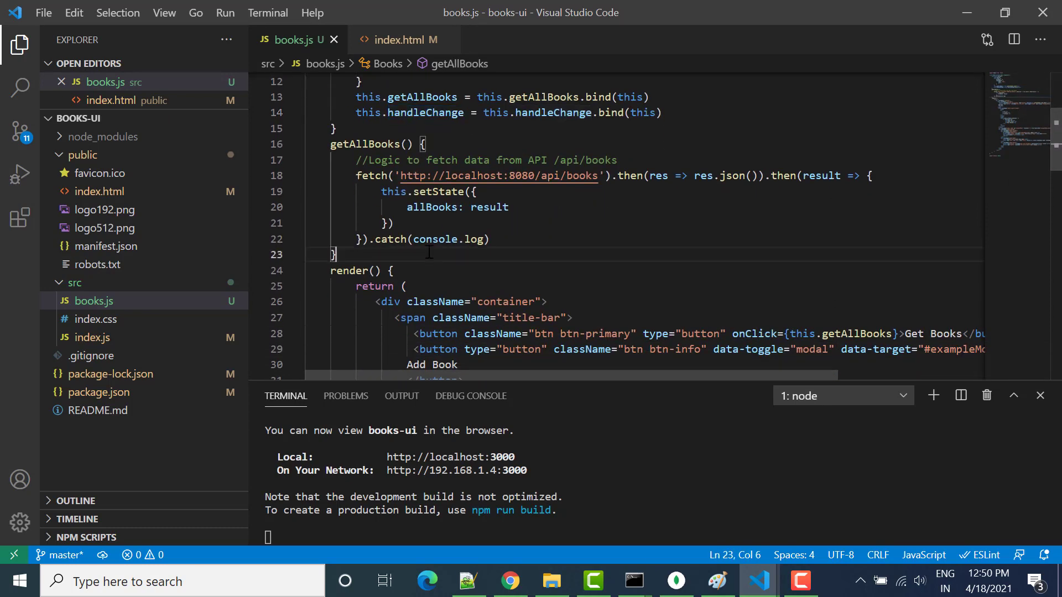
# Start a handleChange(e) method below getAllBooks that calls this.setState
pyautogui.write('handleChange')
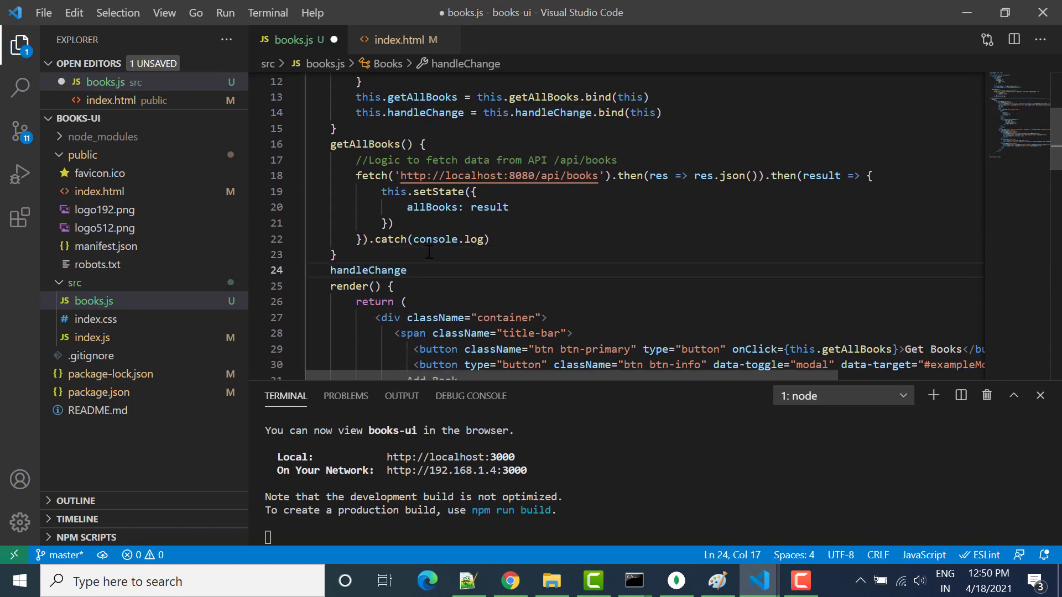
pyautogui.write('() {')
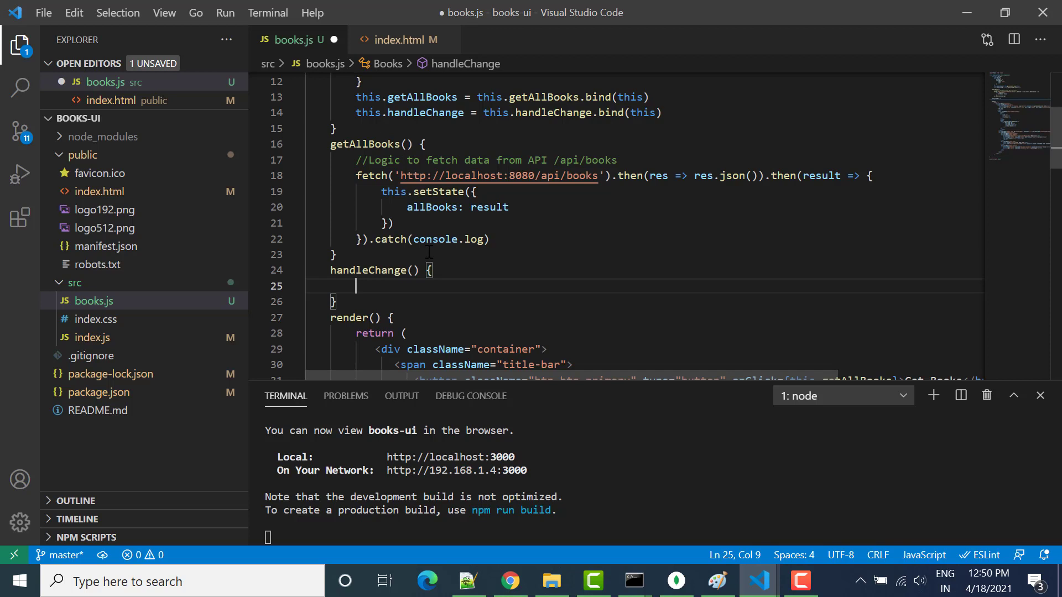
pyautogui.write('e')
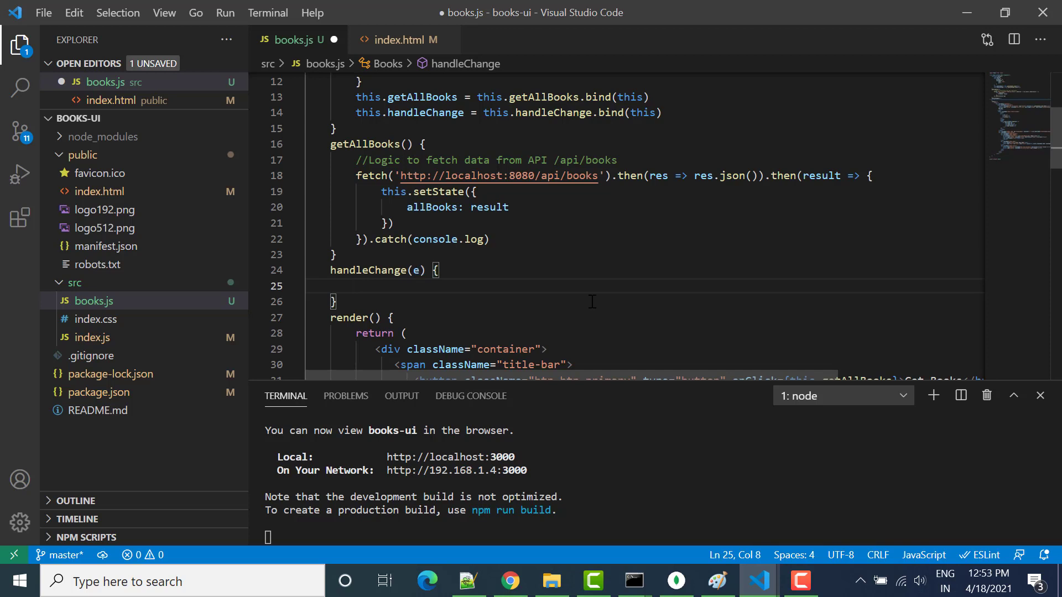
pyautogui.write('this.')
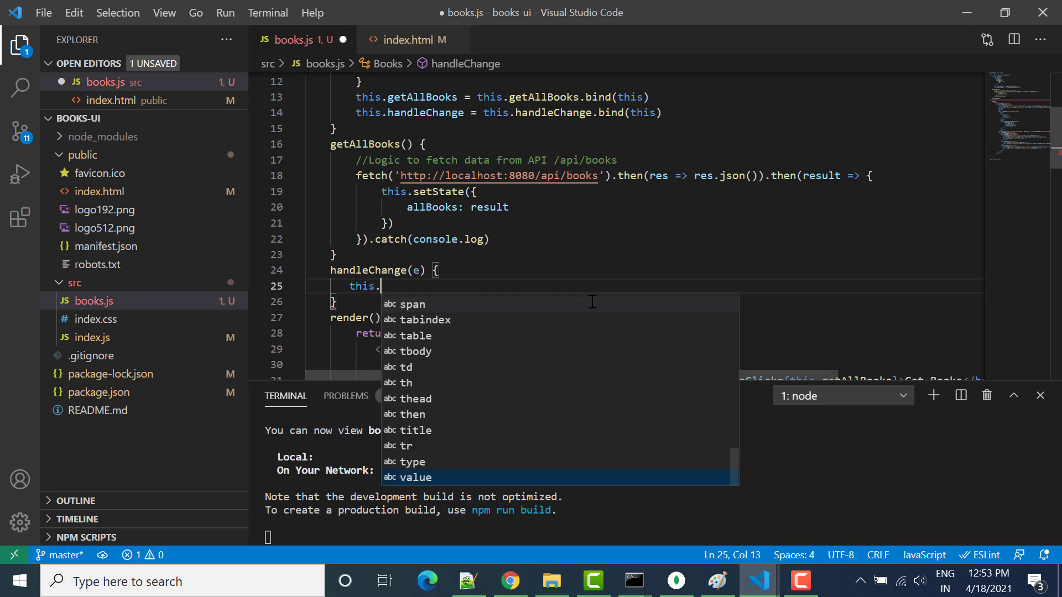
pyautogui.write('setState(')
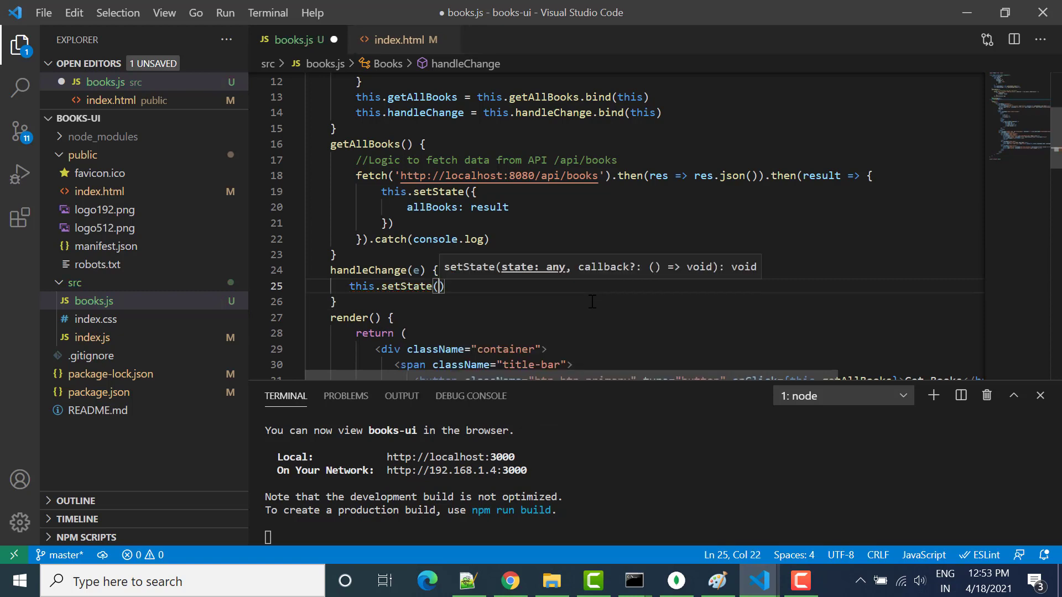
pyautogui.write('{}')
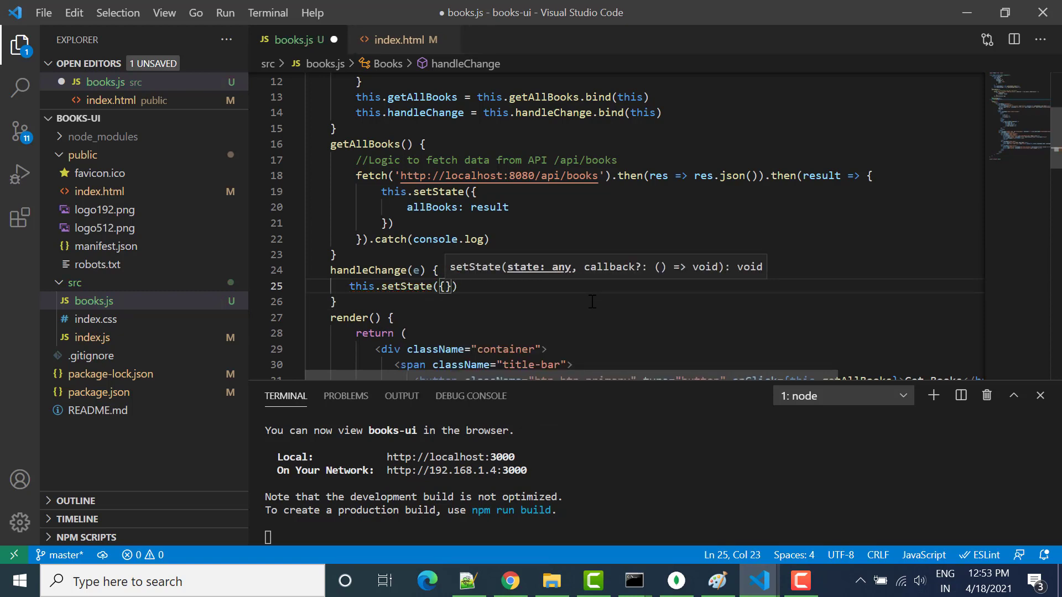
# Inside setState, set singleBook's name to the event's target value
pyautogui.write('singe')
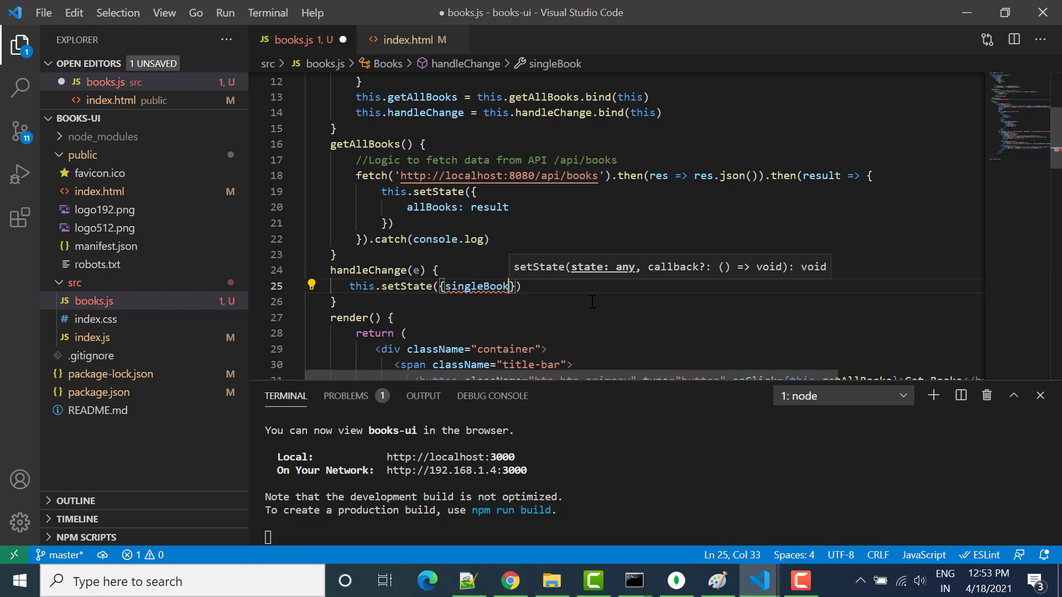
pyautogui.write(':')
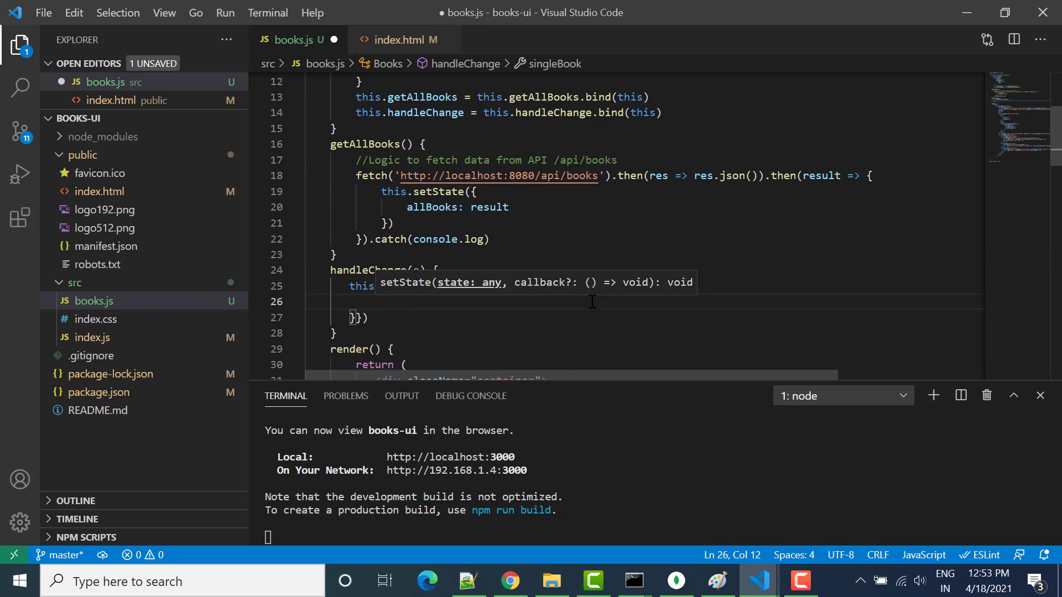
pyautogui.write('singleBook:{')
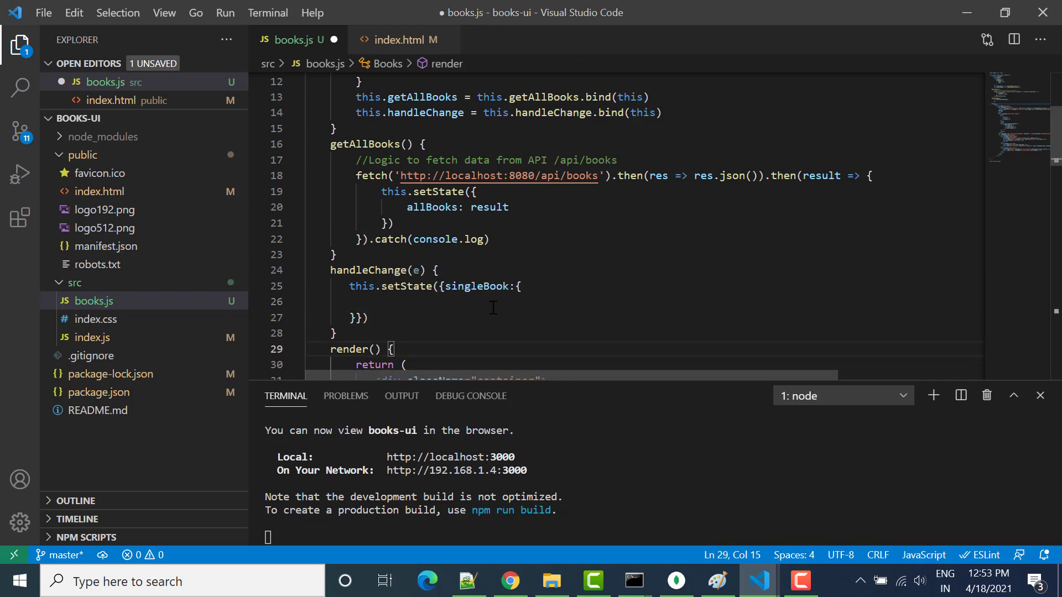
pyautogui.write('name:')
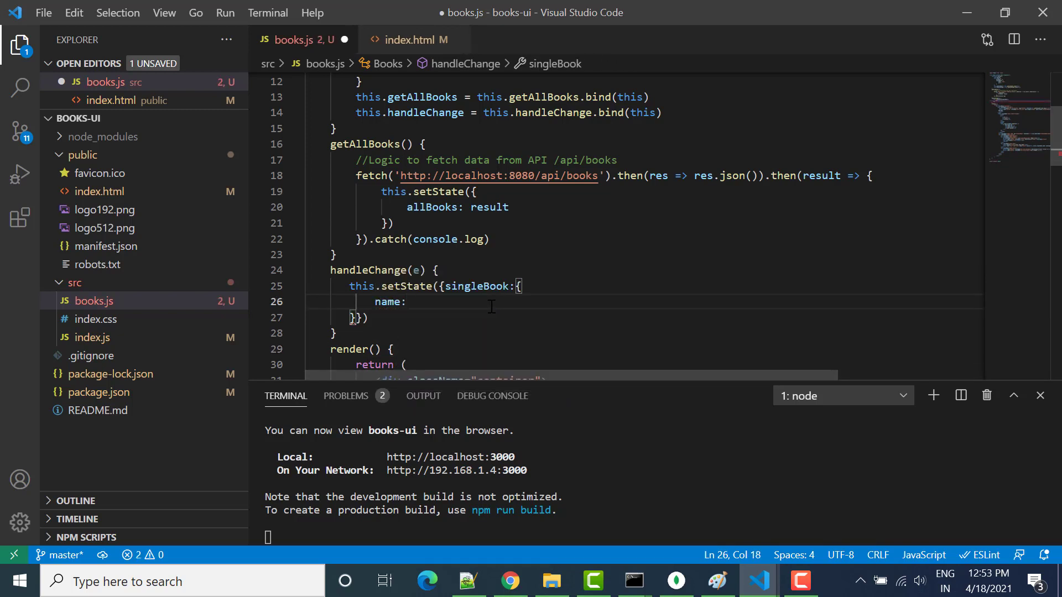
pyautogui.write('e.ar')
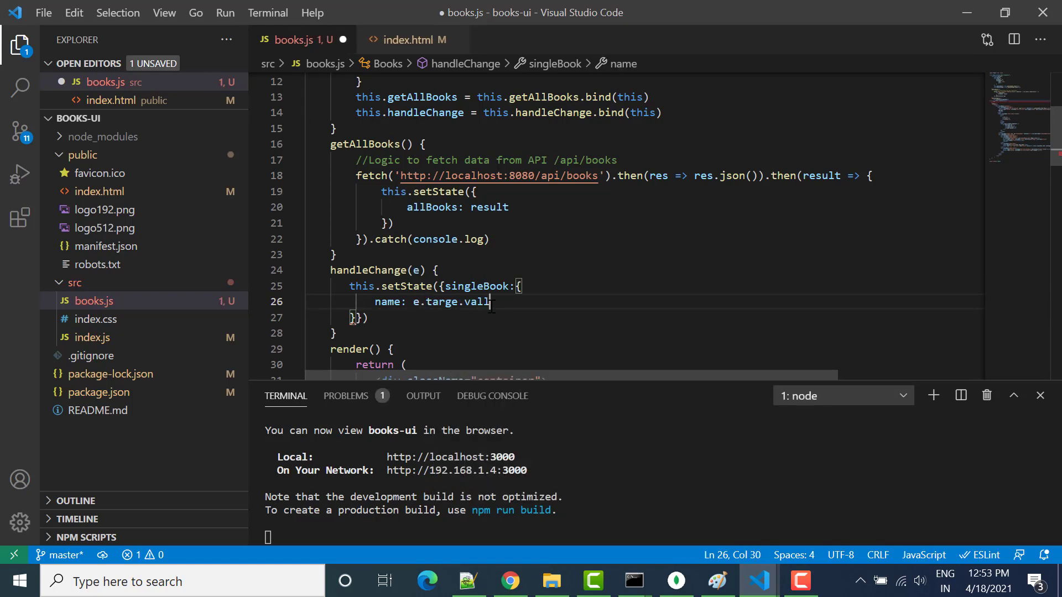
pyautogui.press('enter')
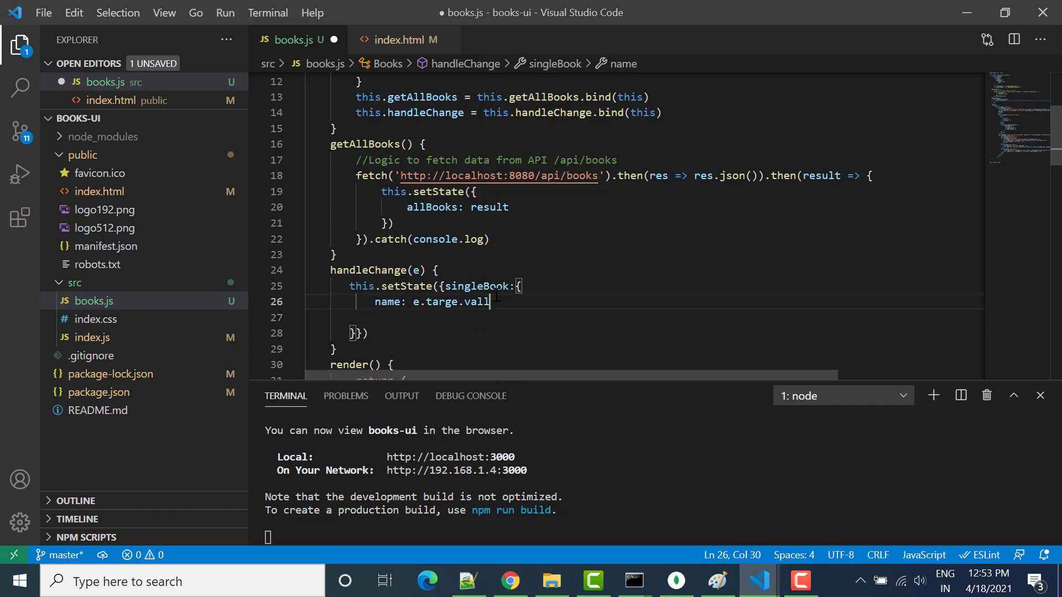
pyautogui.write('e')
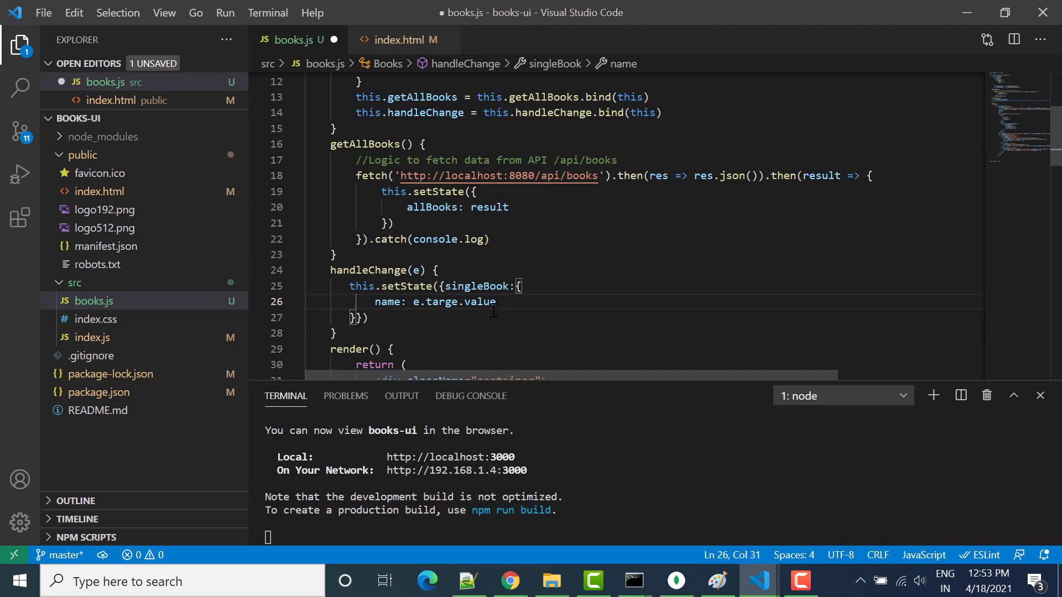
pyautogui.write(',')
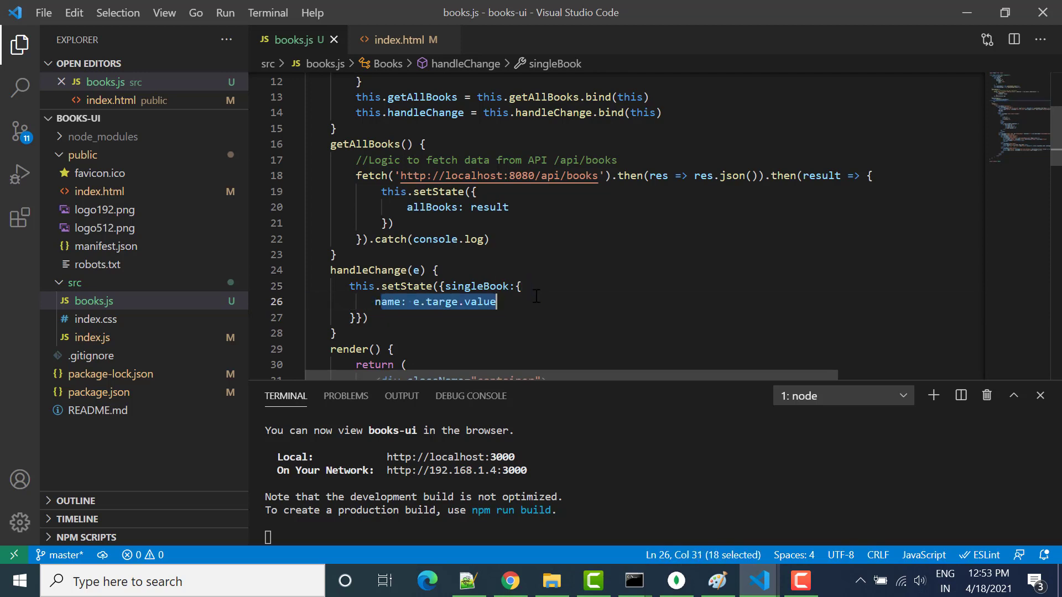
pyautogui.click(384, 302)
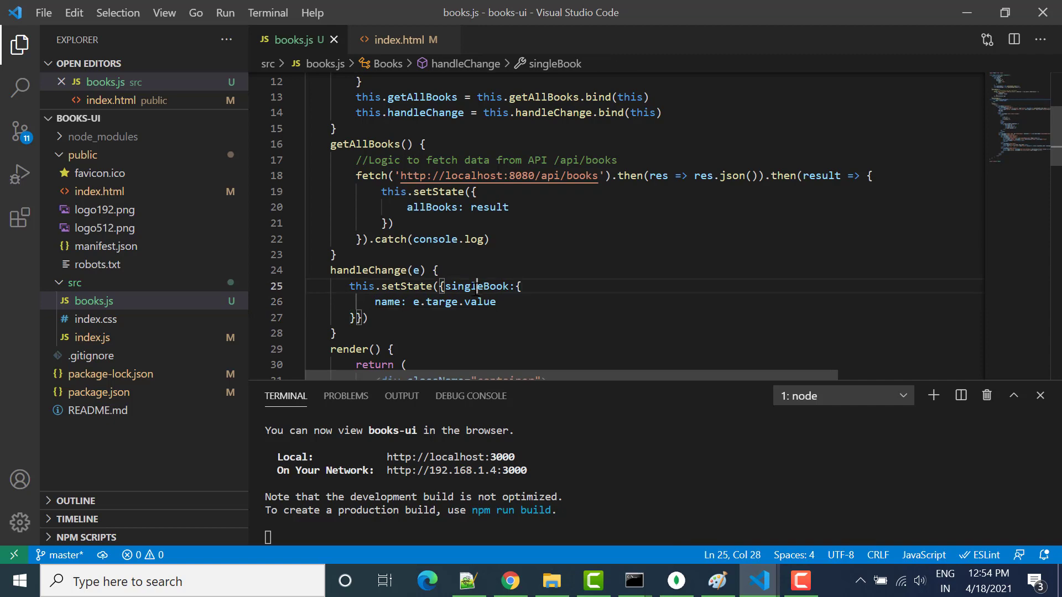
pyautogui.doubleClick(474, 286)
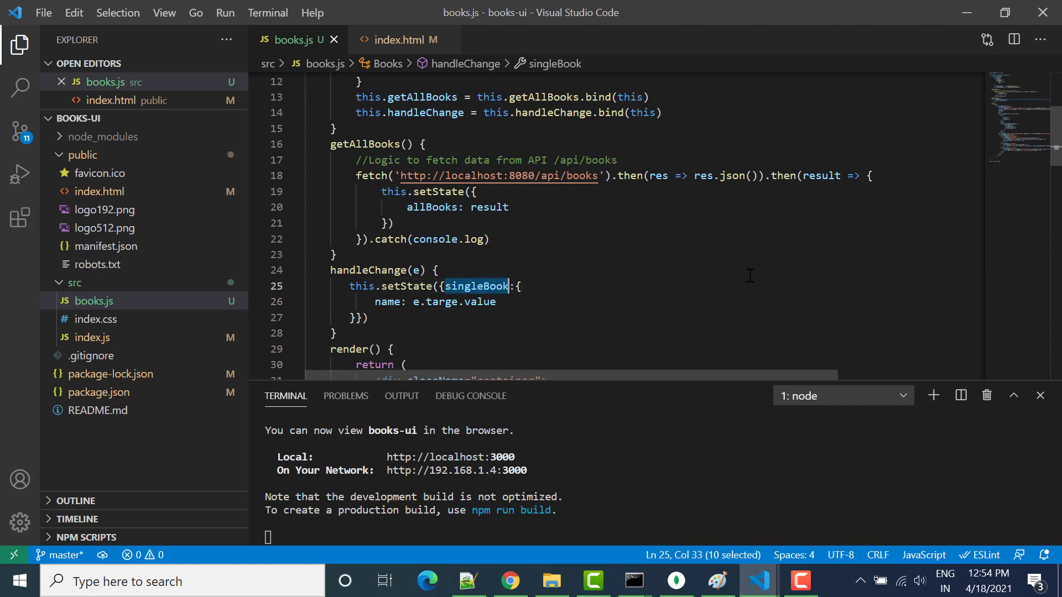
pyautogui.scroll(-3)
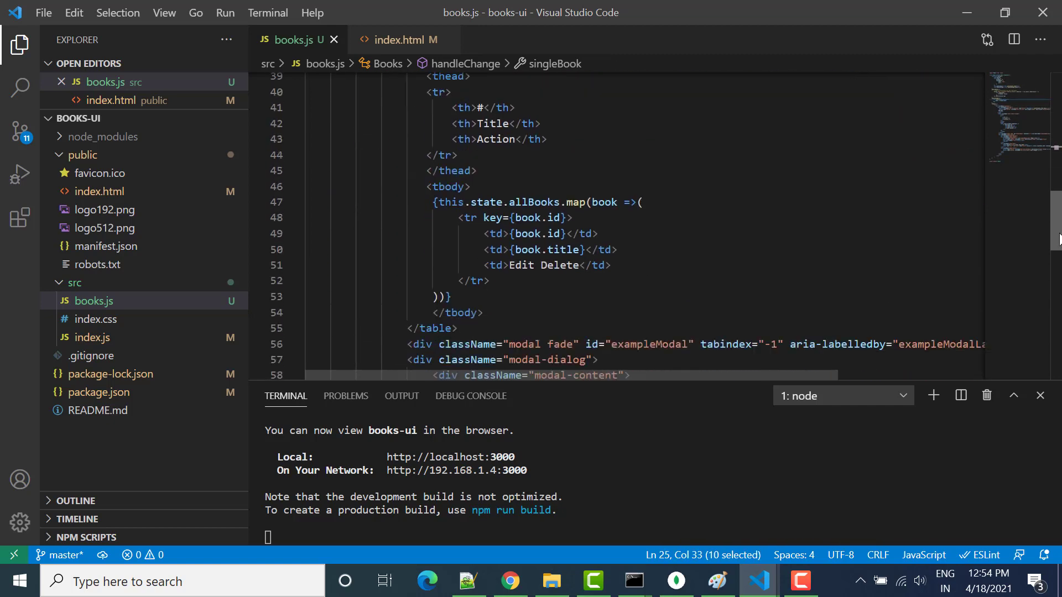
pyautogui.scroll(-3)
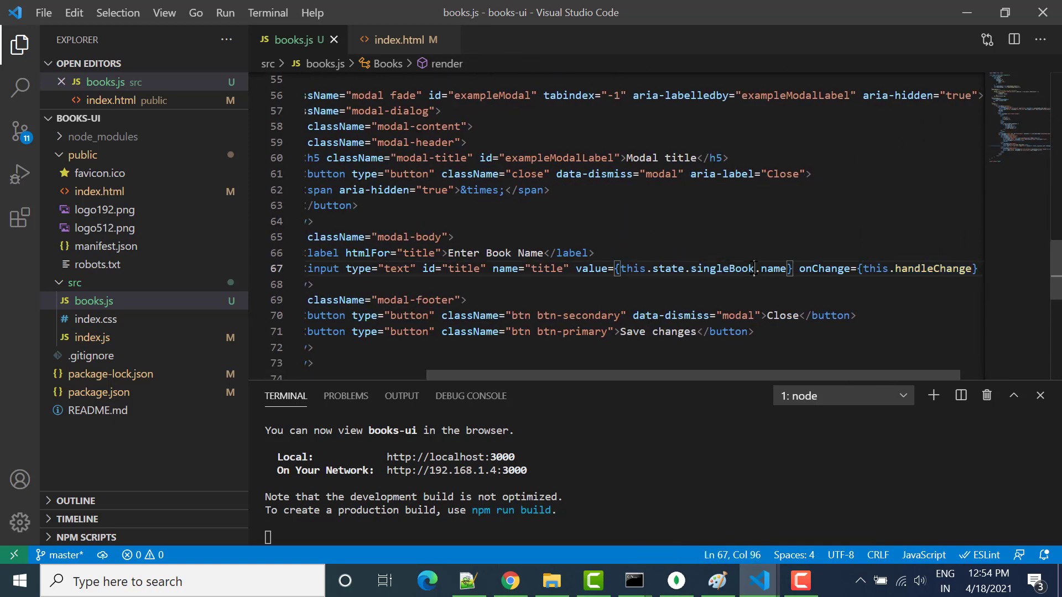
pyautogui.doubleClick(719, 269)
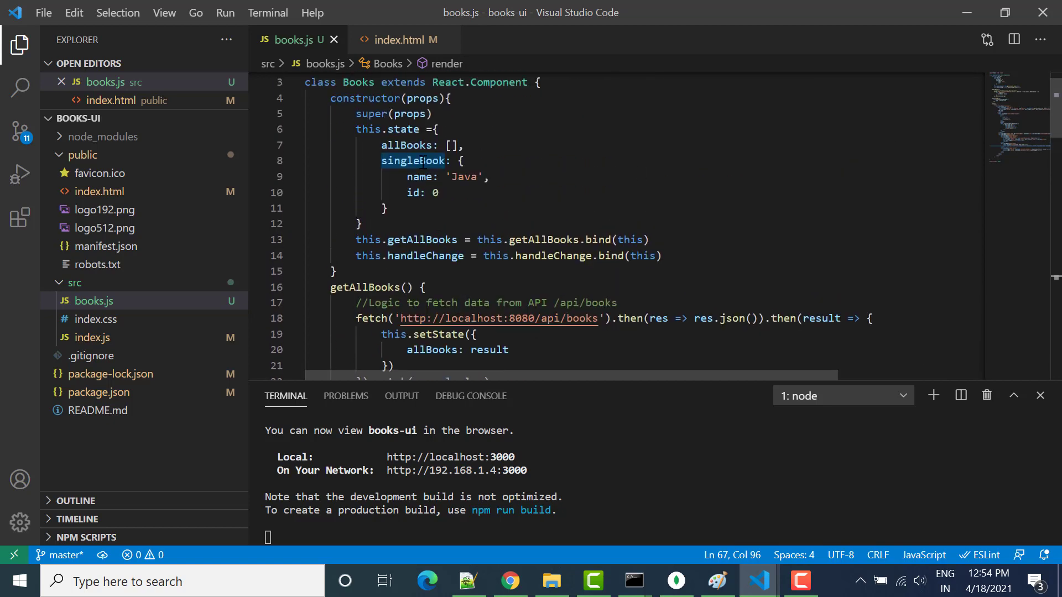
pyautogui.doubleClick(464, 177)
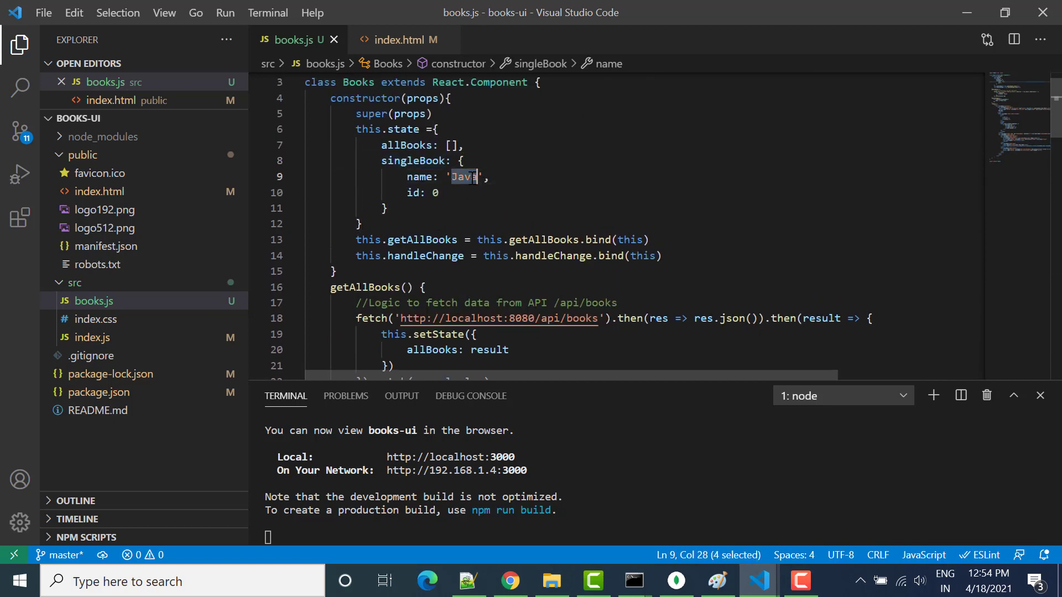
pyautogui.press('Delete')
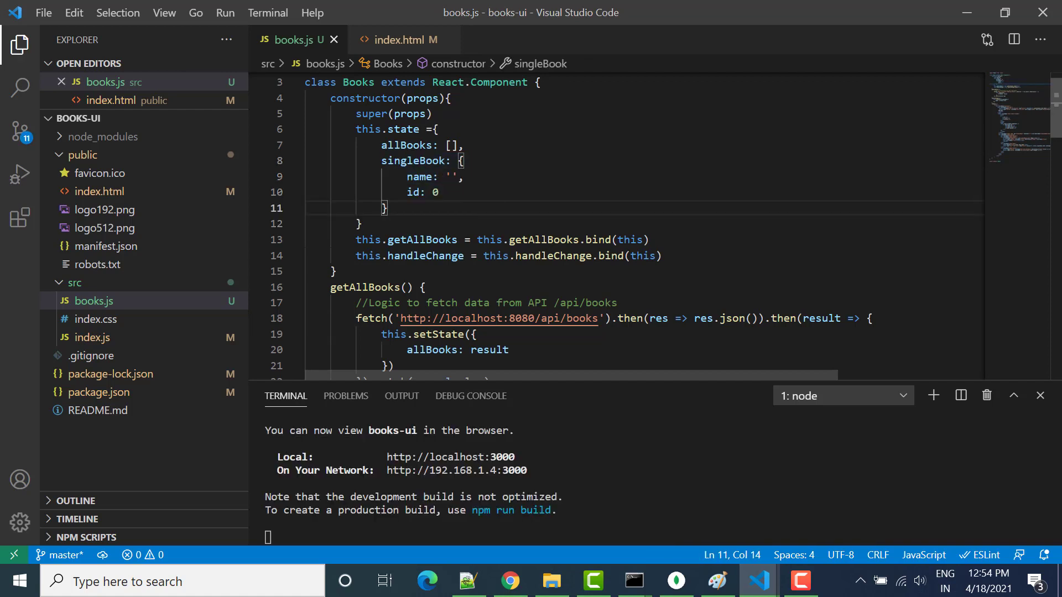
pyautogui.scroll(-3)
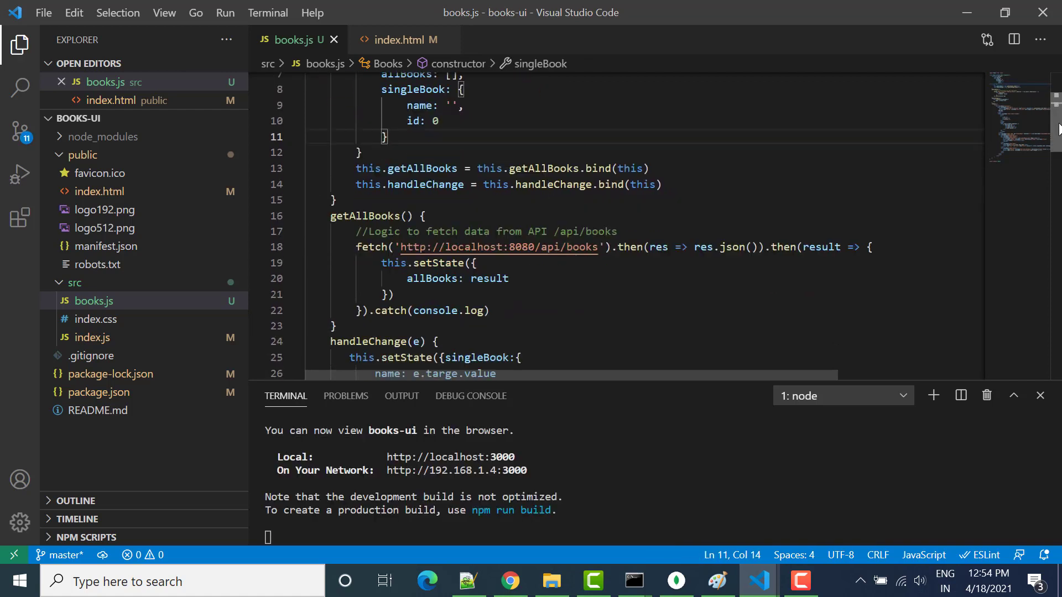
pyautogui.scroll(-3)
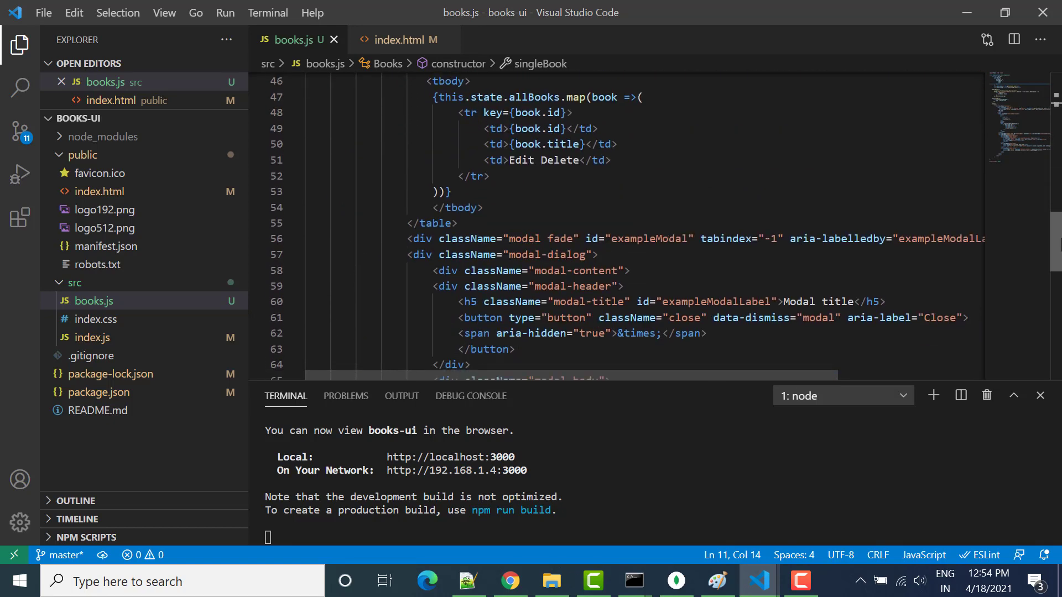
pyautogui.scroll(-3)
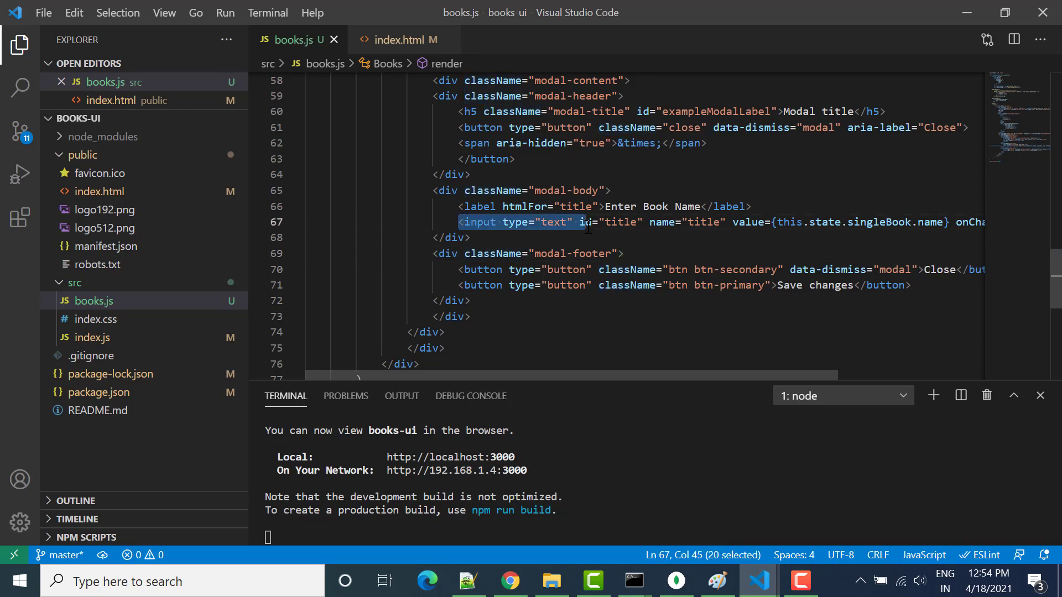
pyautogui.moveTo(586, 222)
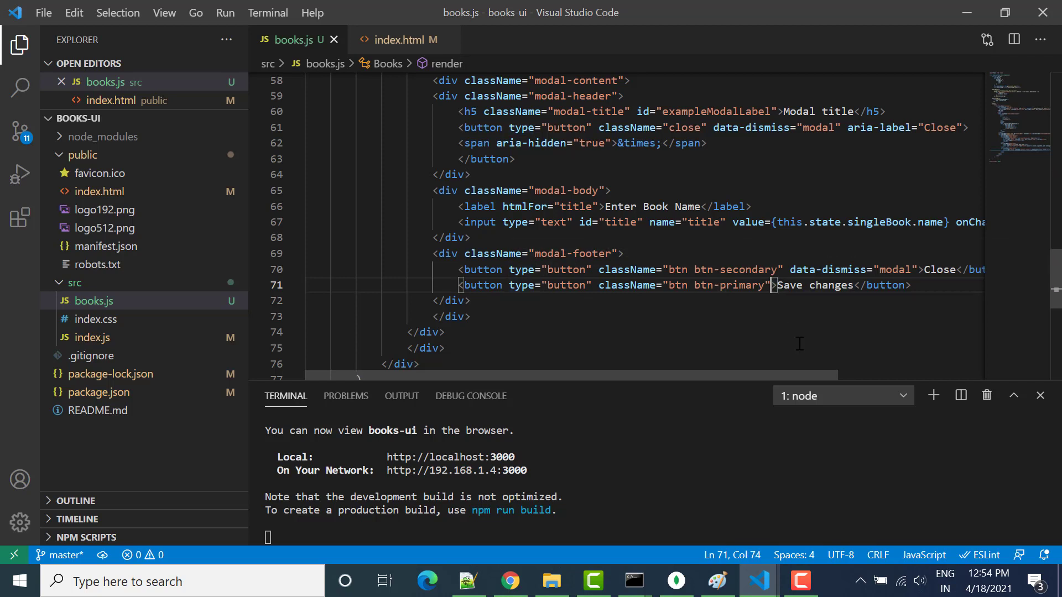
# Add onClick={this.handleAddBook} to the Save changes button on line 71
pyautogui.write('onClick=')
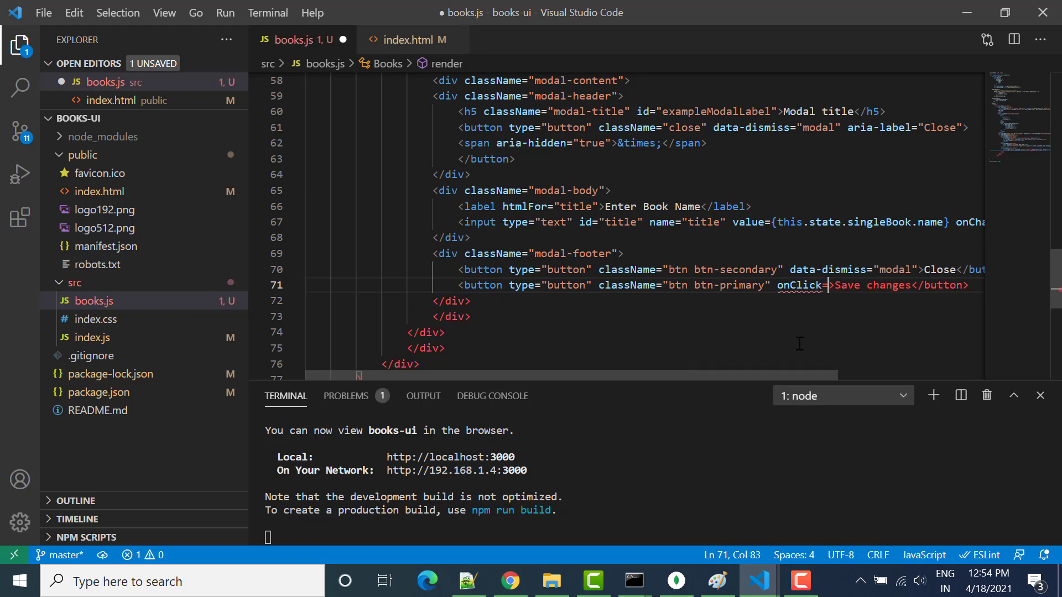
pyautogui.write('this}')
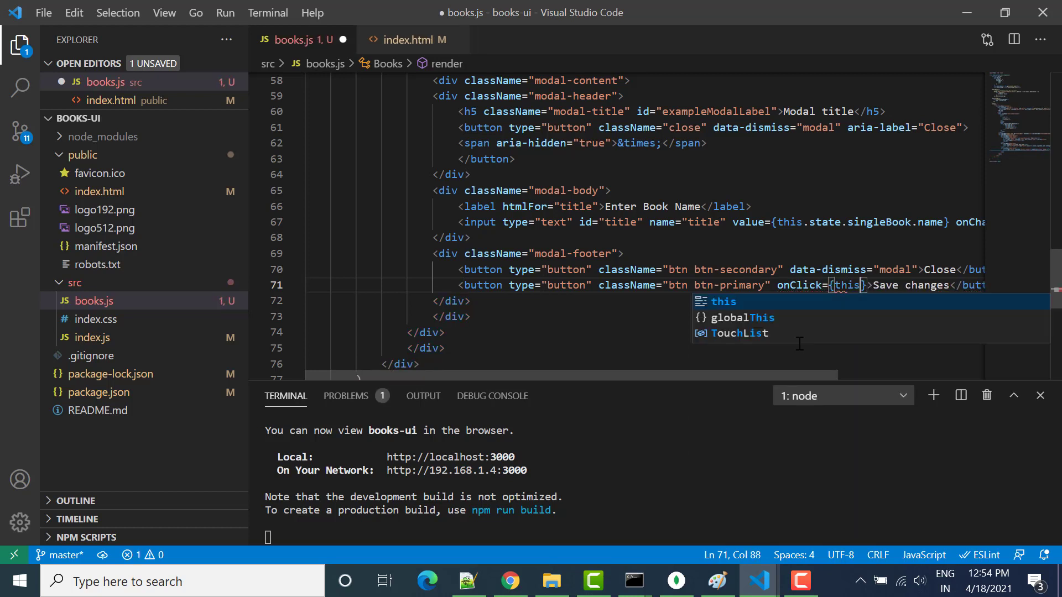
pyautogui.write('.')
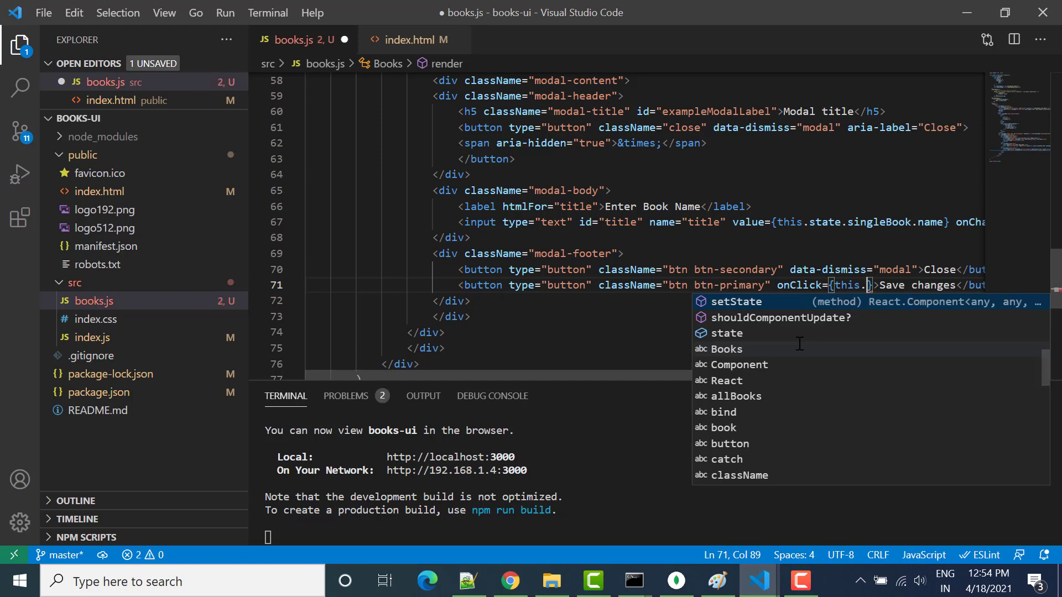
pyautogui.write('addBook')
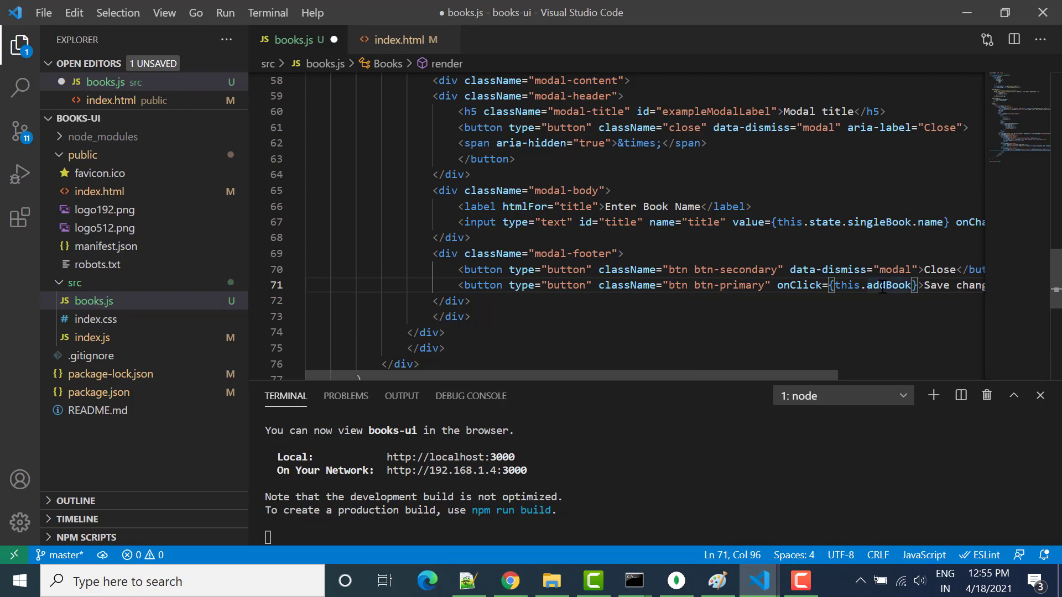
pyautogui.click(865, 285)
pyautogui.write('handleA')
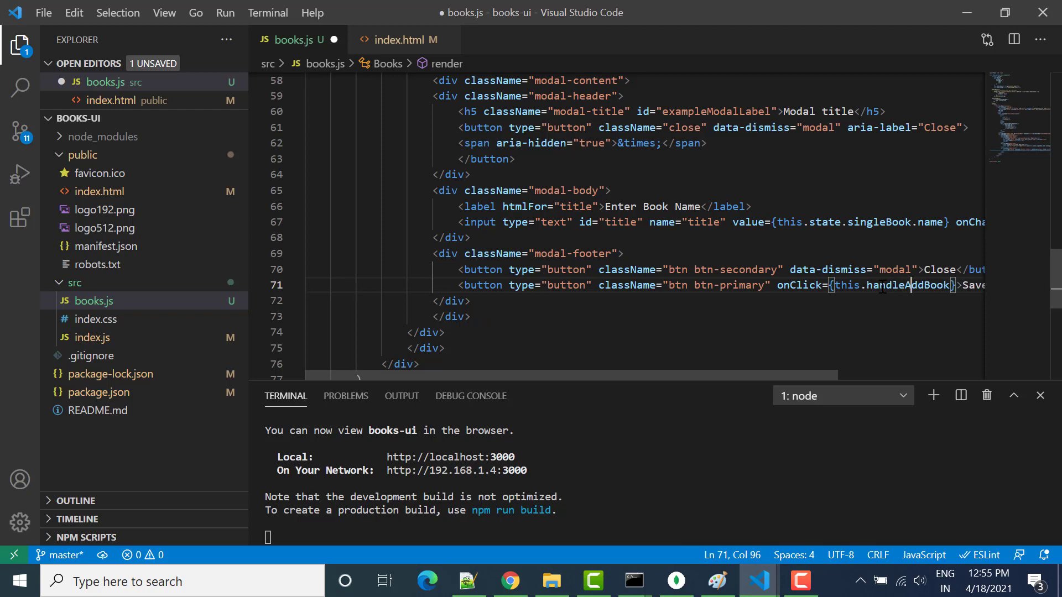
pyautogui.doubleClick(906, 285)
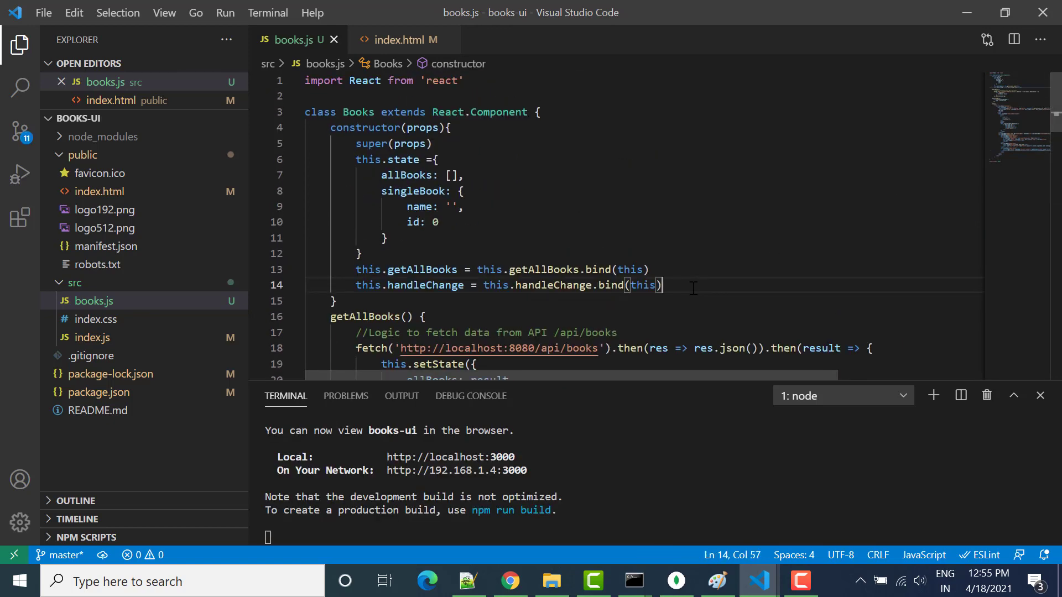
# Add this.handleAddBook = this.handleAddBook.bind(this) to the Books constructor
pyautogui.write('this.handleAddBook')
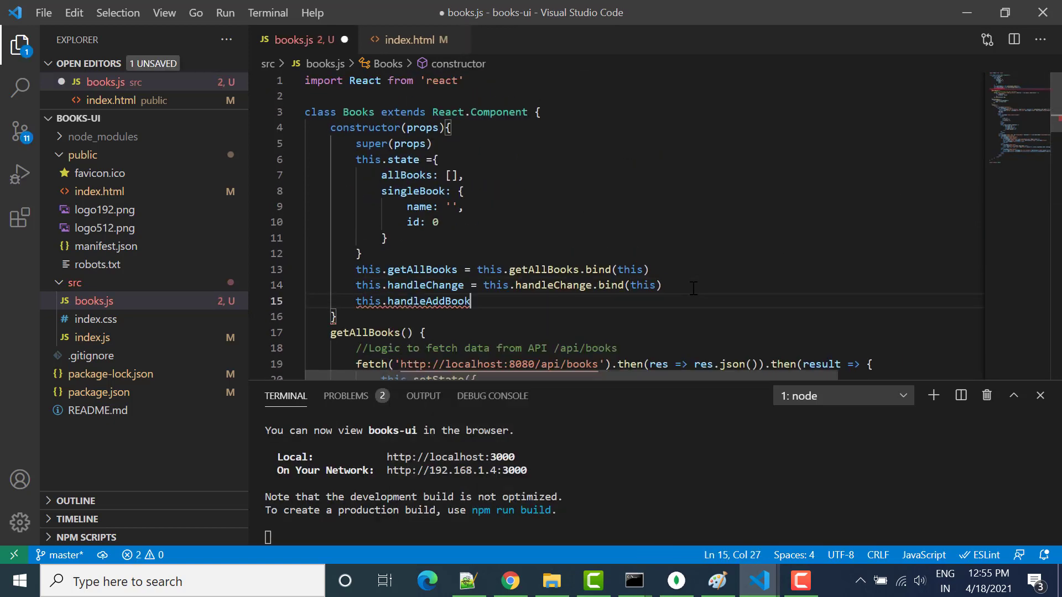
pyautogui.write('= this.')
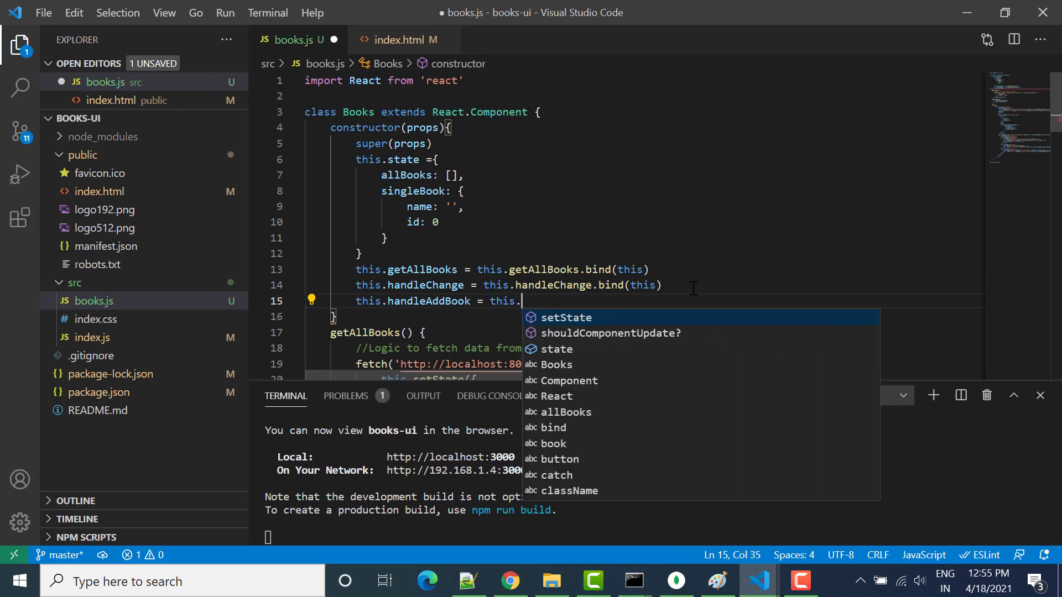
pyautogui.write('handleAddBook.bn')
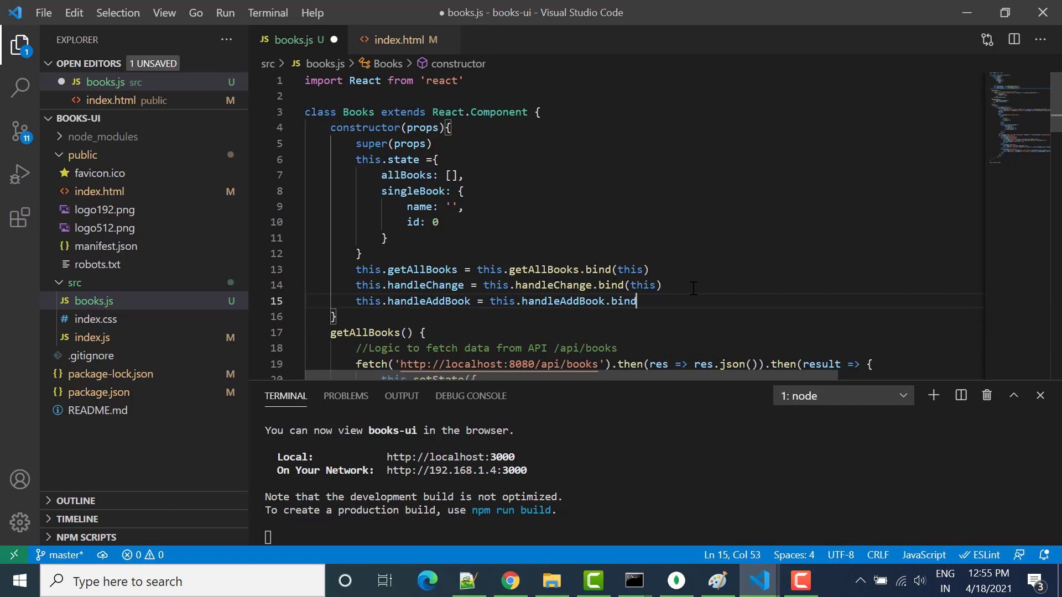
pyautogui.write('(this)')
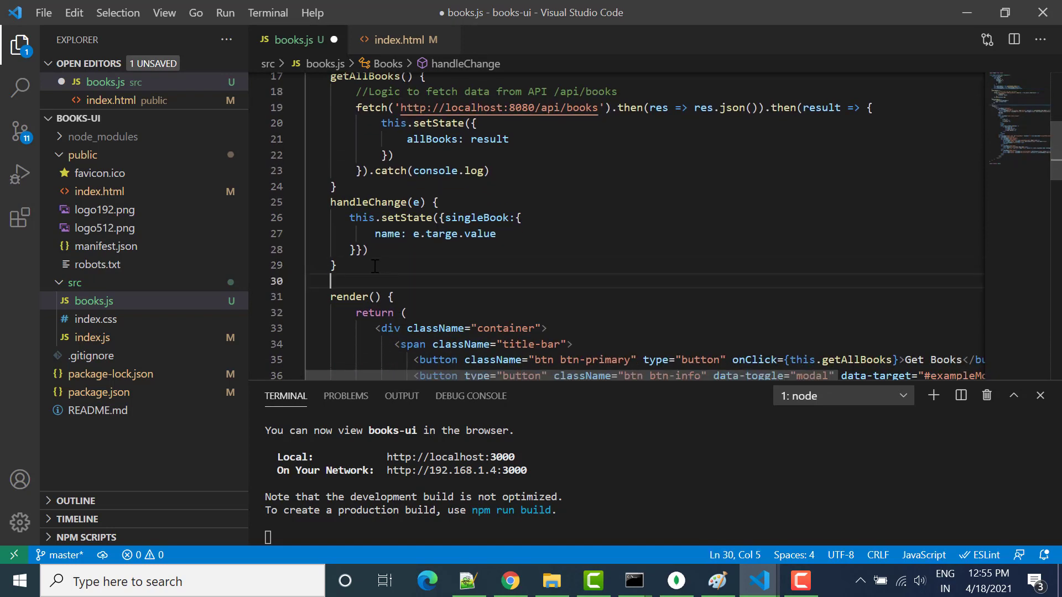
# Add an empty handleAddBook() method after handleChange and save books.js
pyautogui.write('handleAddBook')
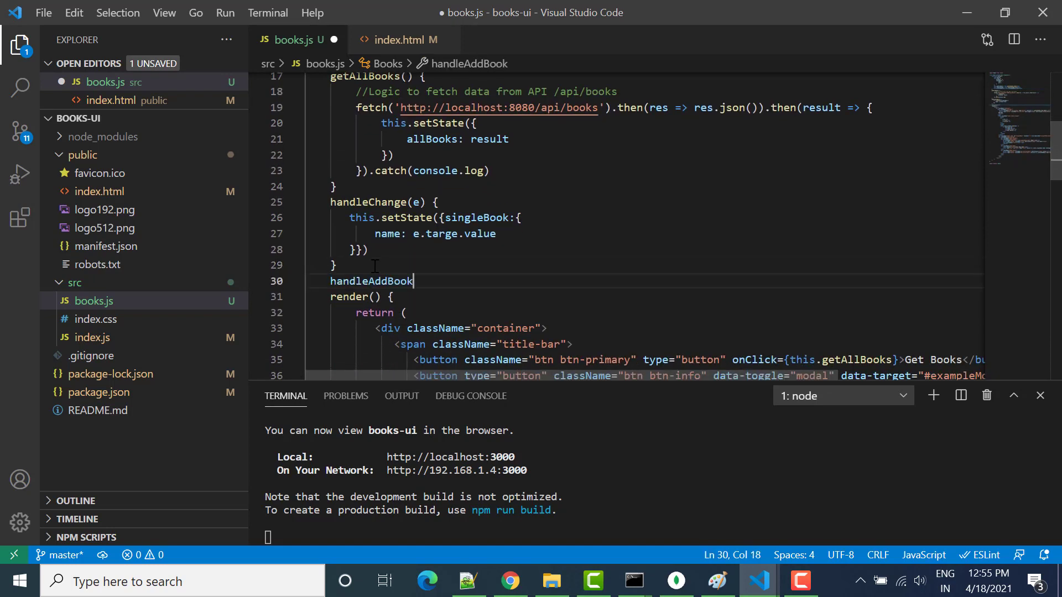
pyautogui.write('()')
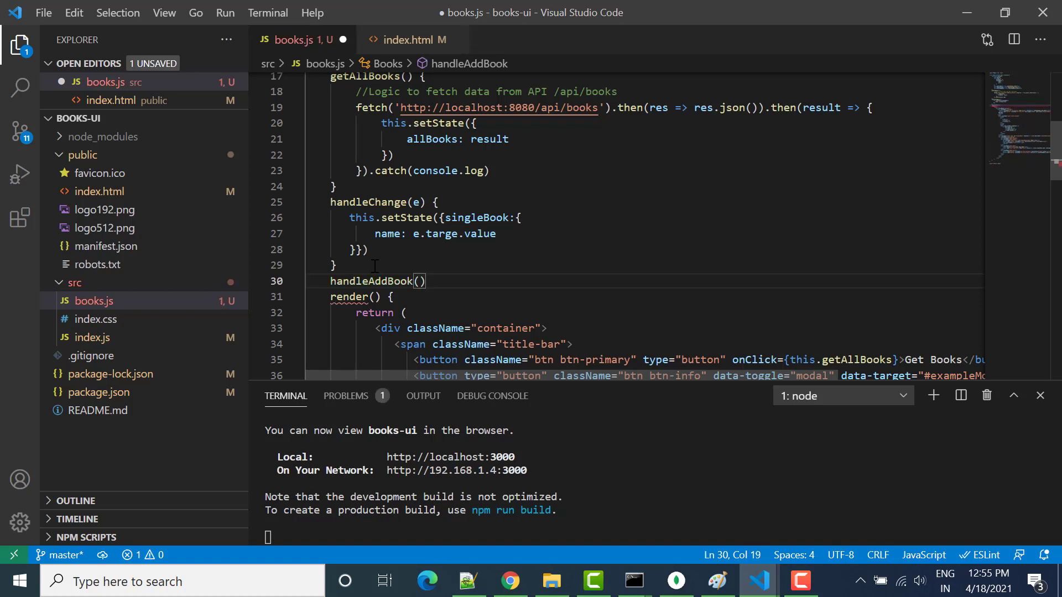
pyautogui.write('" "')
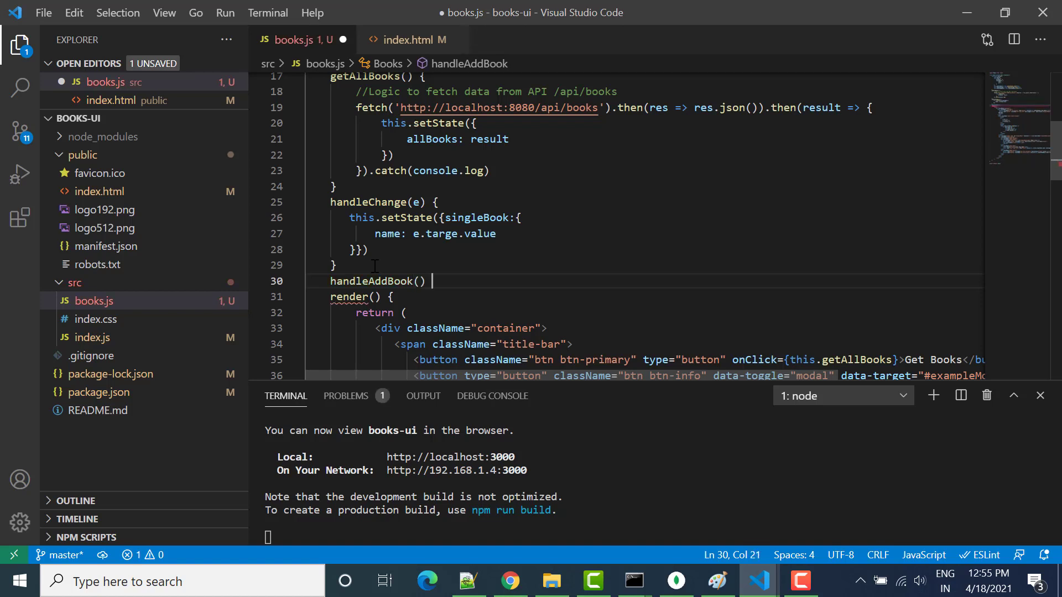
pyautogui.write('{')
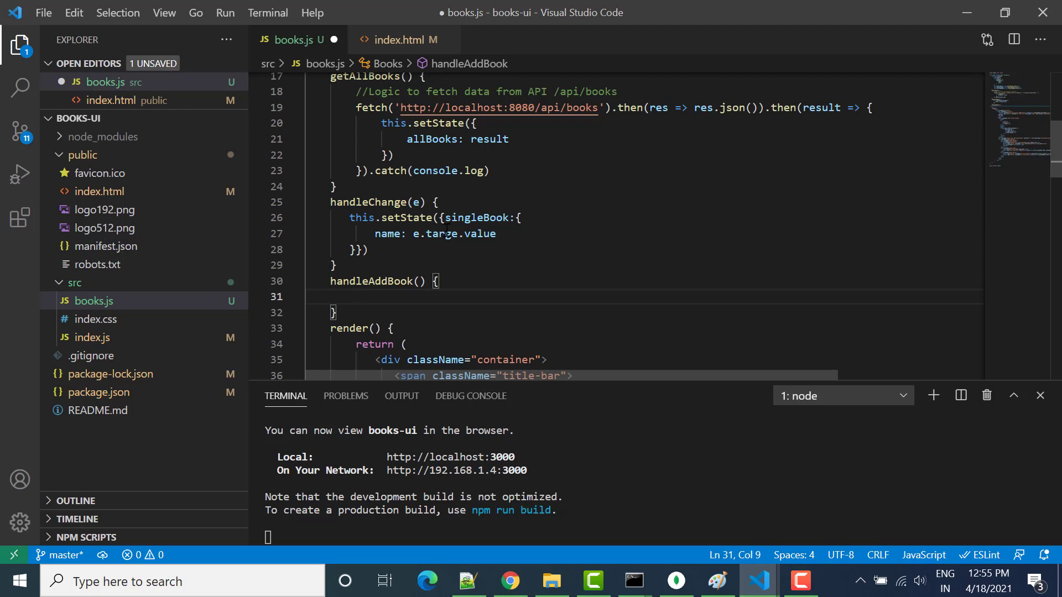
pyautogui.doubleClick(476, 218)
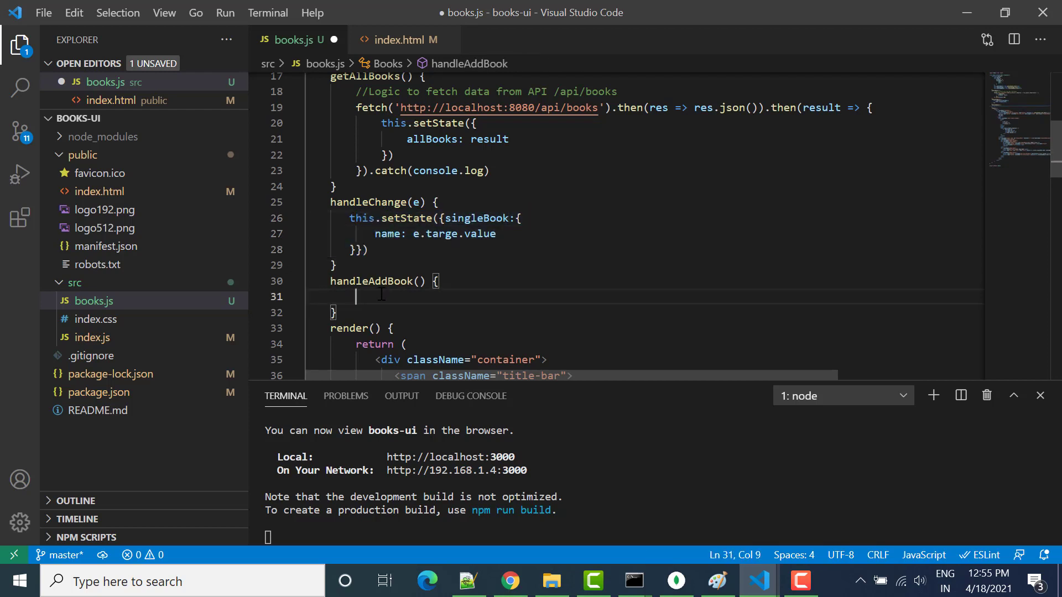
pyautogui.press('ctrl+s')
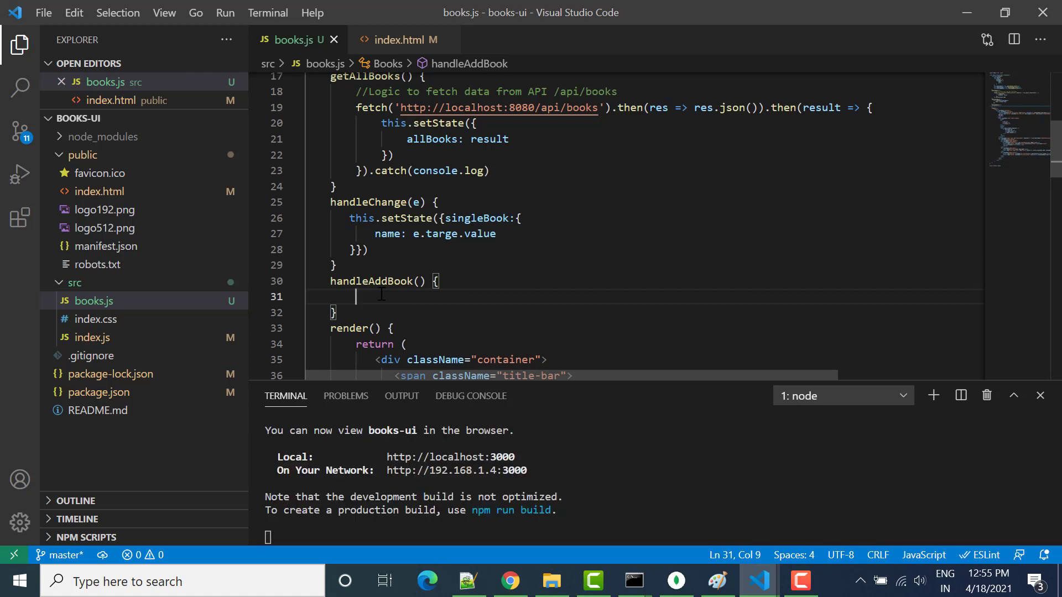
# Write a comment in handleAddBook about calling the API's POST method
pyautogui.write('//Write logic to')
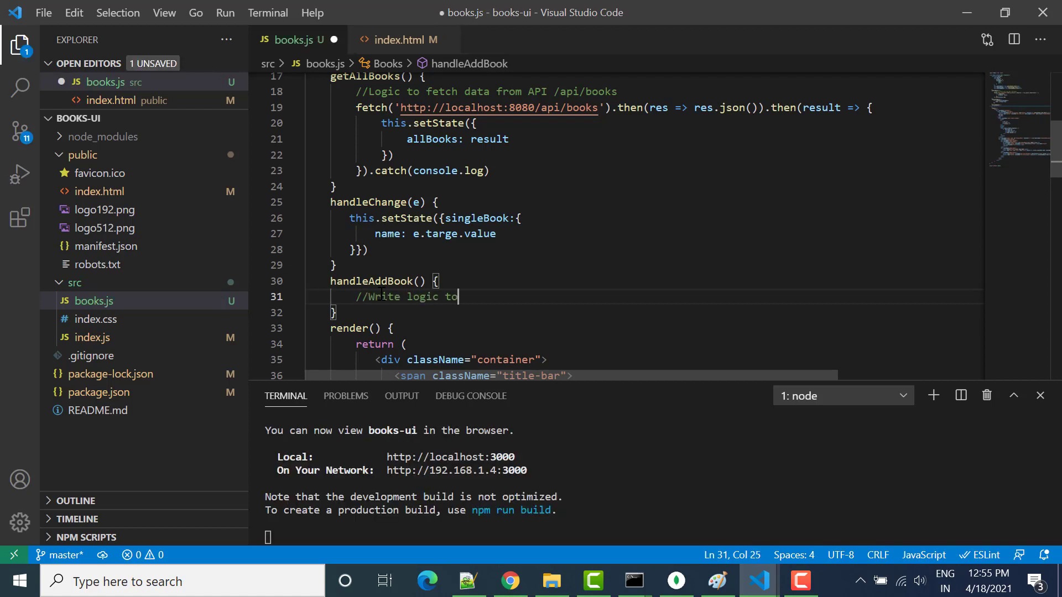
pyautogui.write('pas')
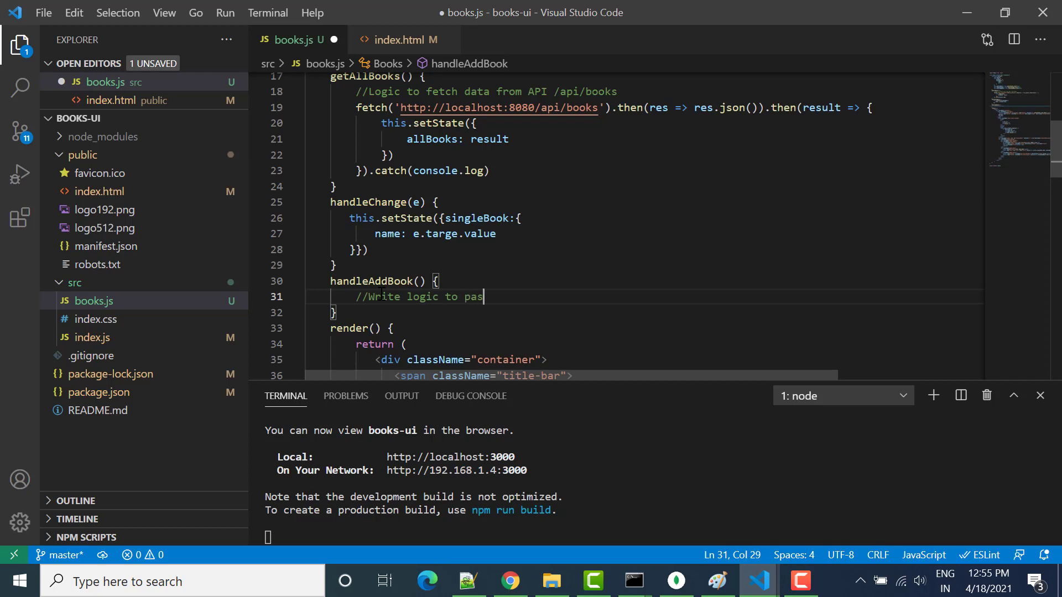
pyautogui.write('call POST')
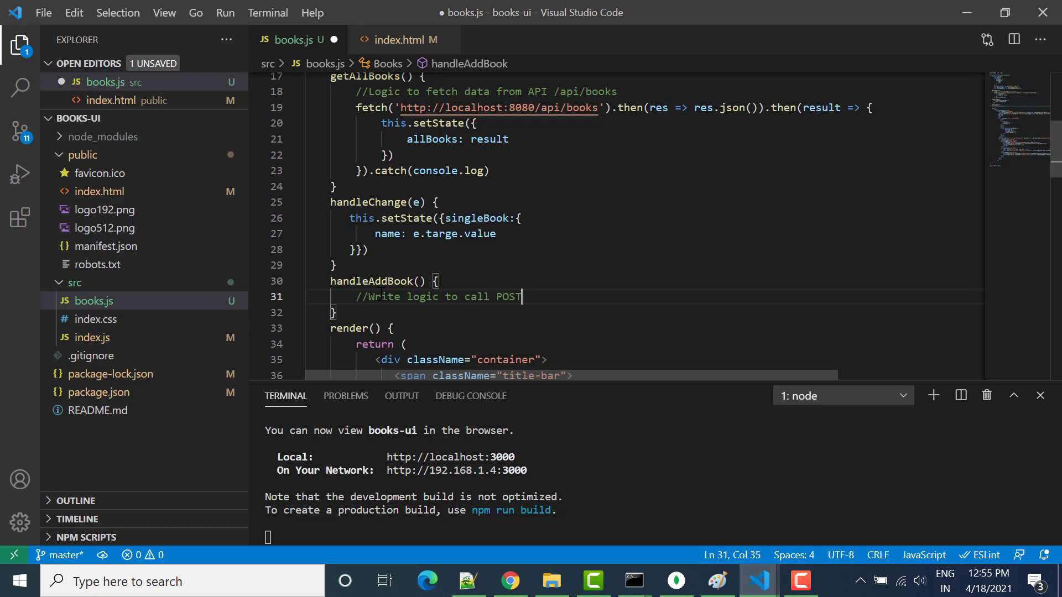
pyautogui.write('mehto')
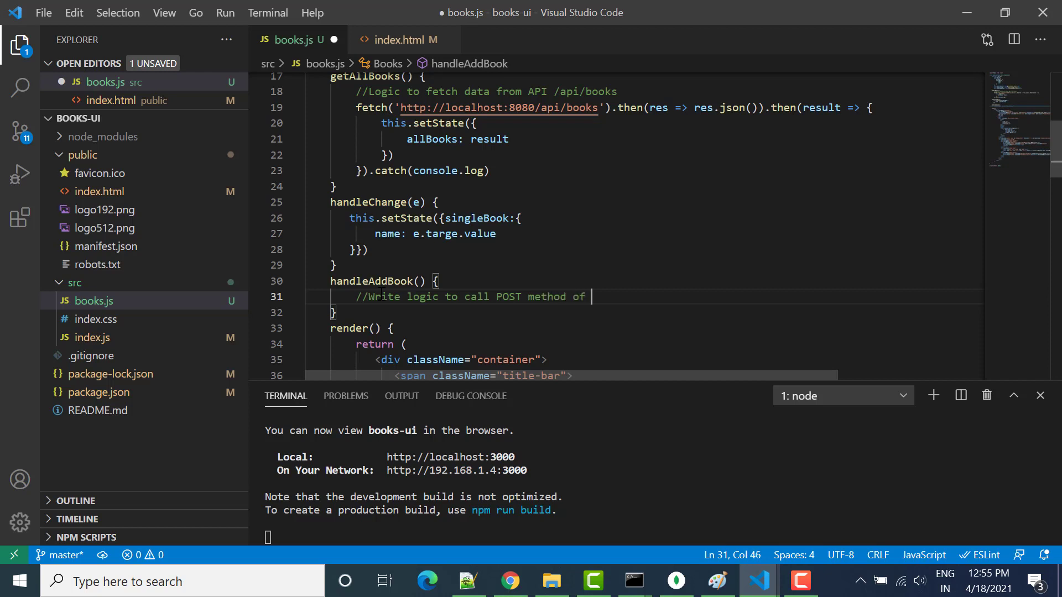
pyautogui.write('API')
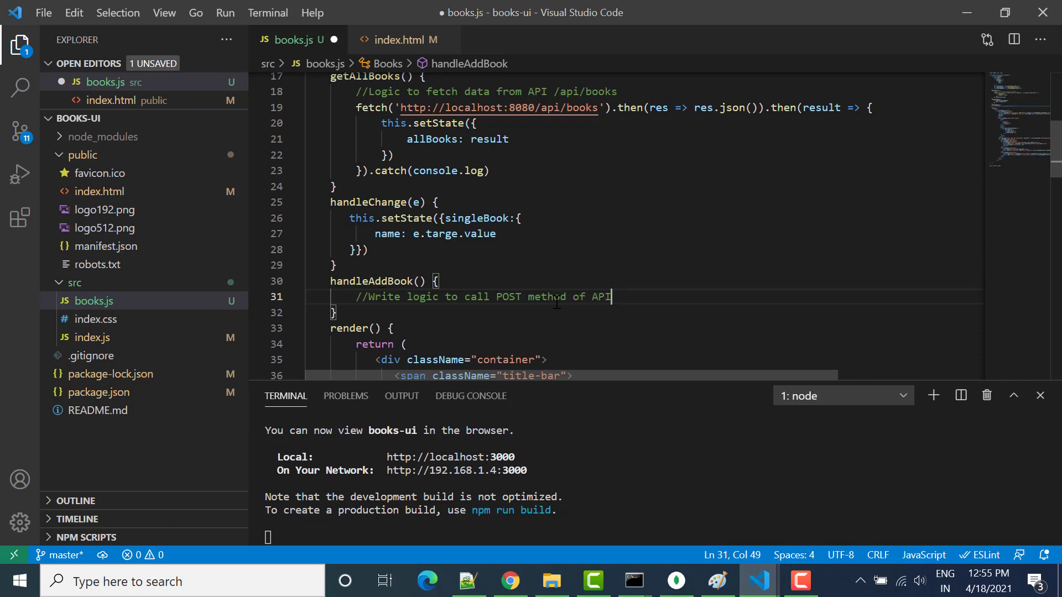